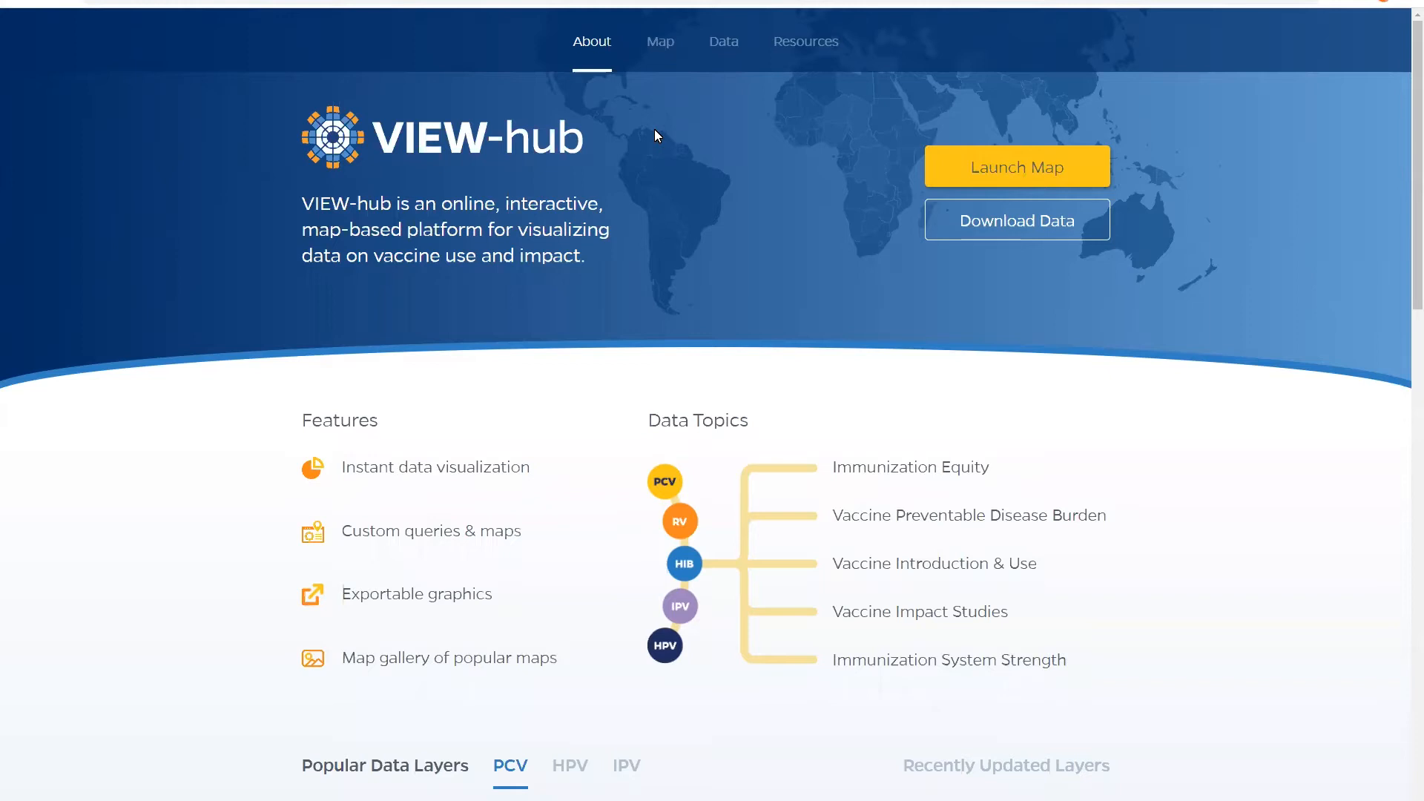
mouse_move(601, 54)
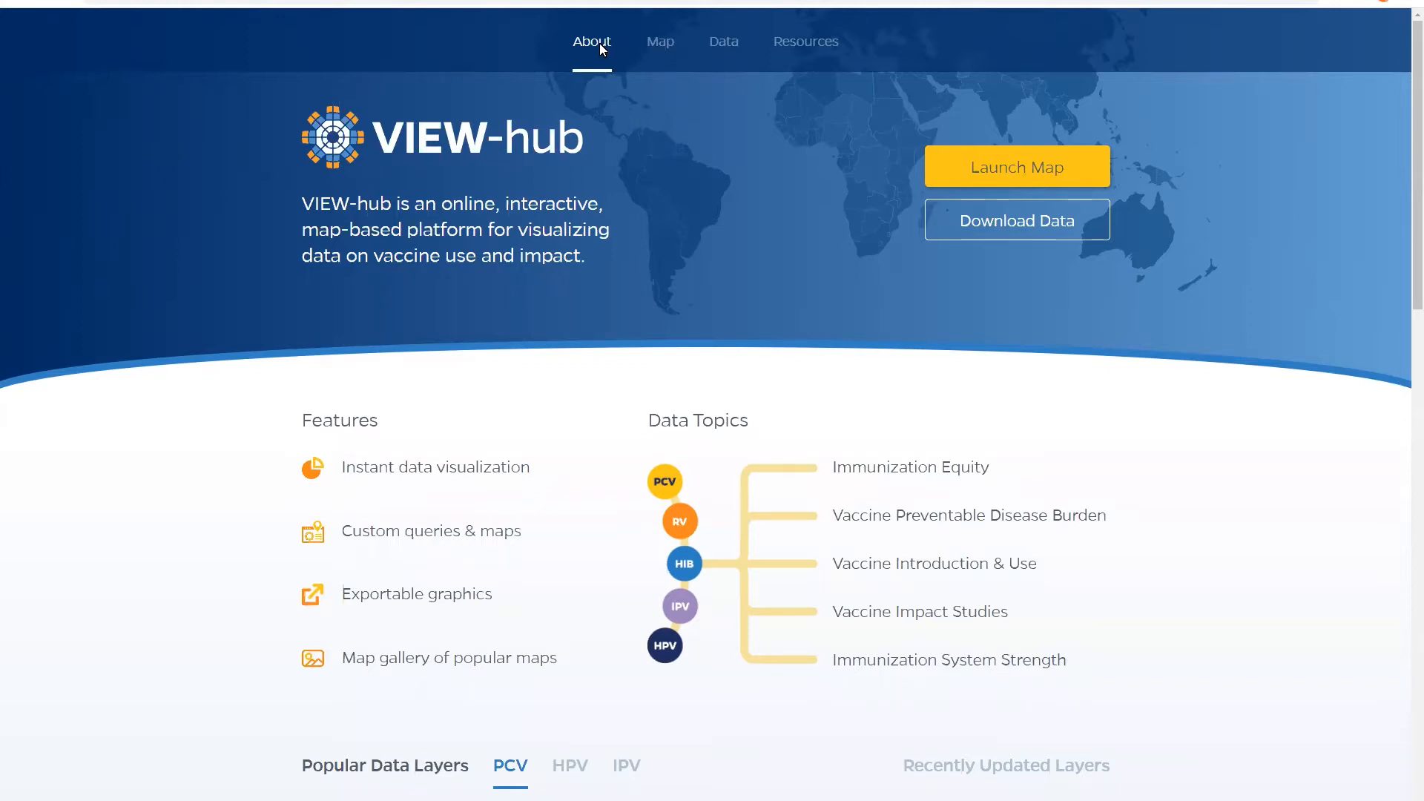
mouse_move(723, 47)
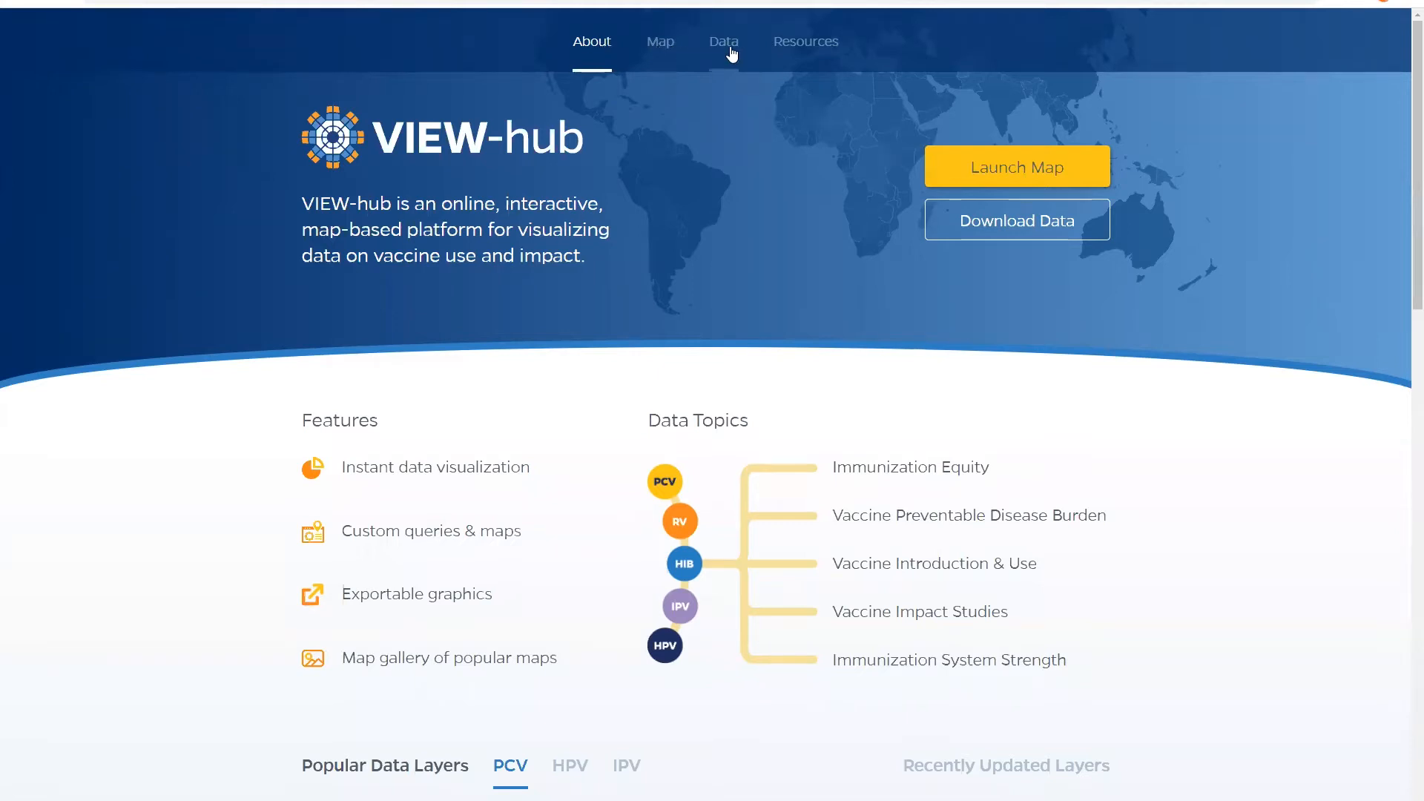
mouse_move(808, 50)
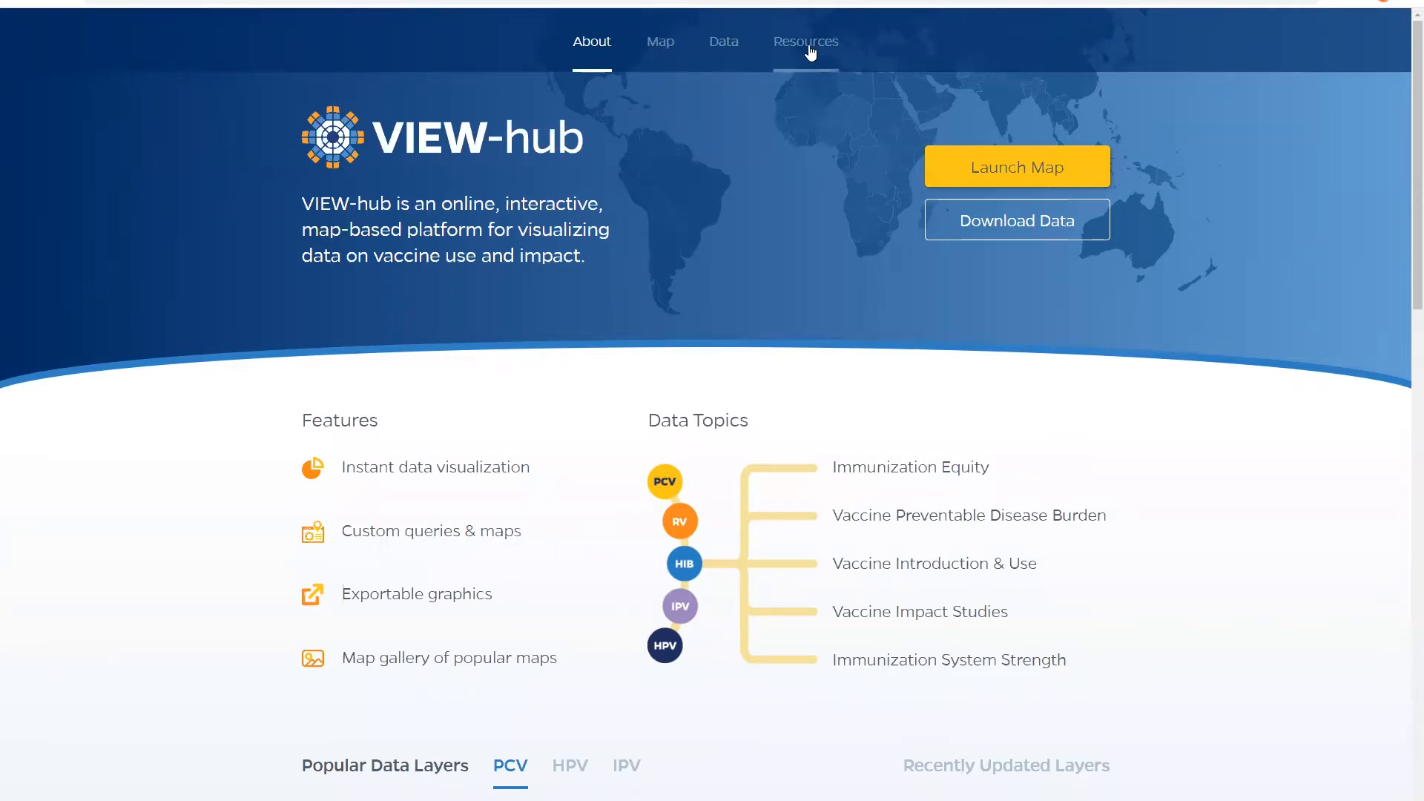
mouse_move(786, 114)
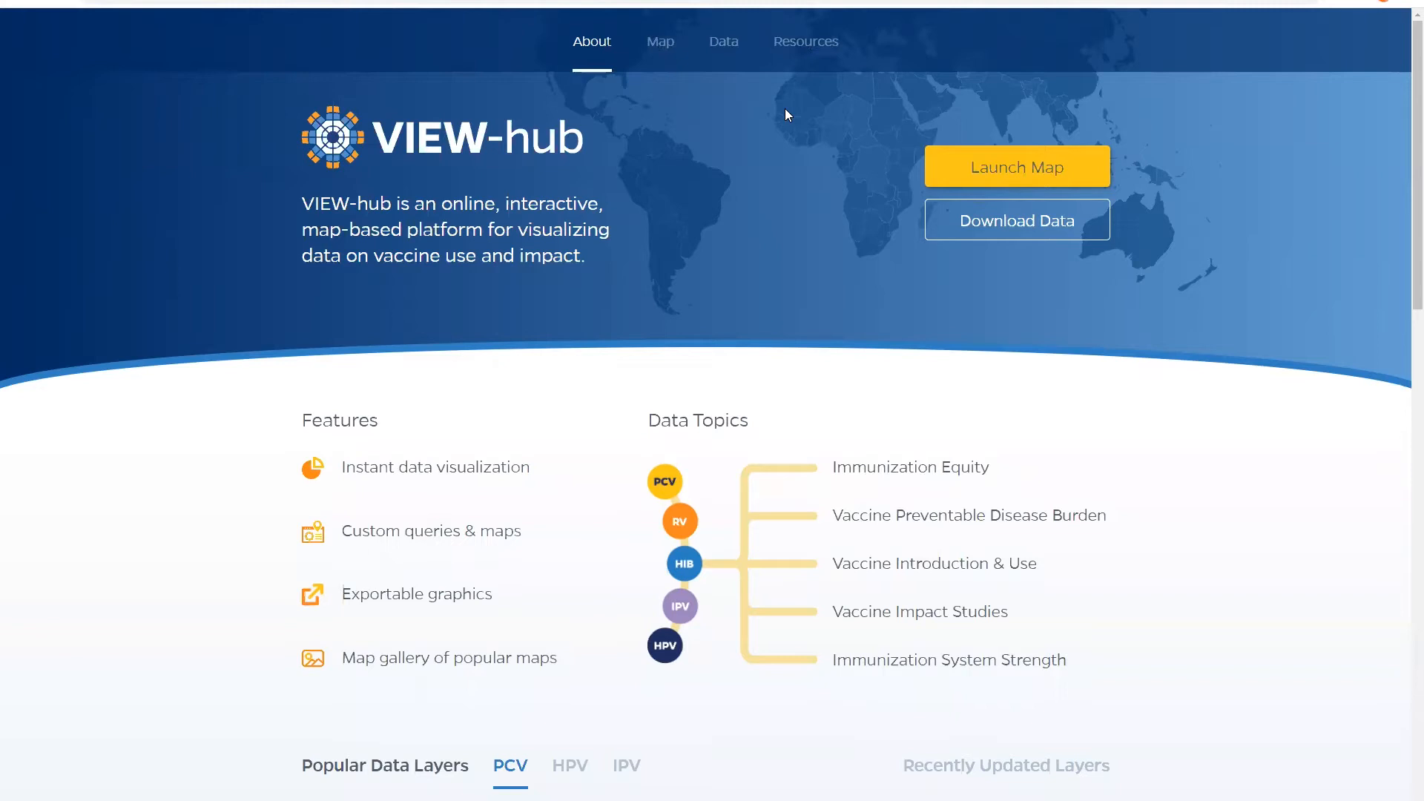
Scroll through the VIEW-hub page around the PCV children-without-access map
scroll("down", 3)
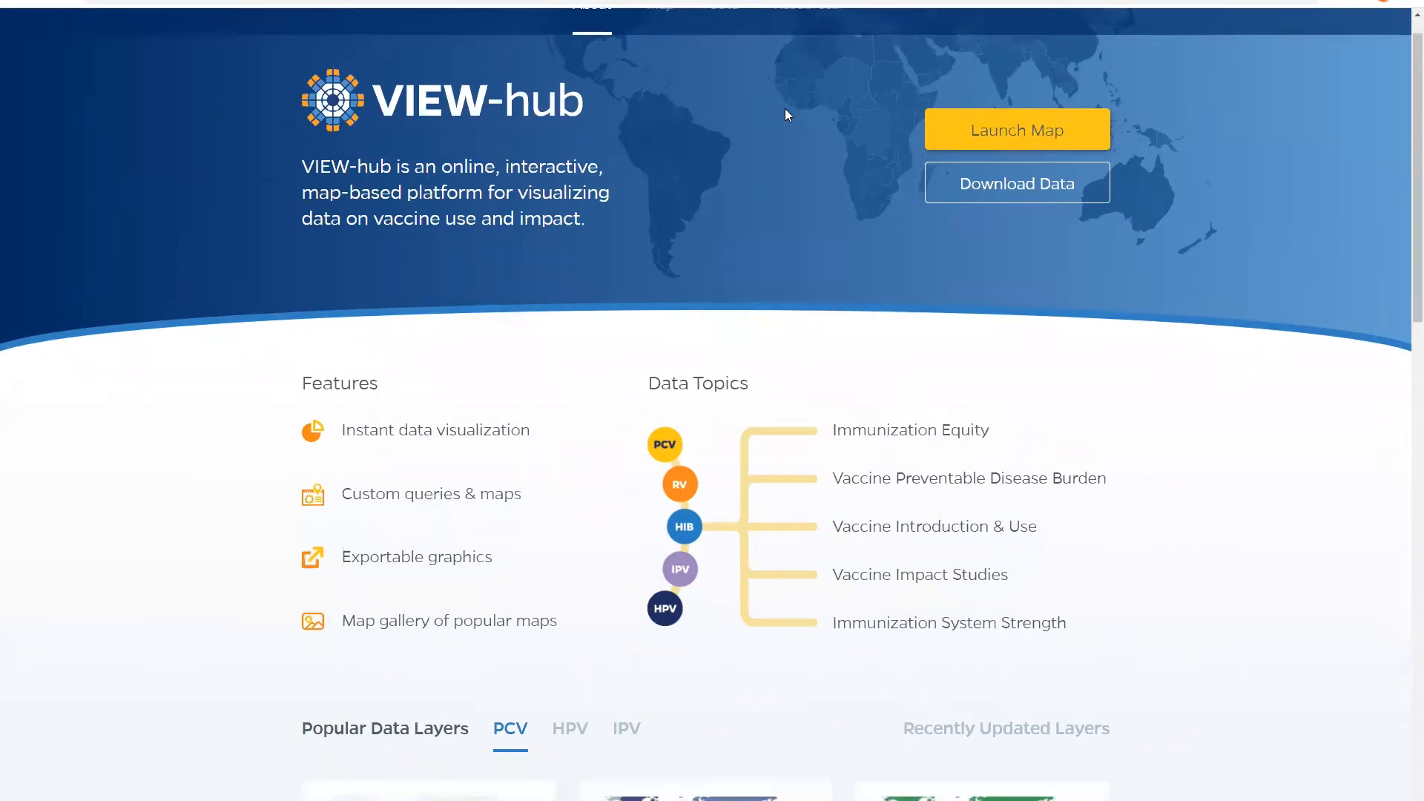
scroll("down", 3)
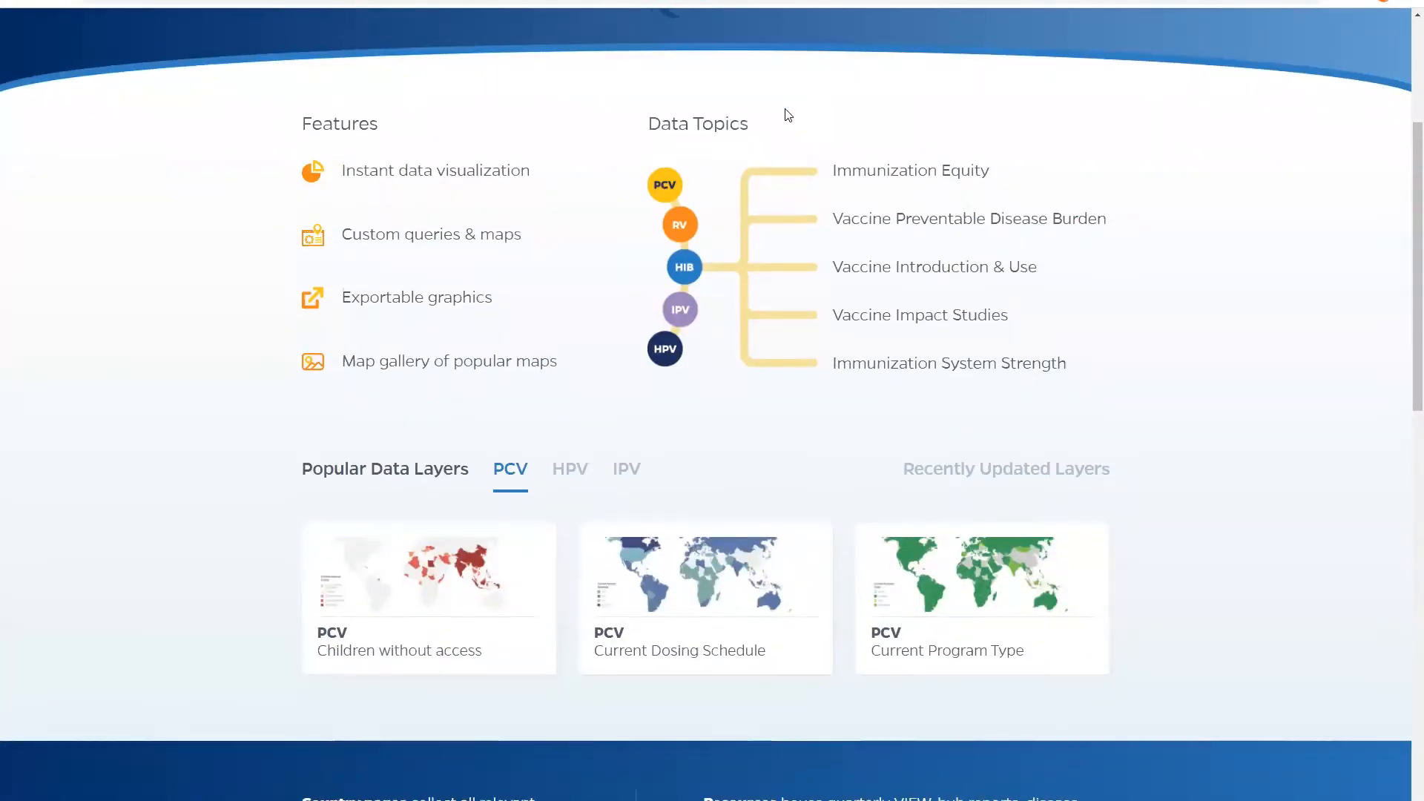
scroll("down", 3)
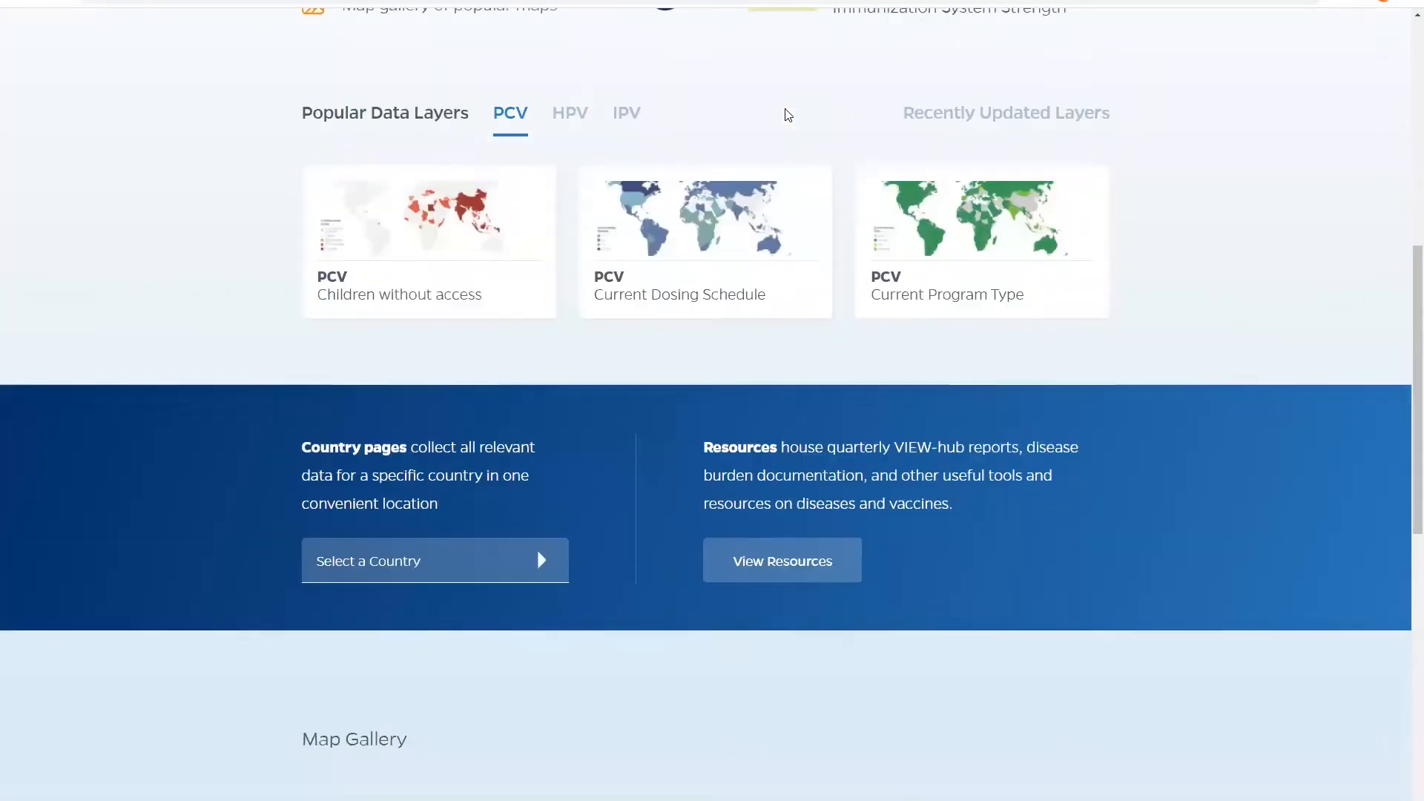
scroll("up", 3)
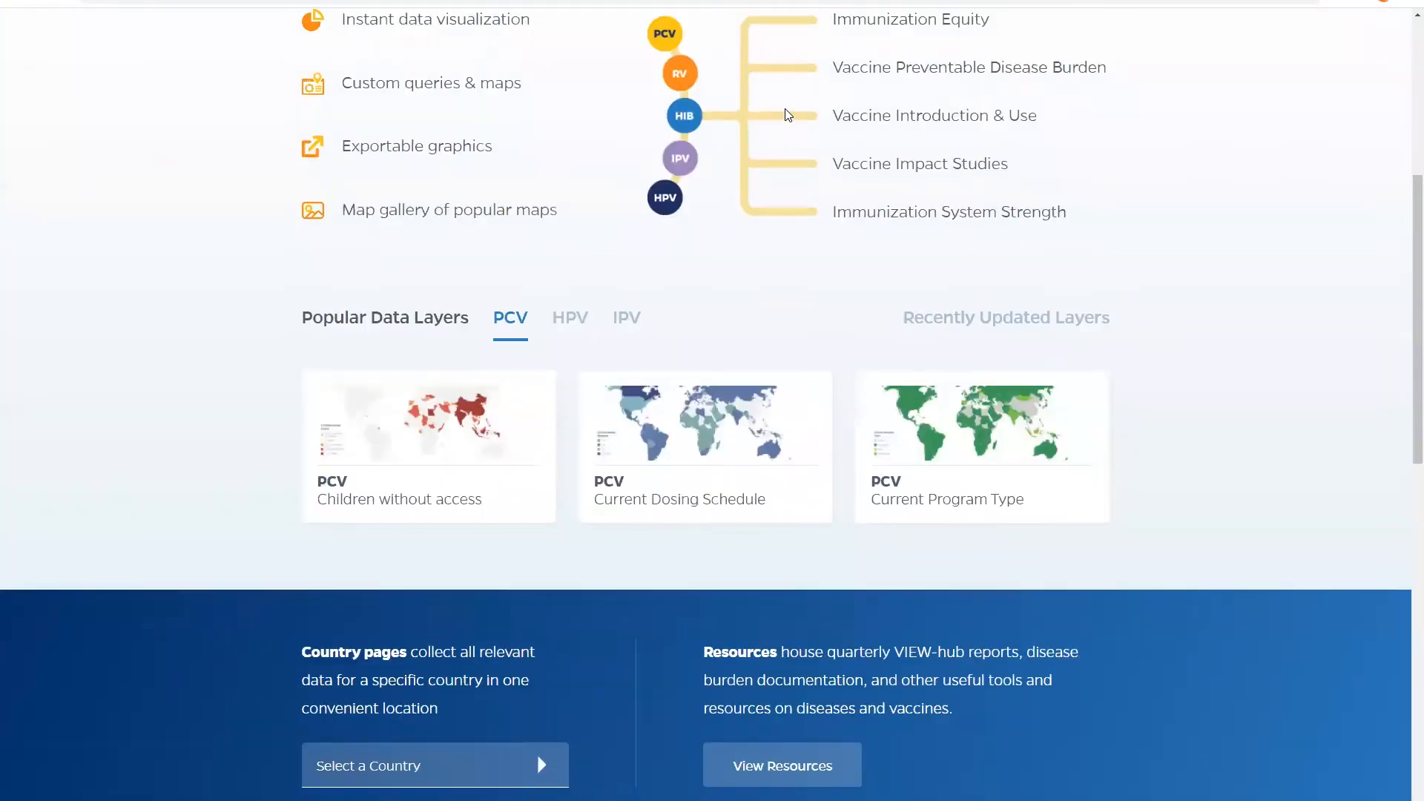
scroll("up", 3)
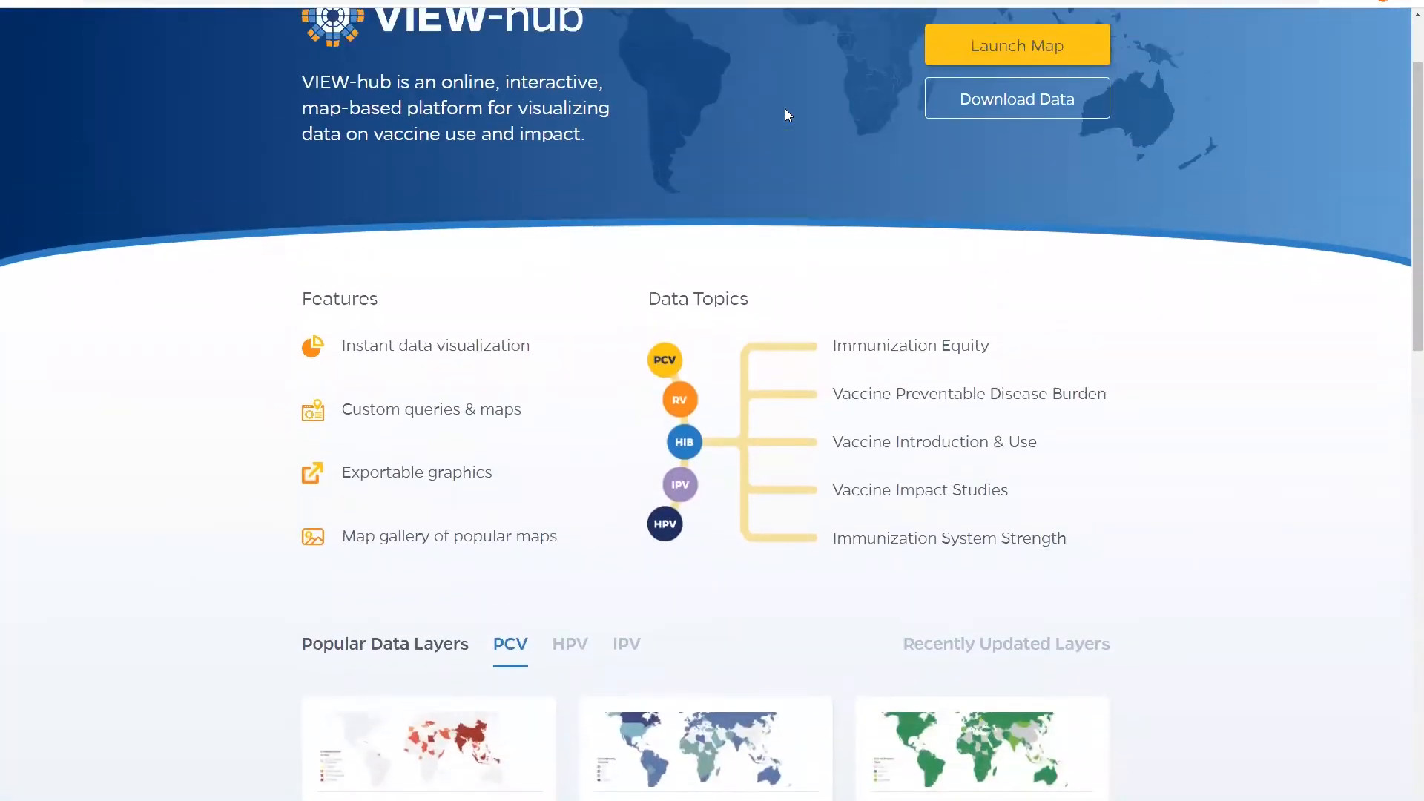
scroll("up", 3)
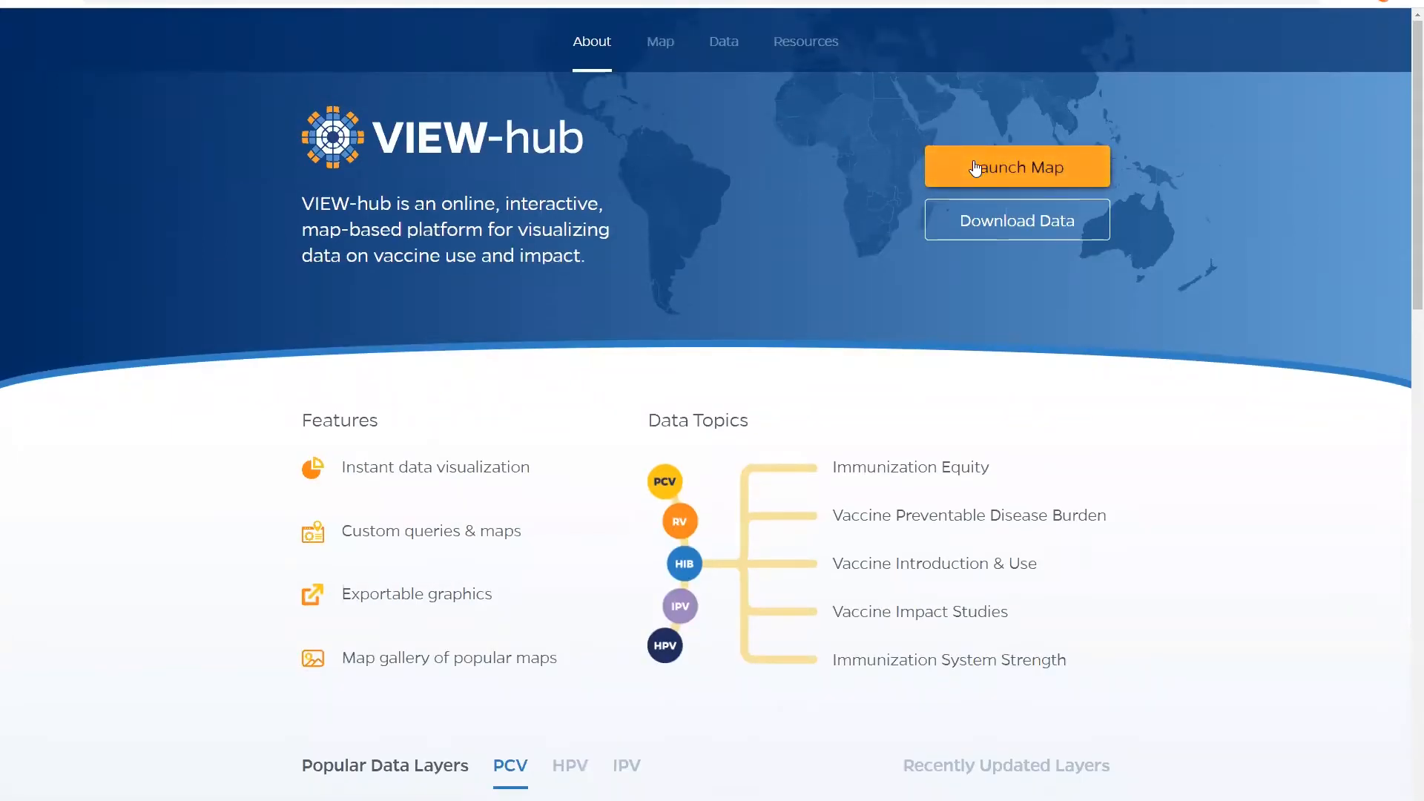
mouse_move(779, 213)
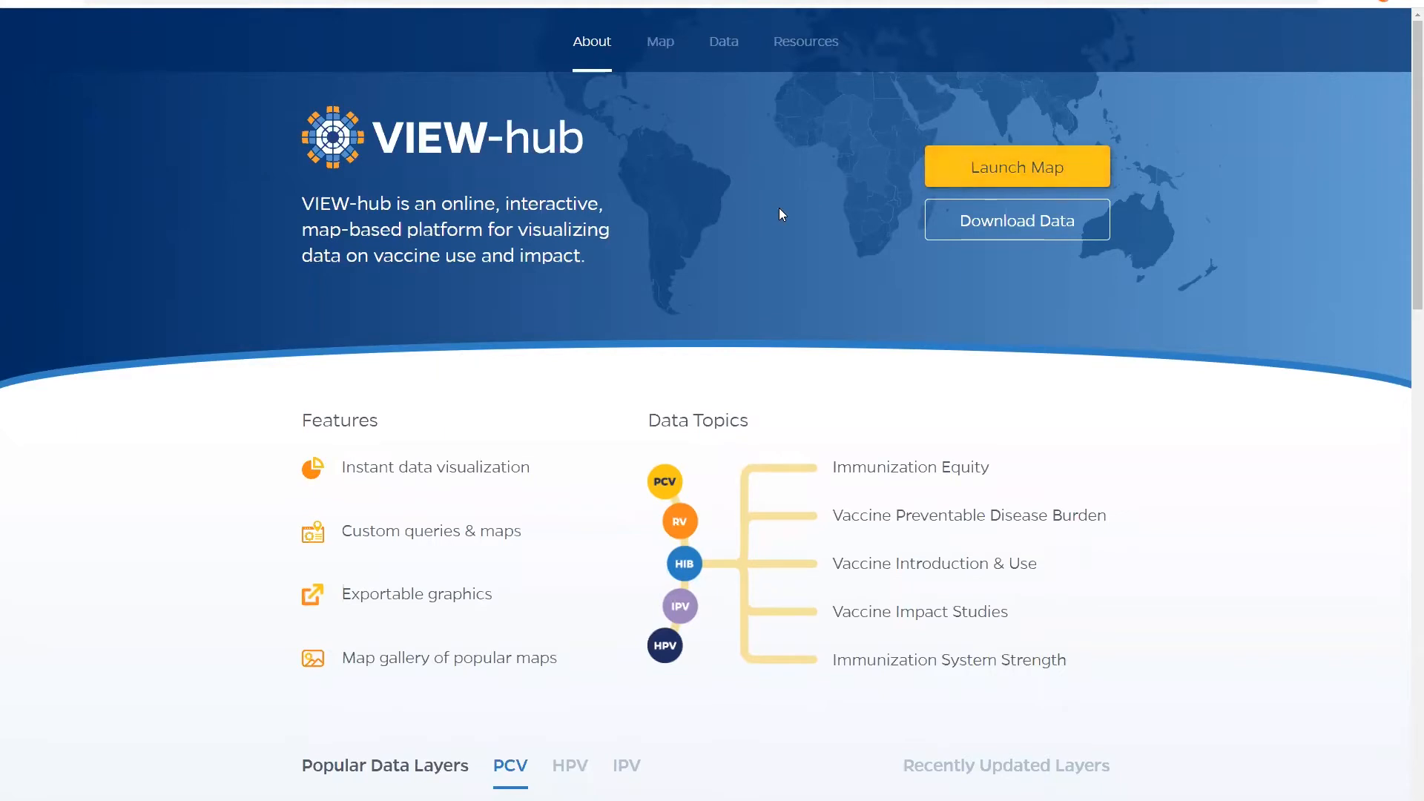
scroll("down", 3)
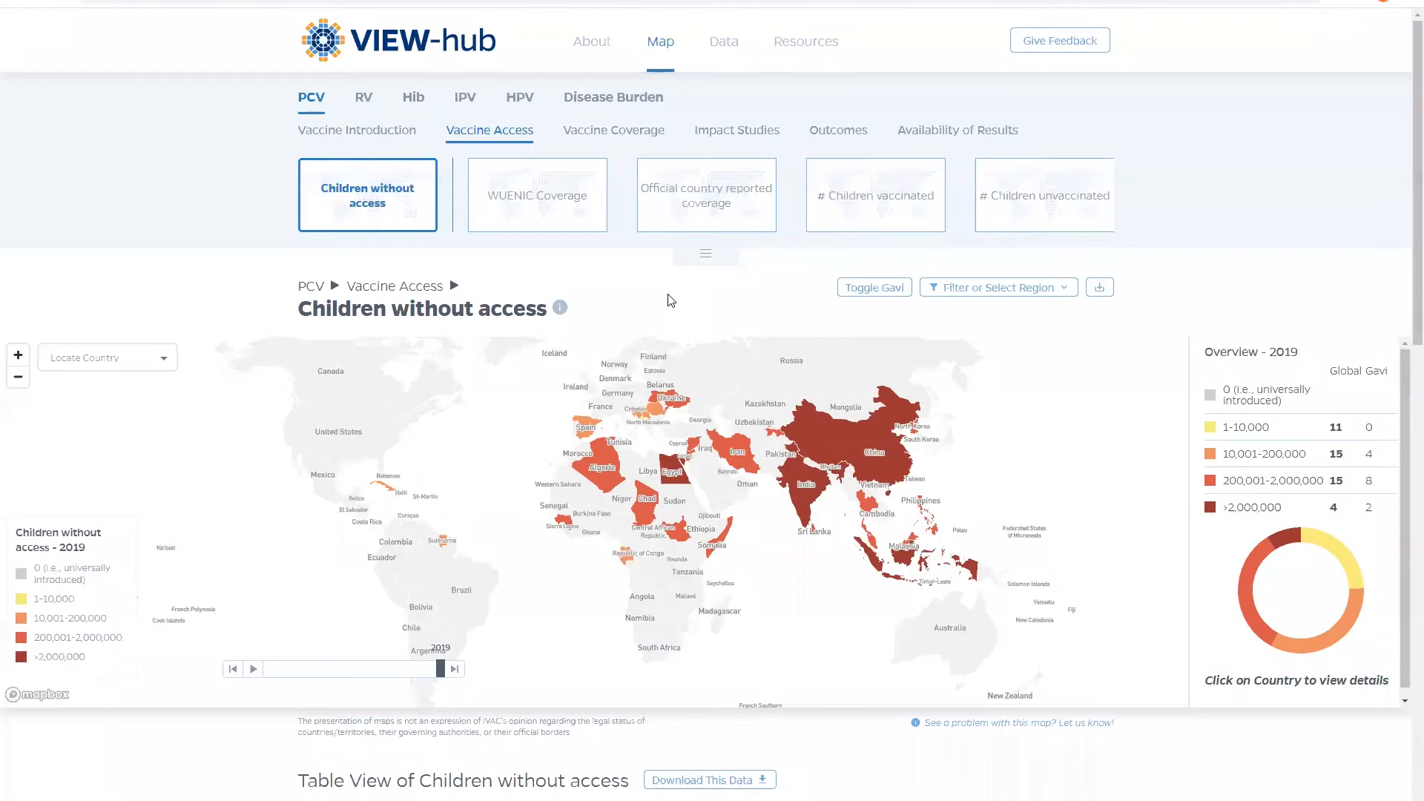
mouse_move(454, 110)
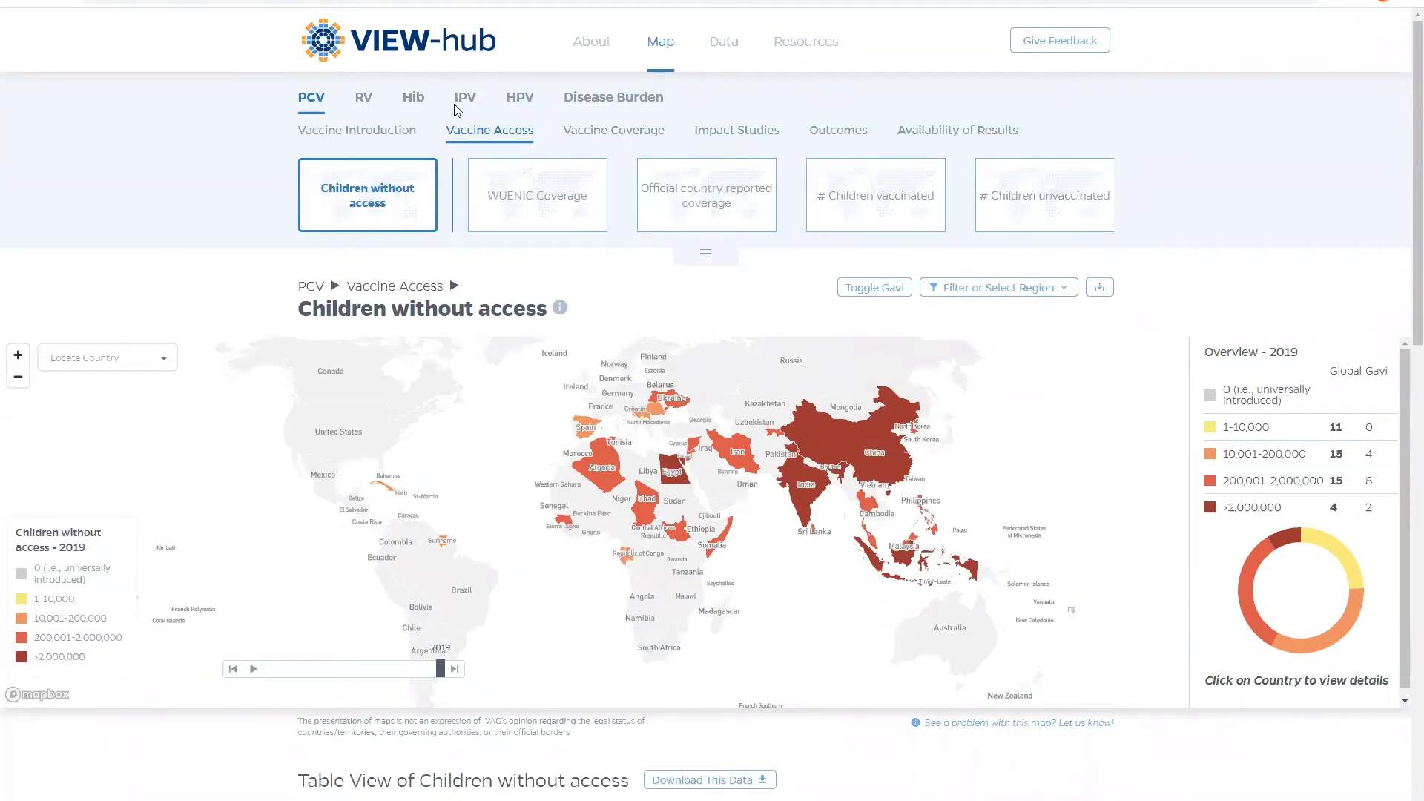
mouse_move(375, 144)
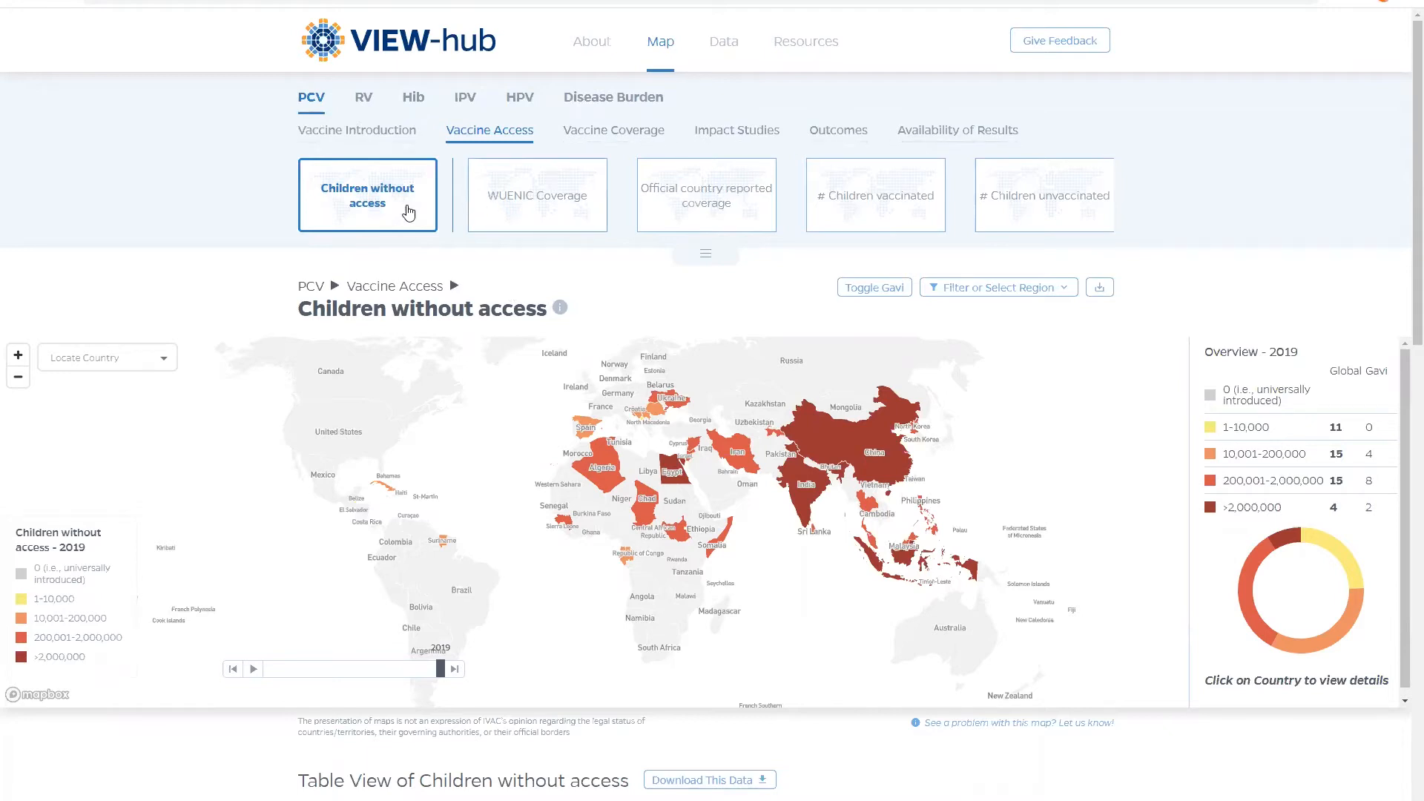
mouse_move(1071, 220)
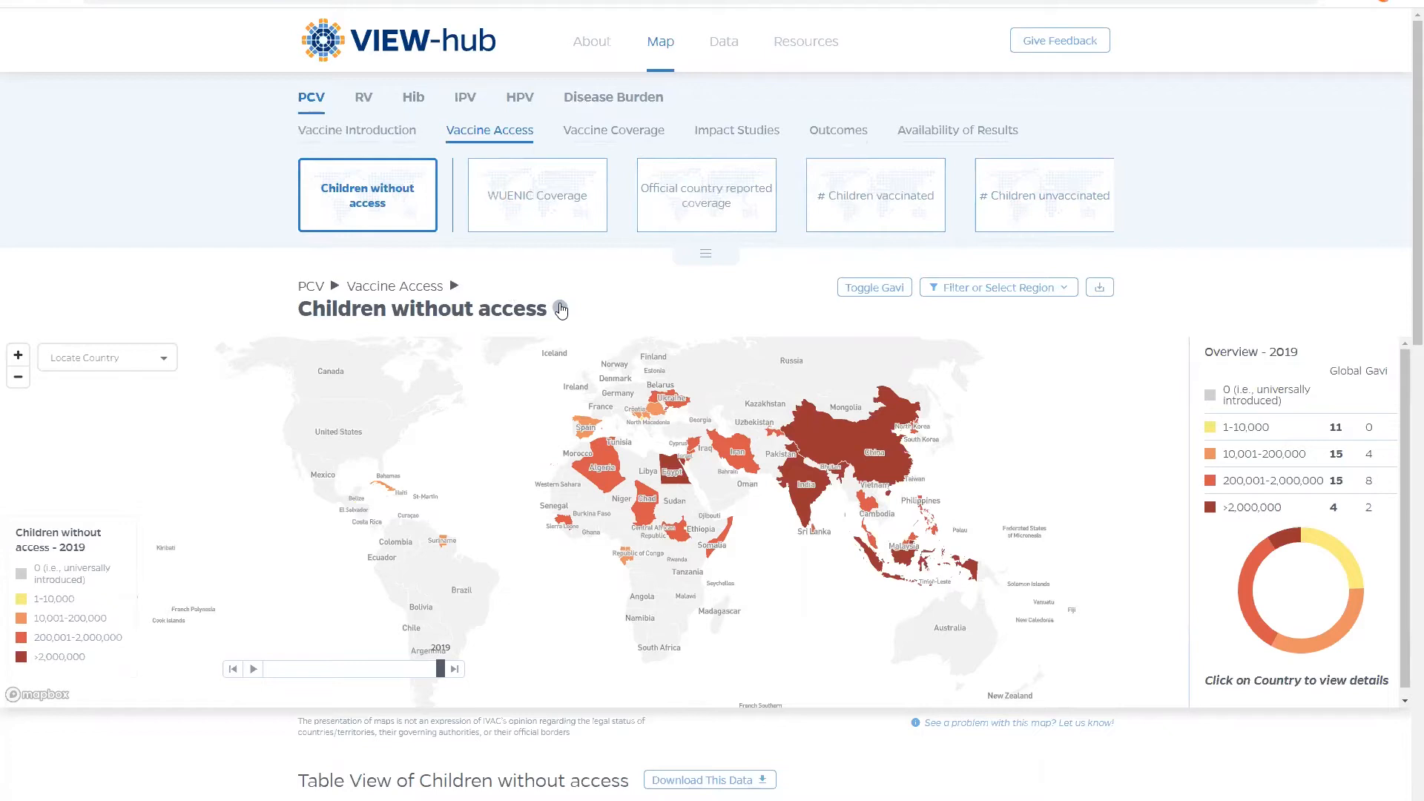
Review the map's data source note, then switch the map to HPV vaccine data
left_click(561, 308)
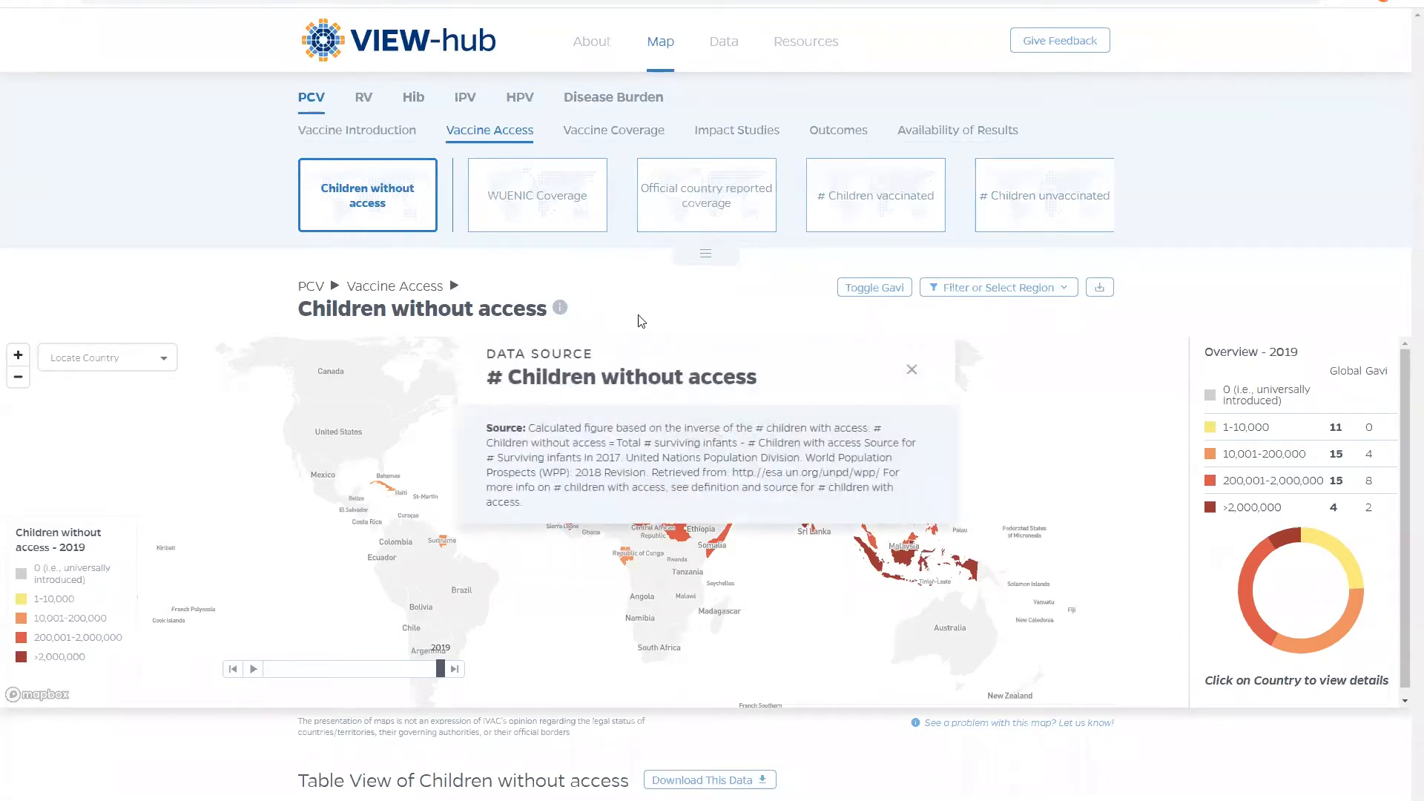
left_click(910, 370)
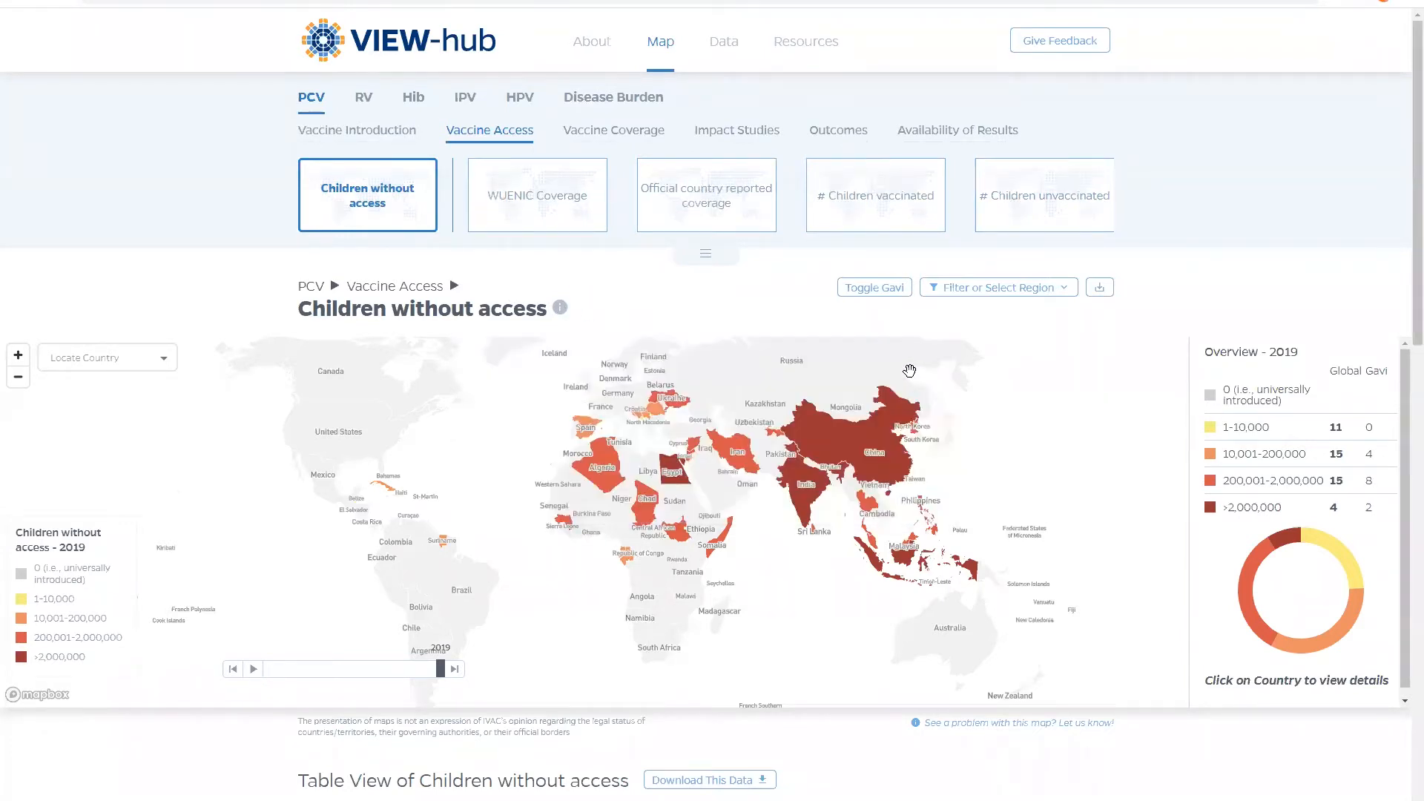
left_click(519, 98)
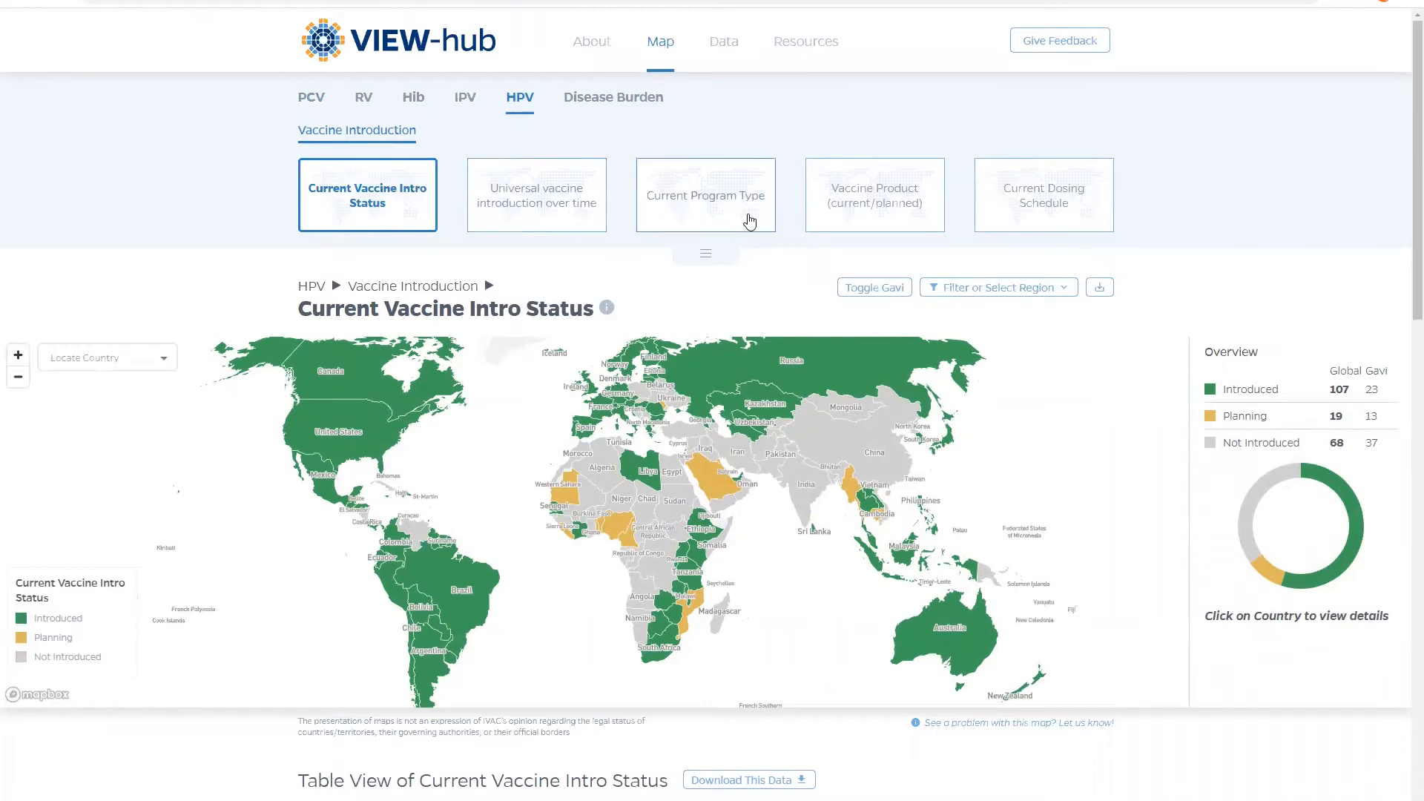
mouse_move(869, 222)
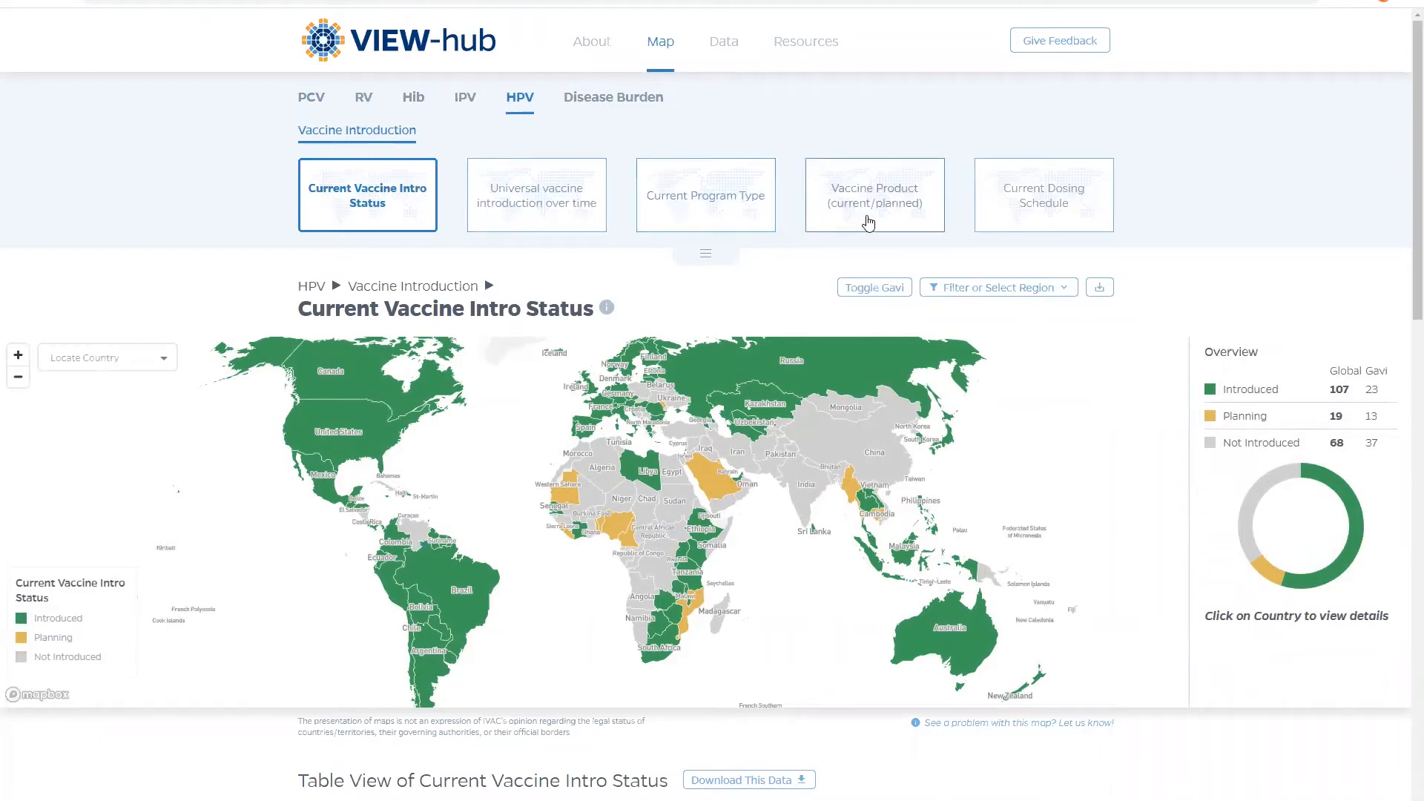
Show the HPV Current Dosing Schedule map layer by country
left_click(1043, 194)
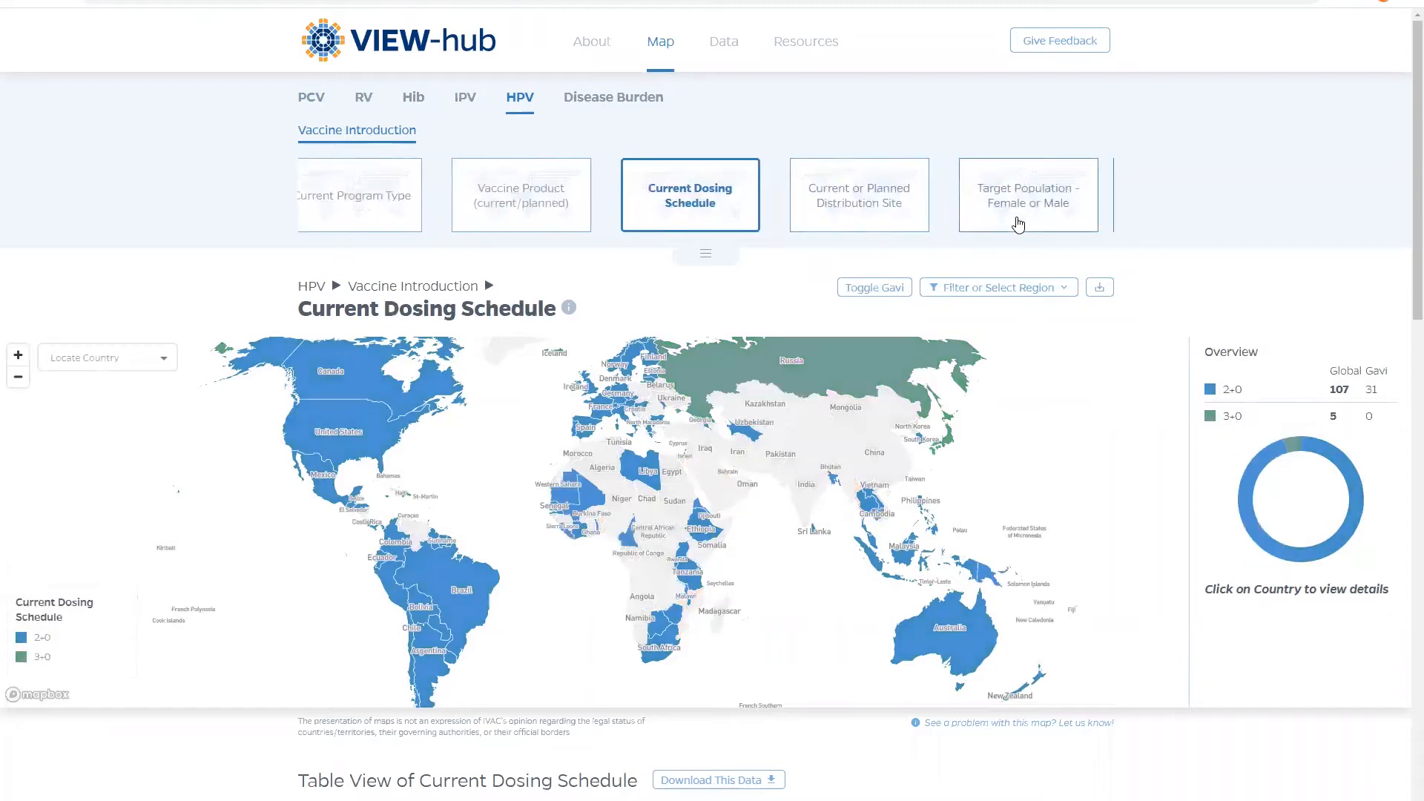
mouse_move(925, 259)
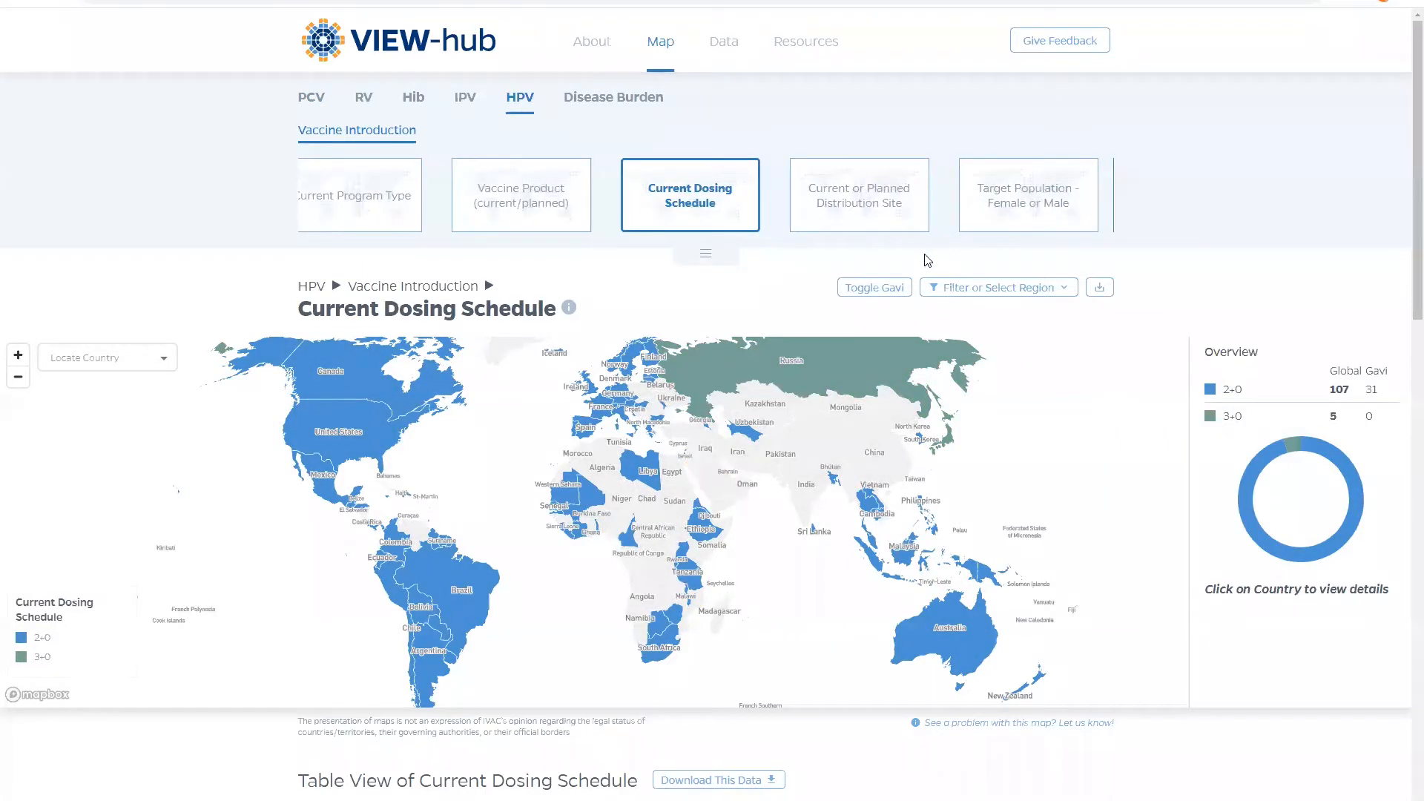
mouse_move(897, 221)
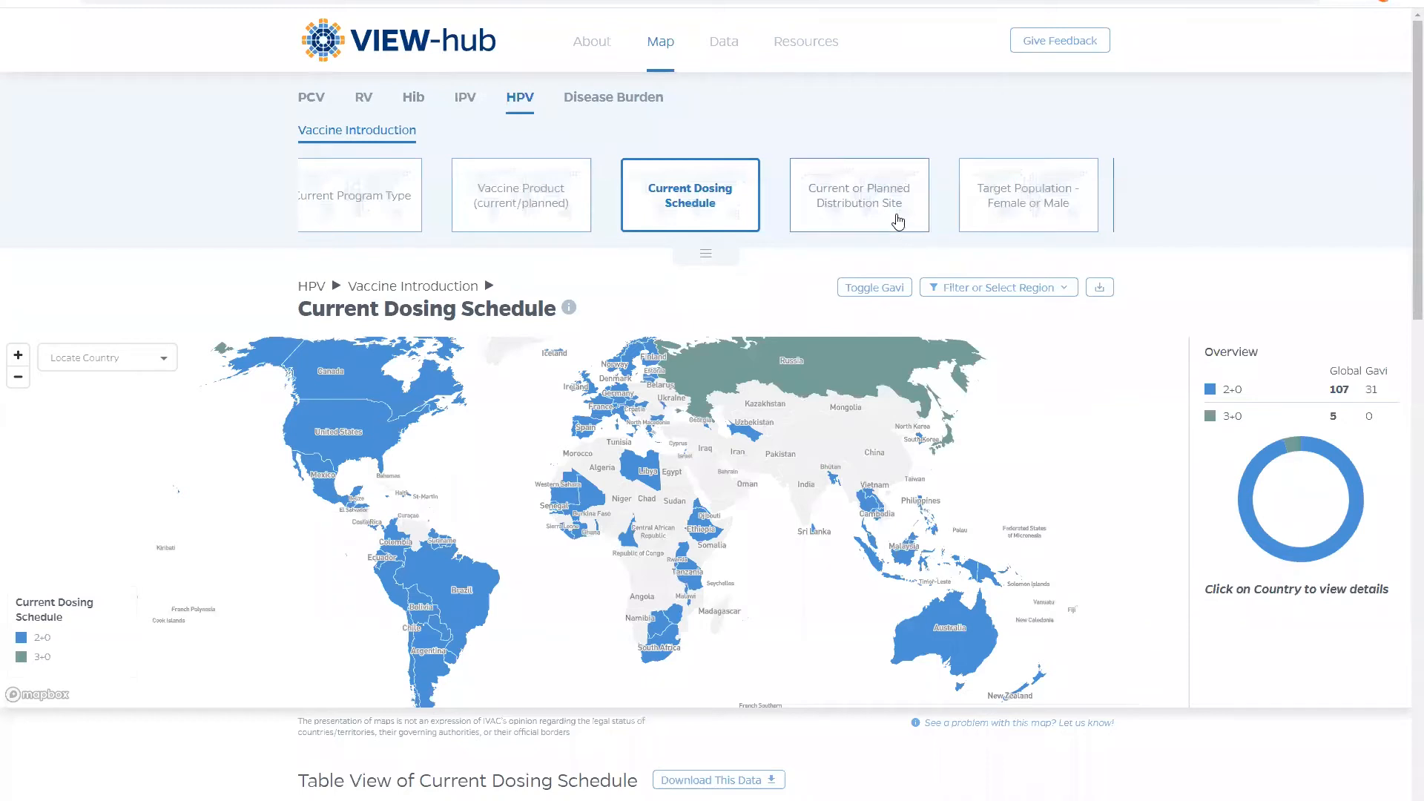
Show the HPV Current or Planned Distribution Site map layer
left_click(857, 194)
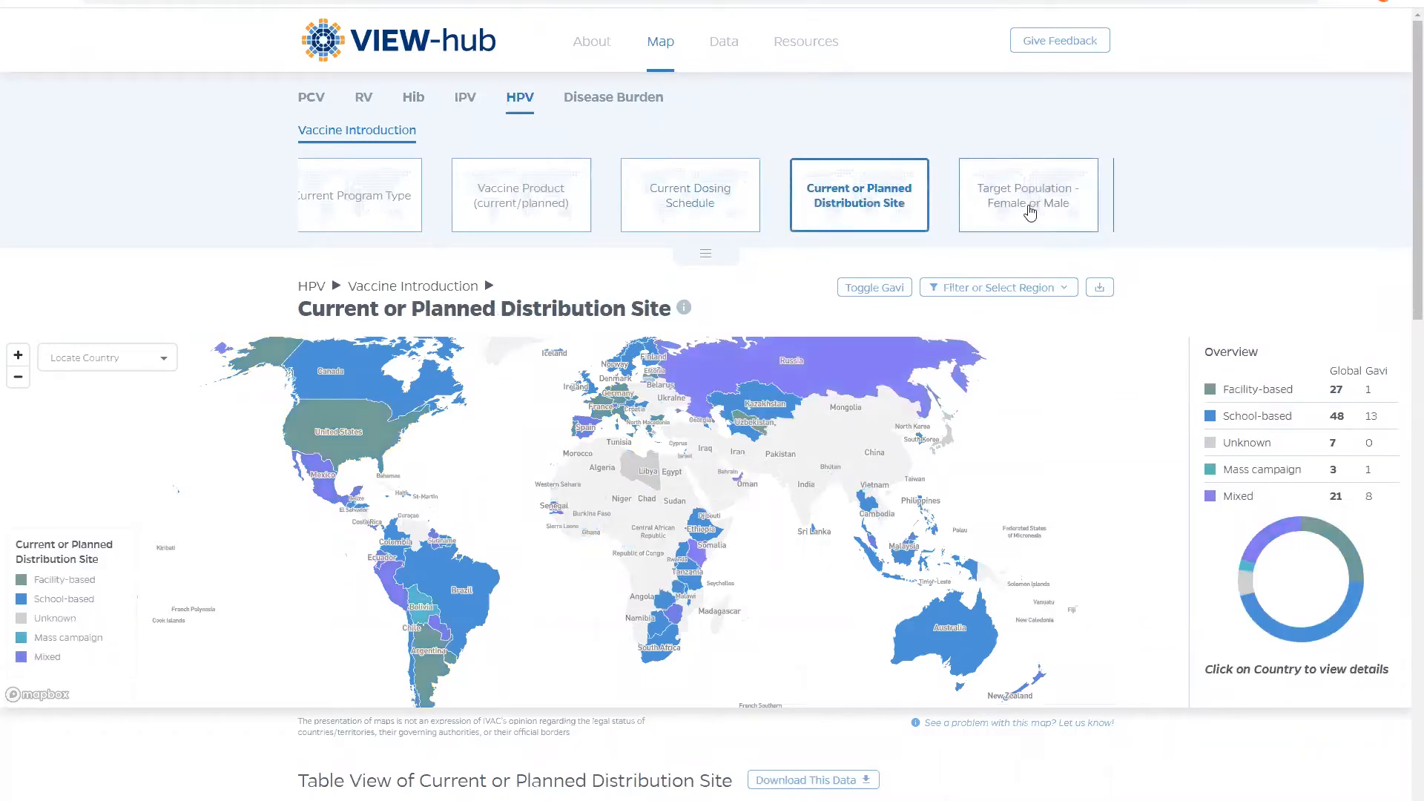
mouse_move(989, 218)
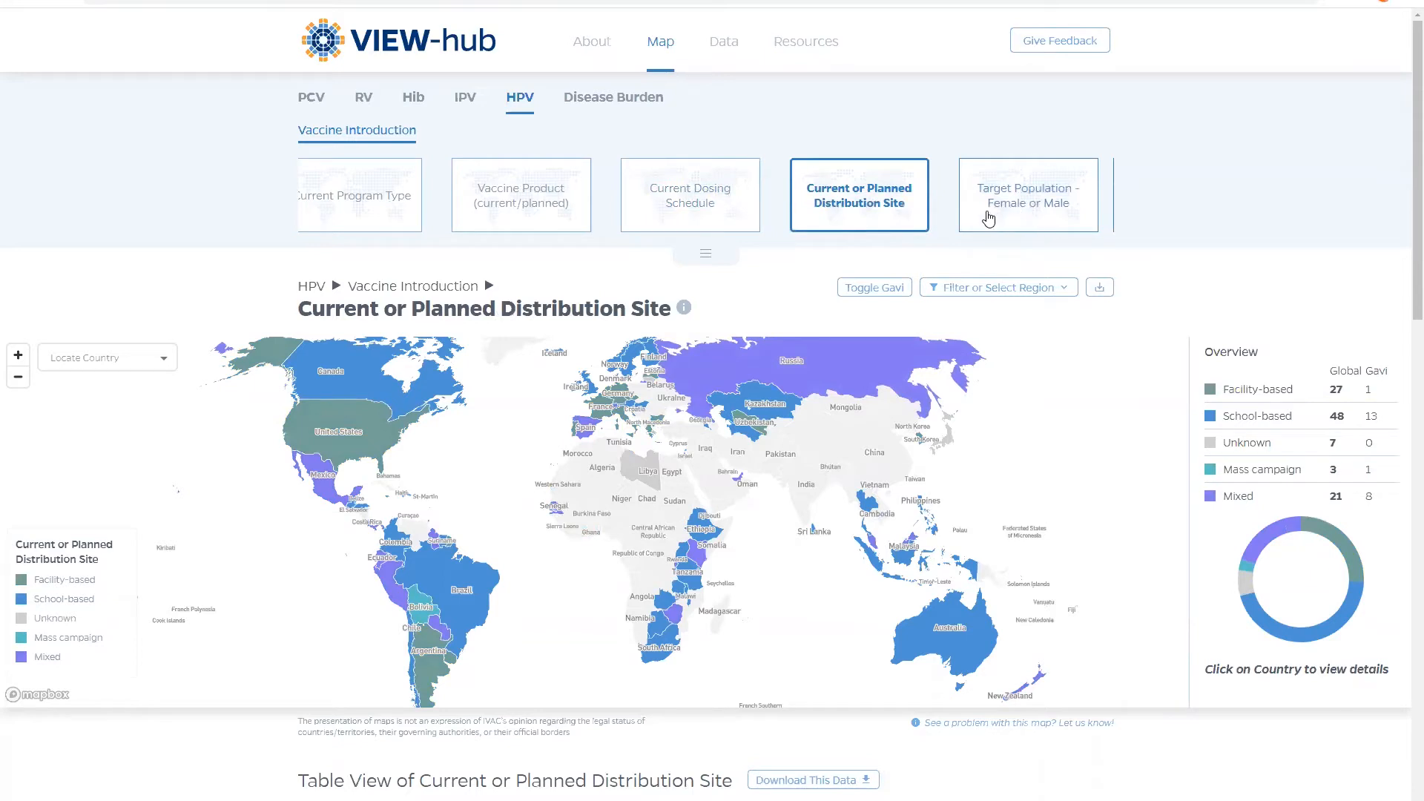
mouse_move(1162, 258)
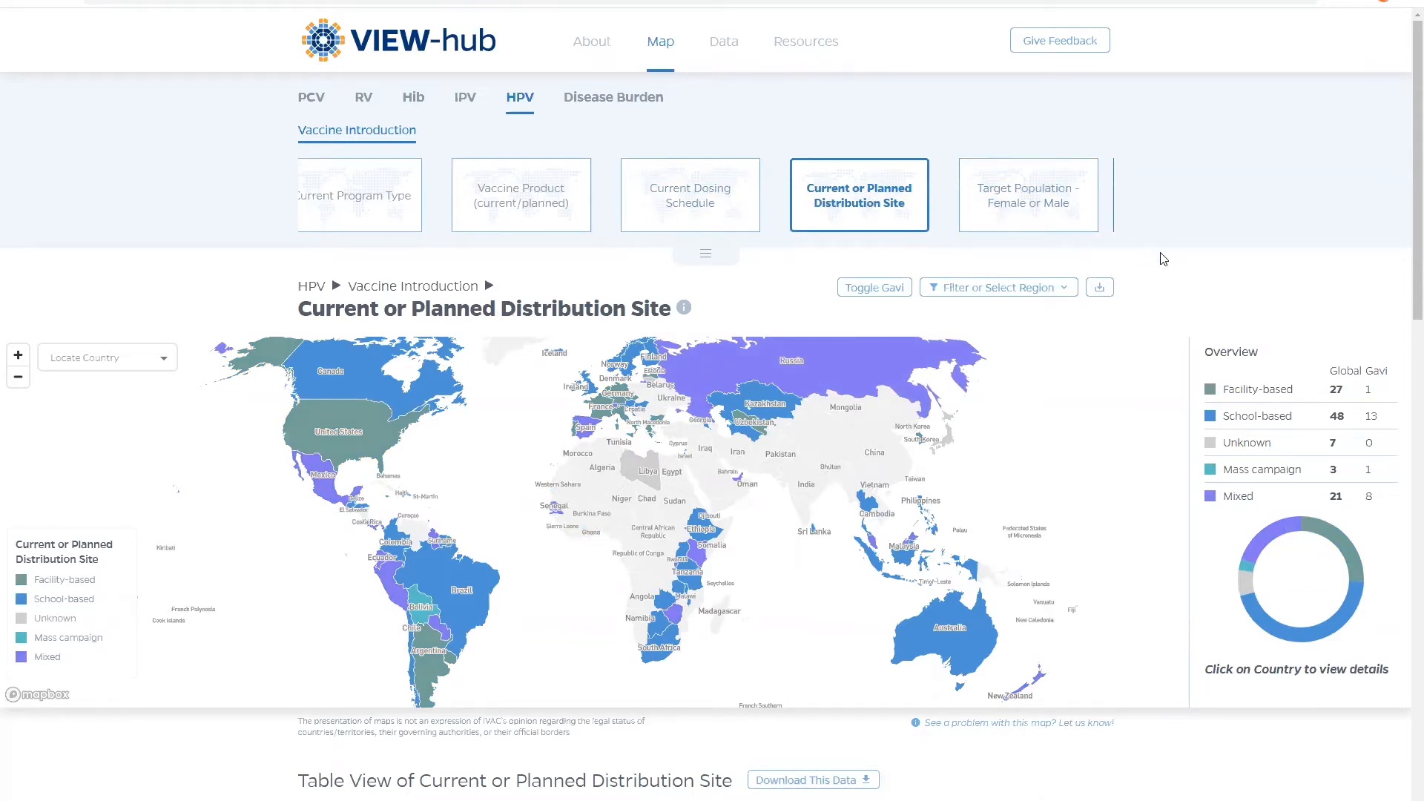
mouse_move(1180, 283)
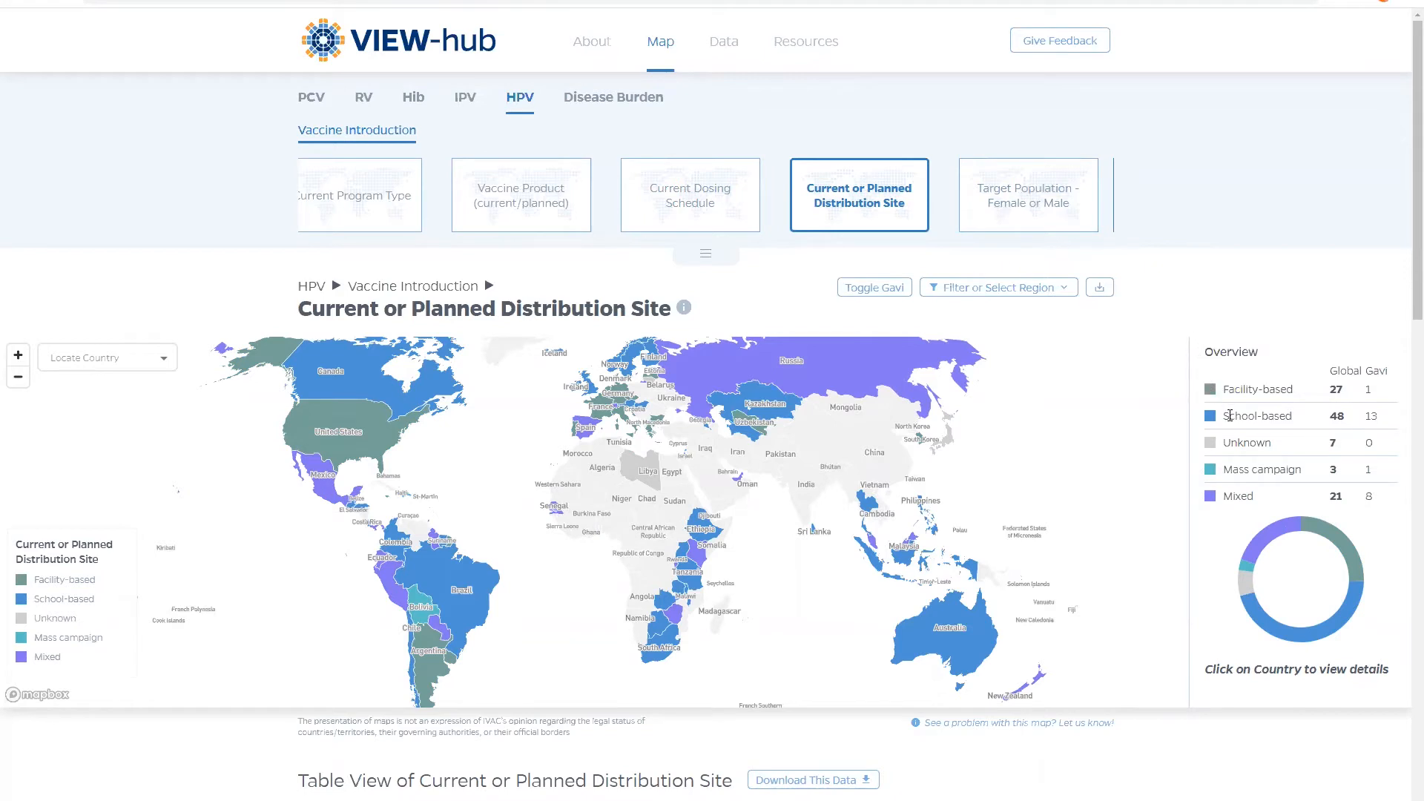
mouse_move(1221, 476)
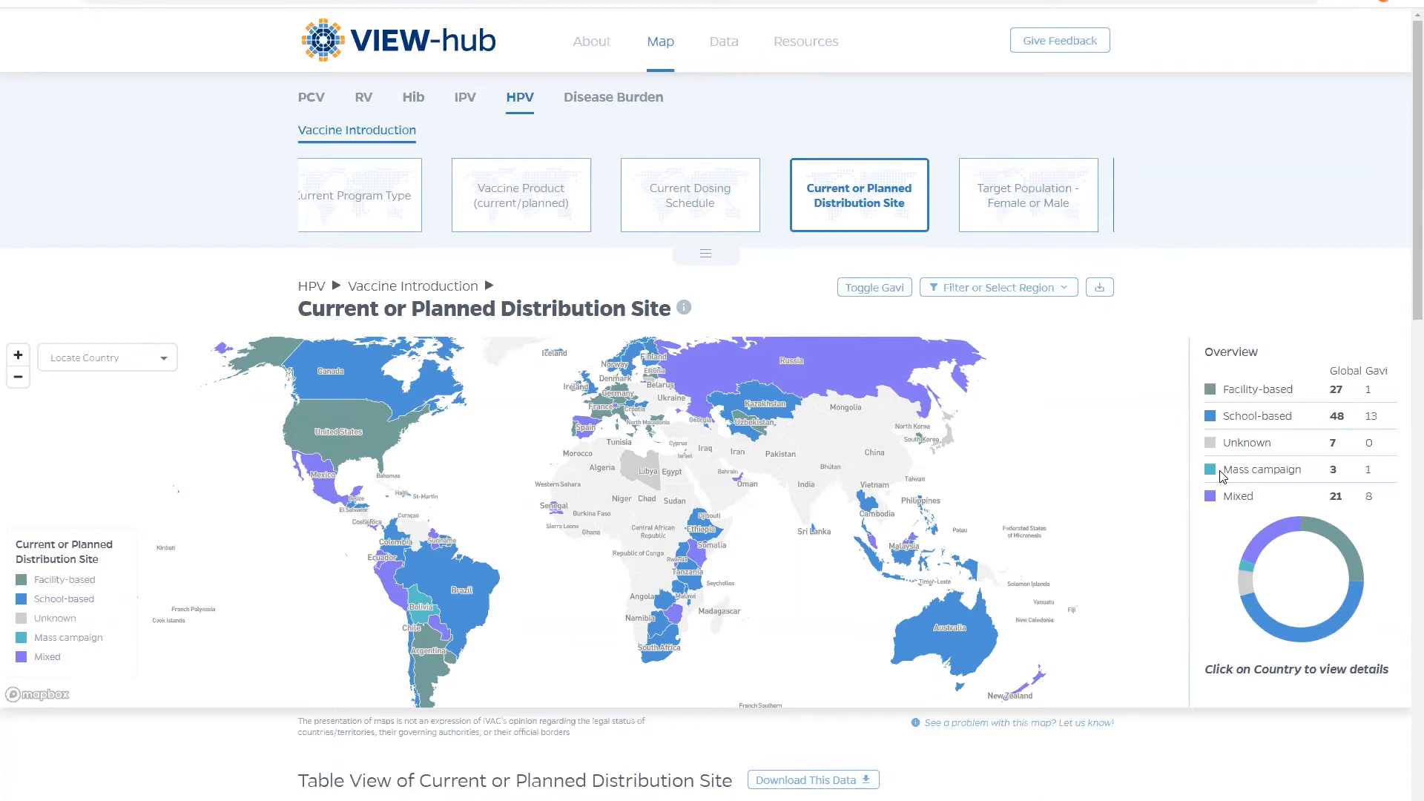
mouse_move(1216, 502)
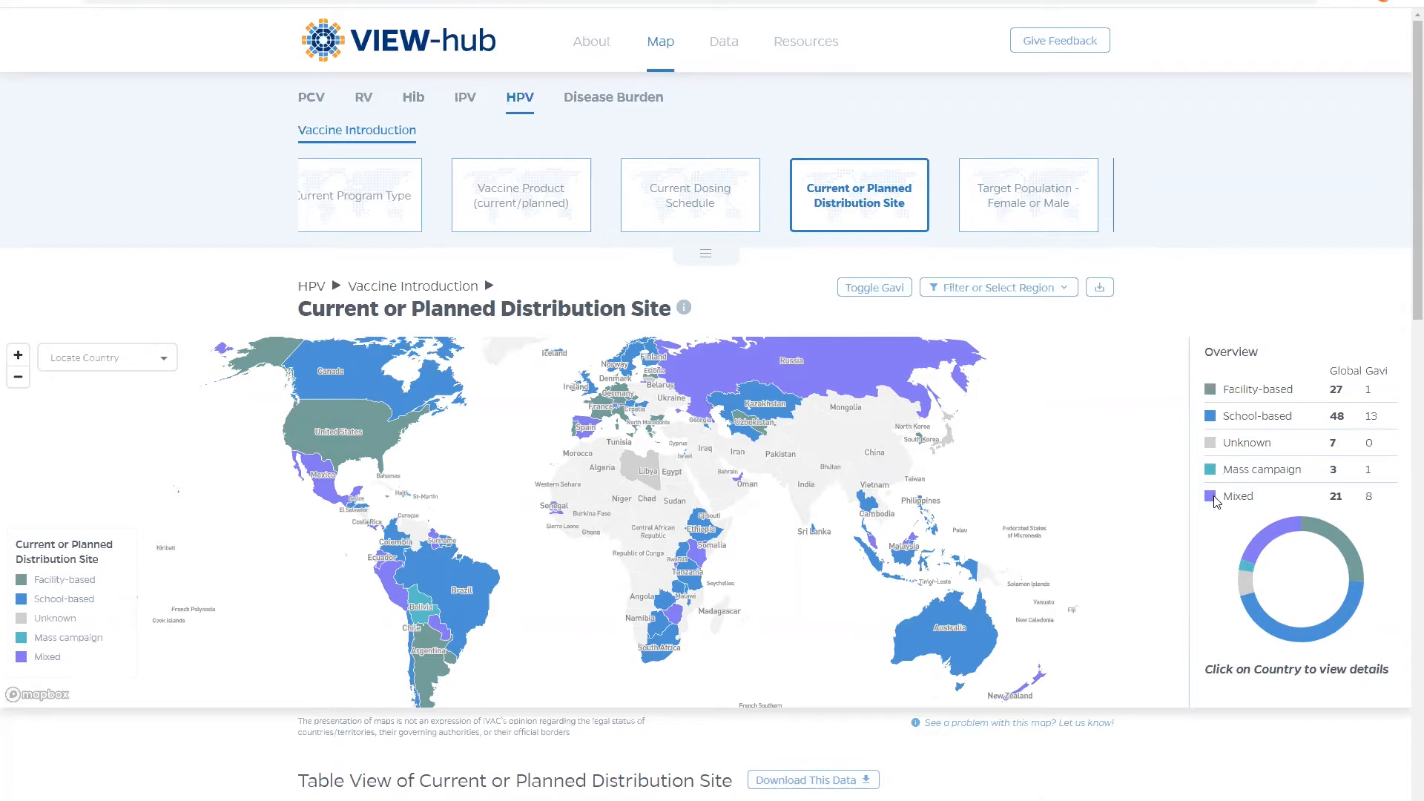
mouse_move(1027, 223)
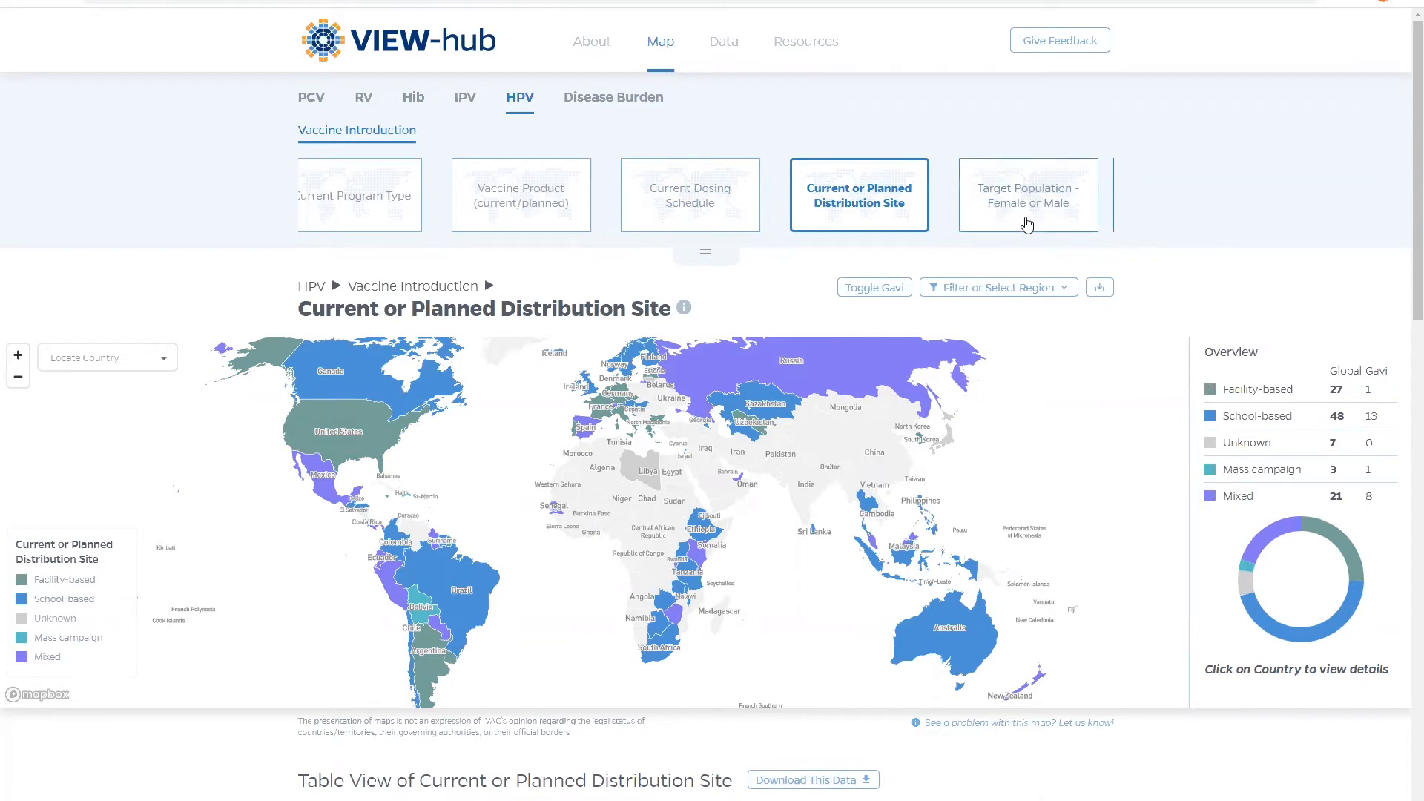
Show the HPV Target Population - Female or Male map layer
left_click(1026, 194)
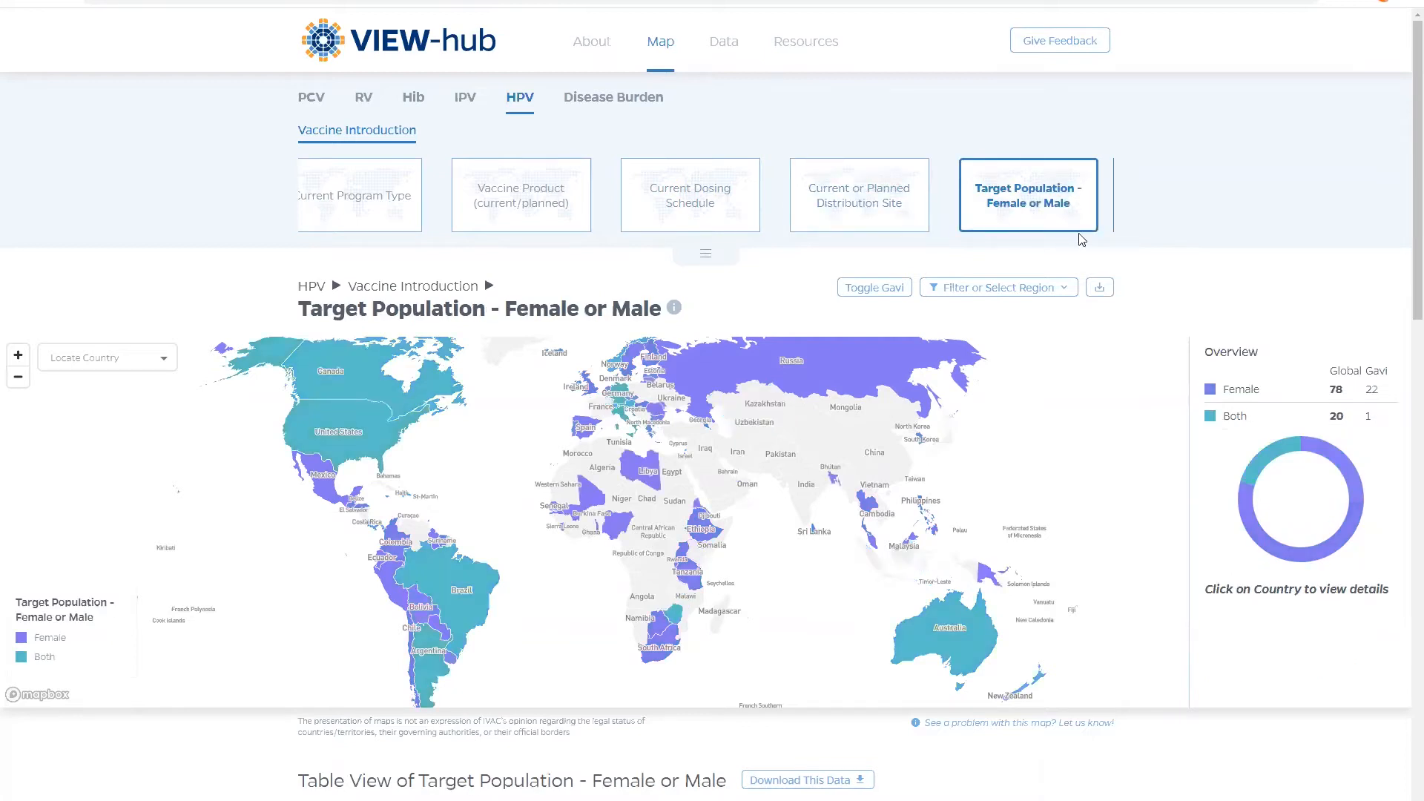
mouse_move(1210, 382)
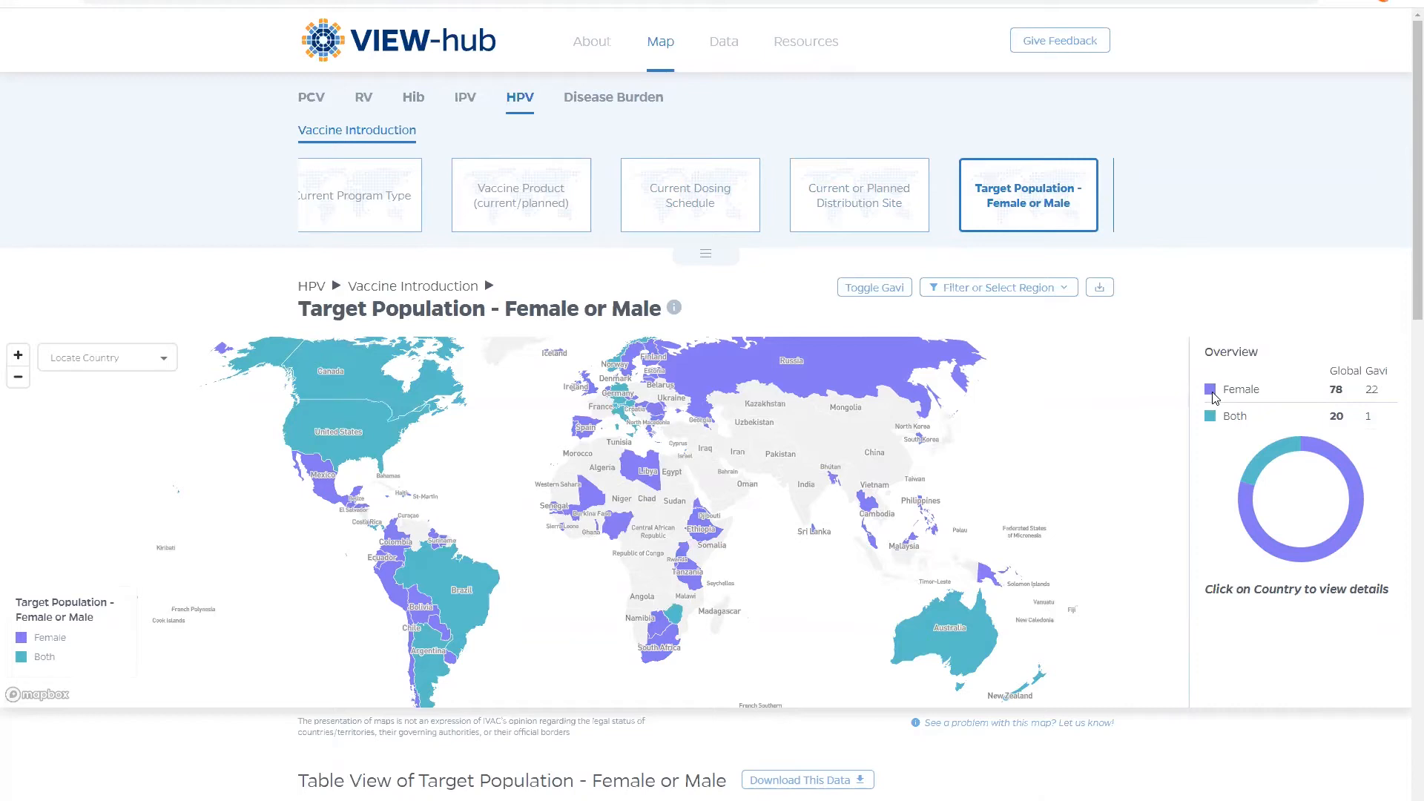
mouse_move(1215, 410)
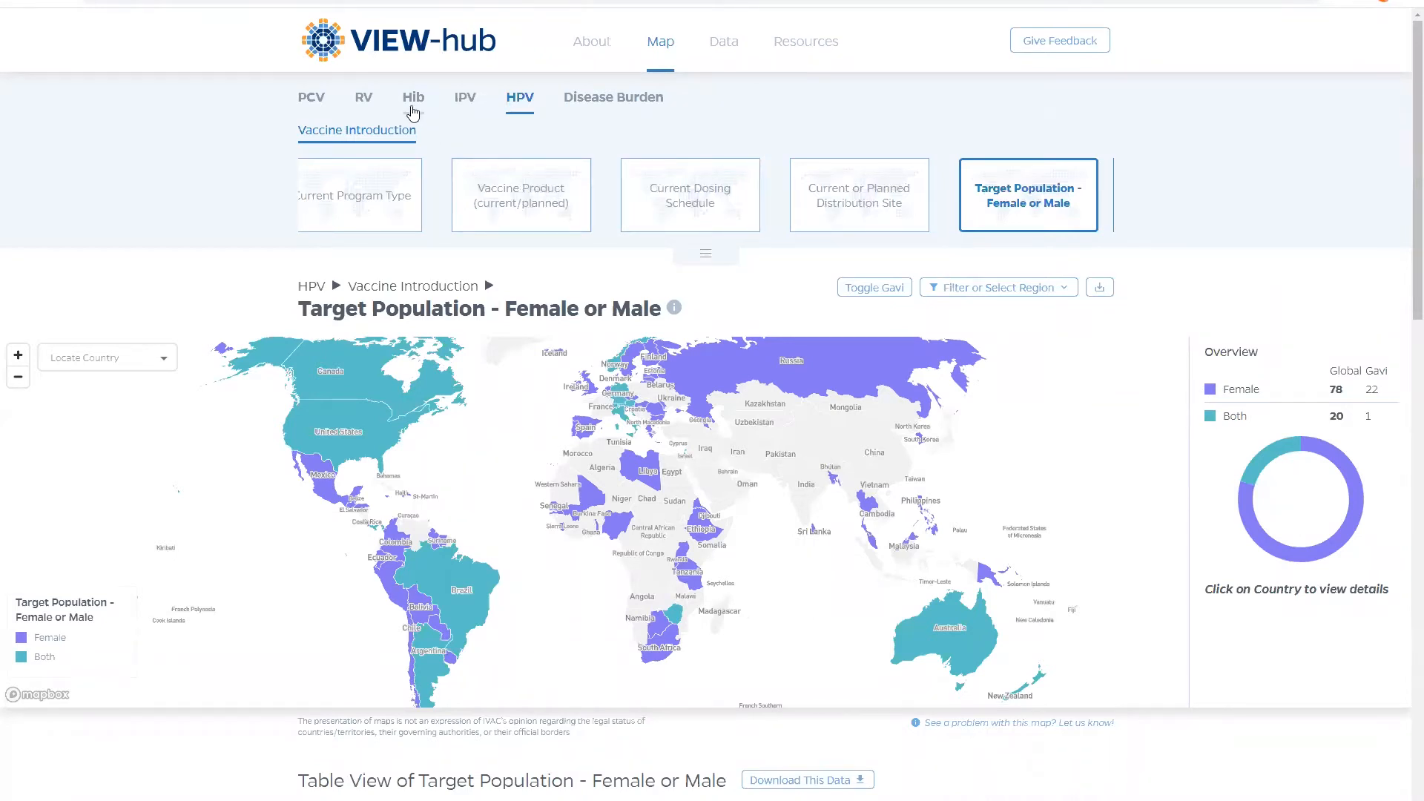
Show Hib WUENIC coverage rates for 2000 and view Brazil's 90% coverage details
left_click(412, 98)
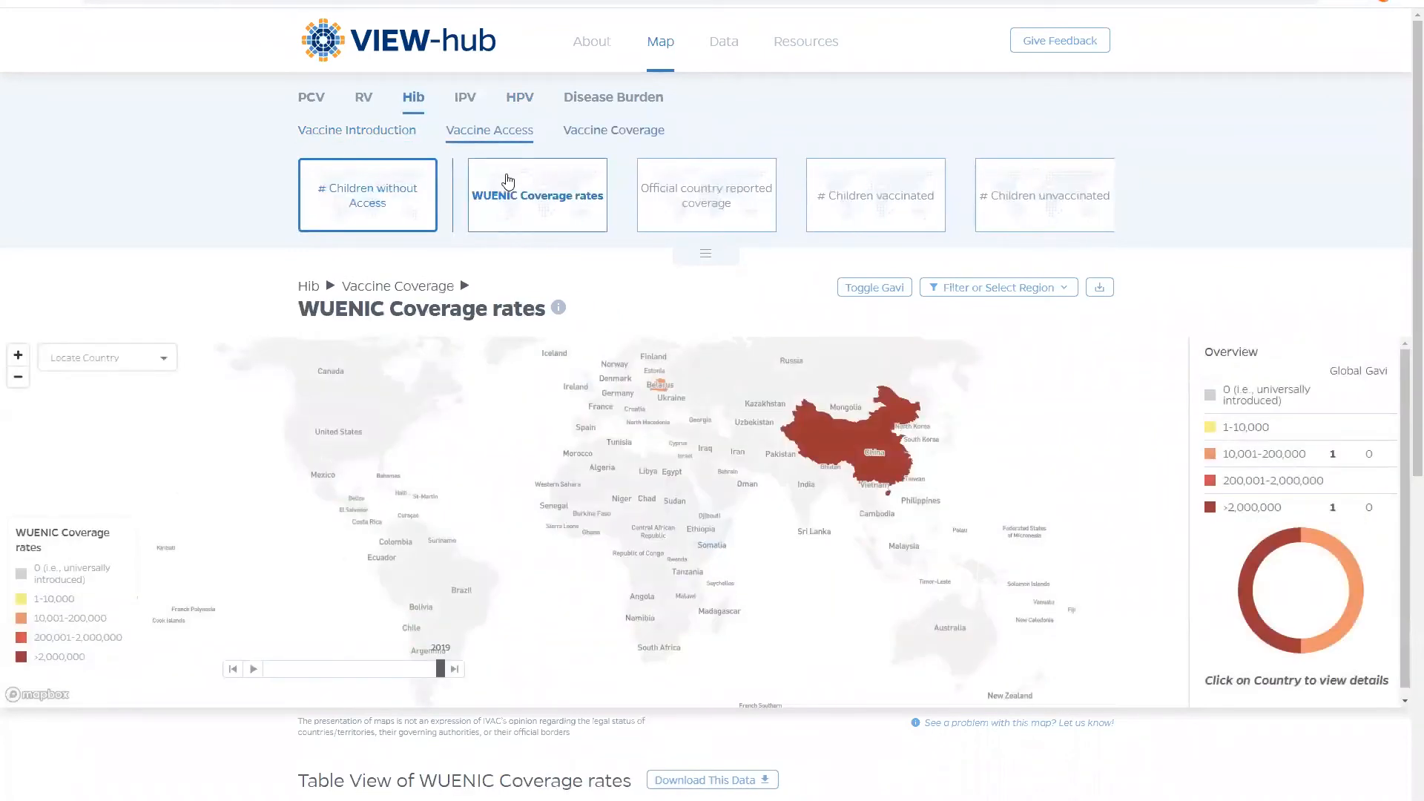
left_click(612, 130)
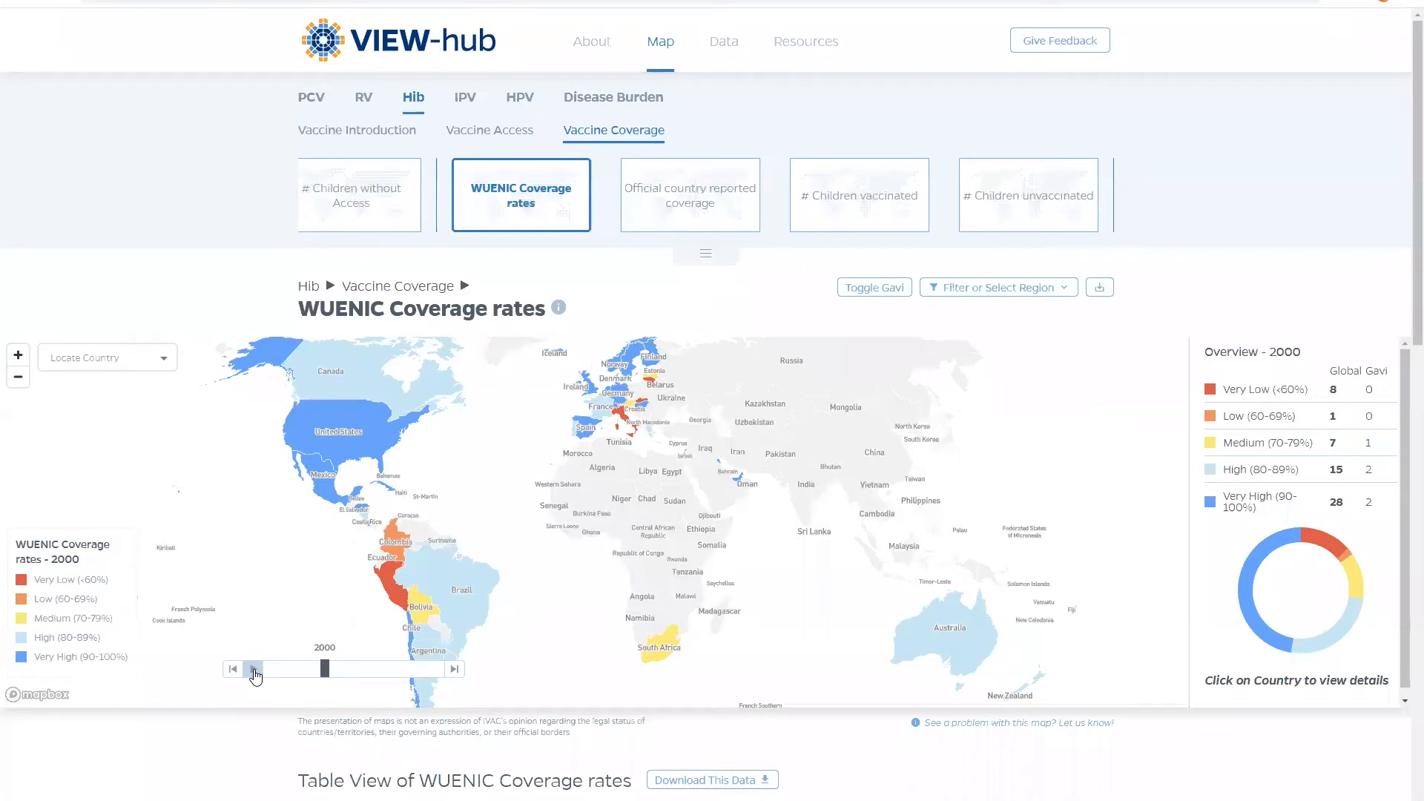
mouse_move(463, 586)
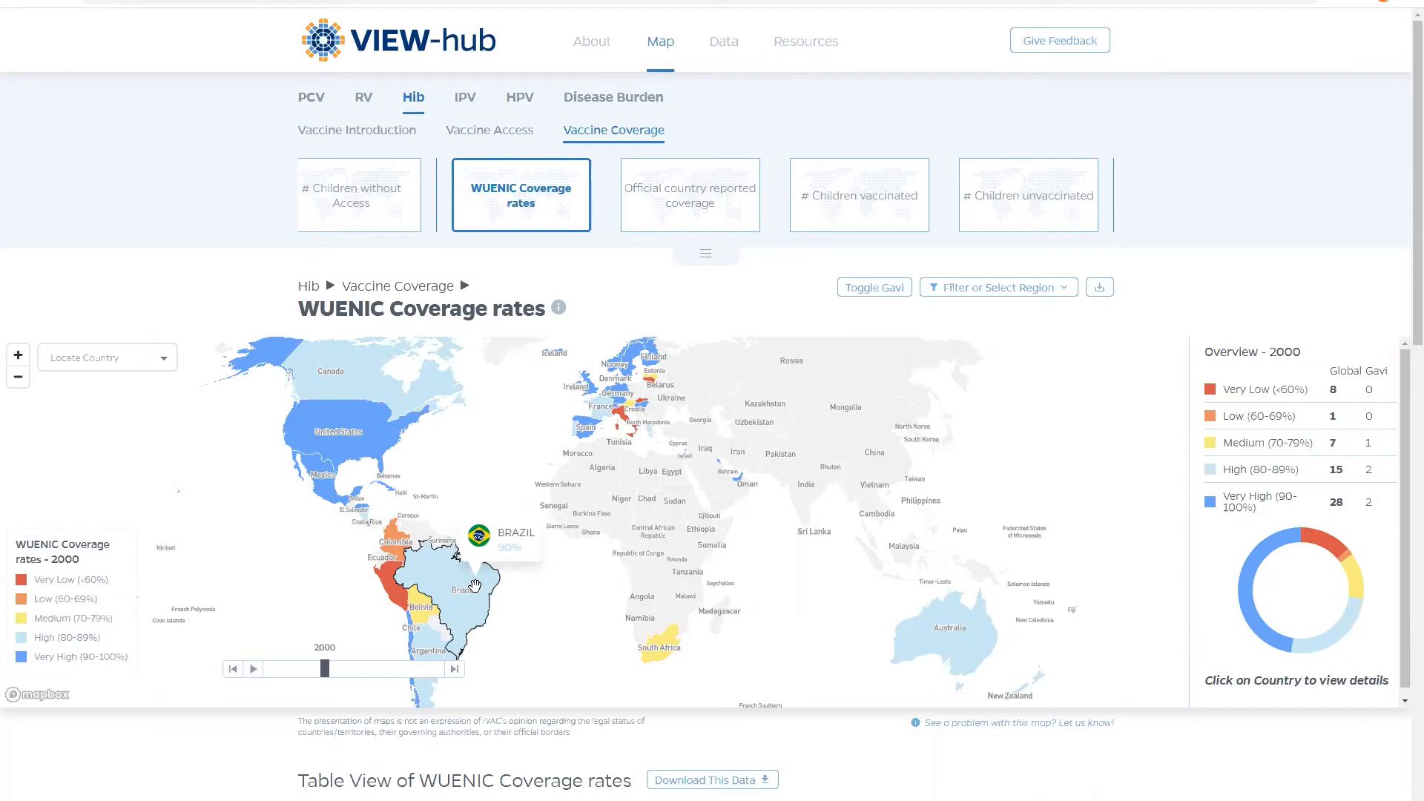
left_click(468, 586)
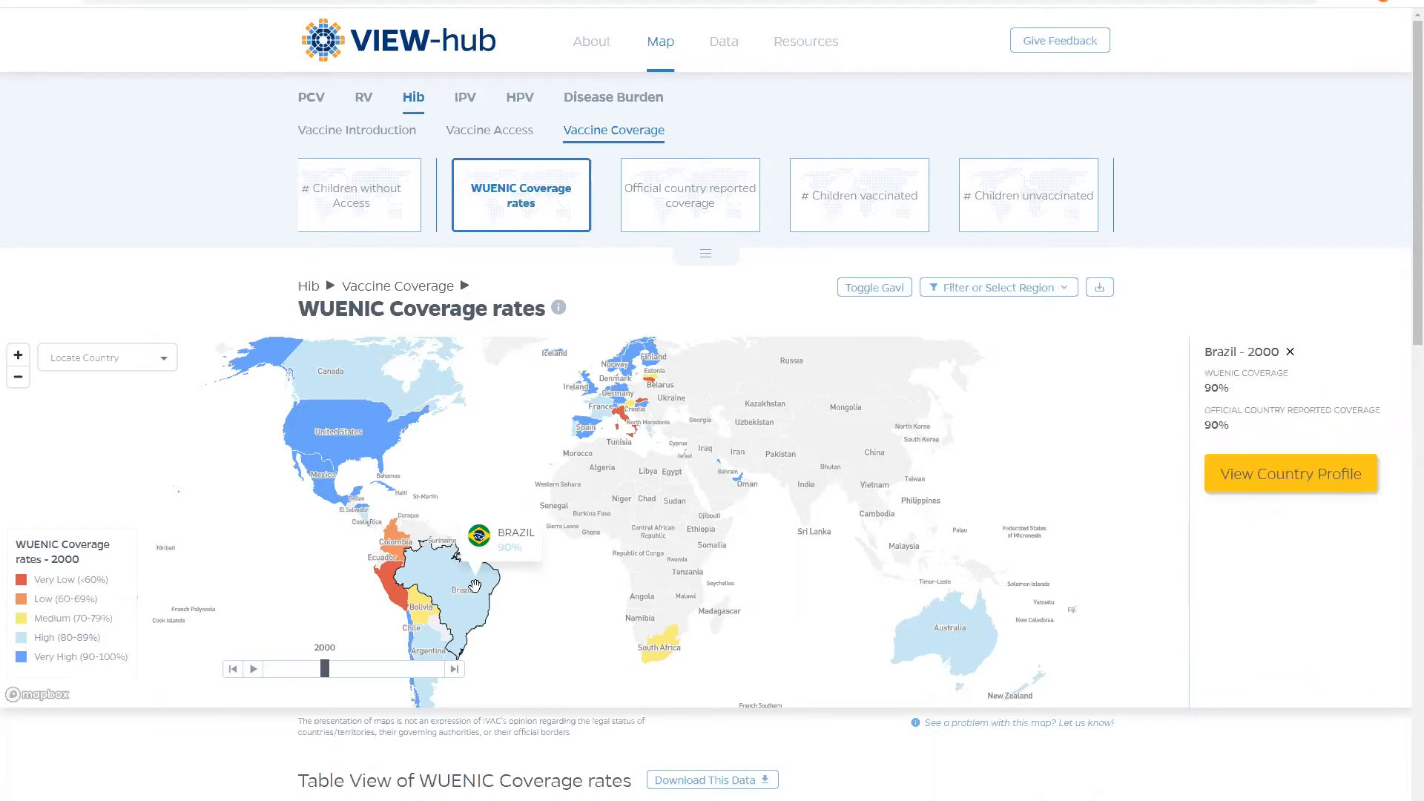
mouse_move(1254, 479)
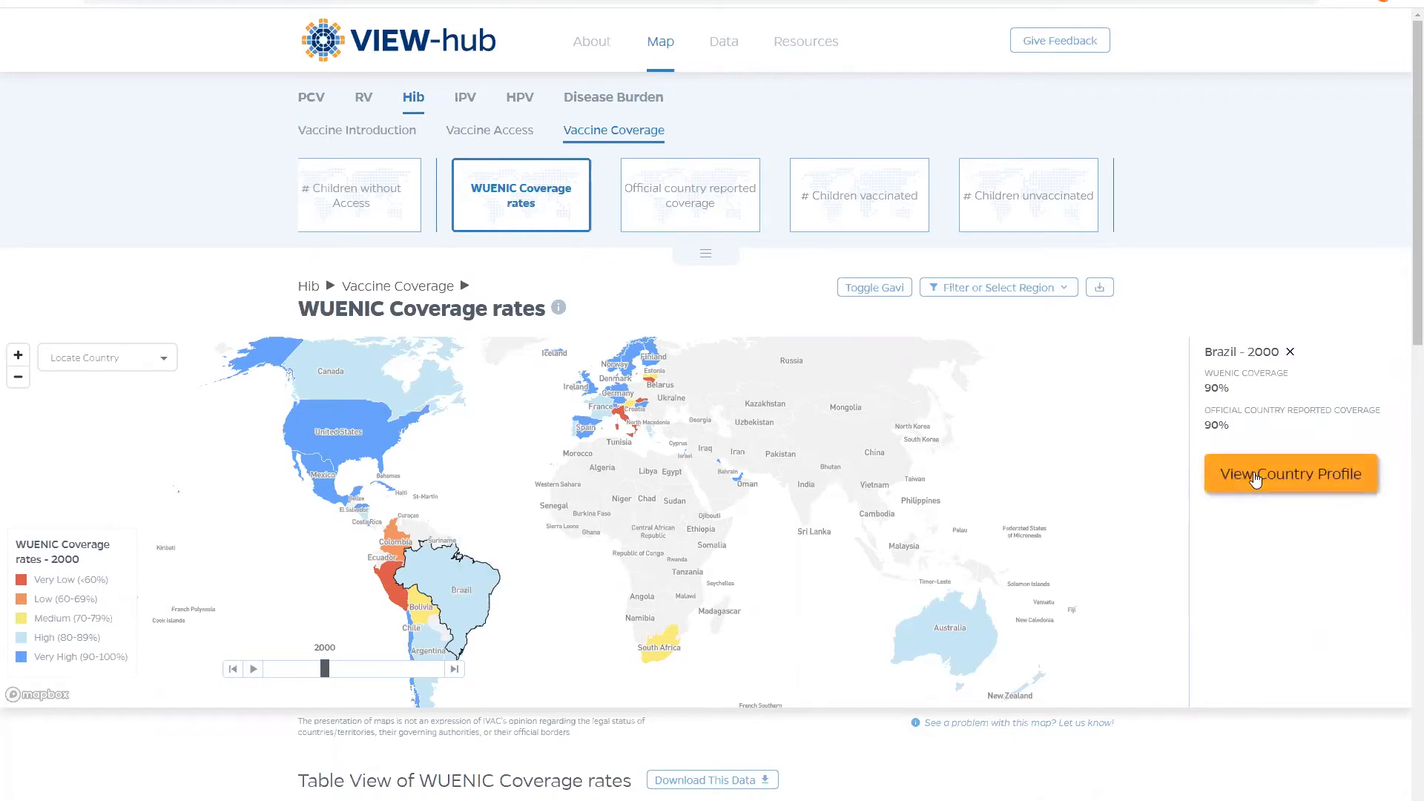
left_click(252, 669)
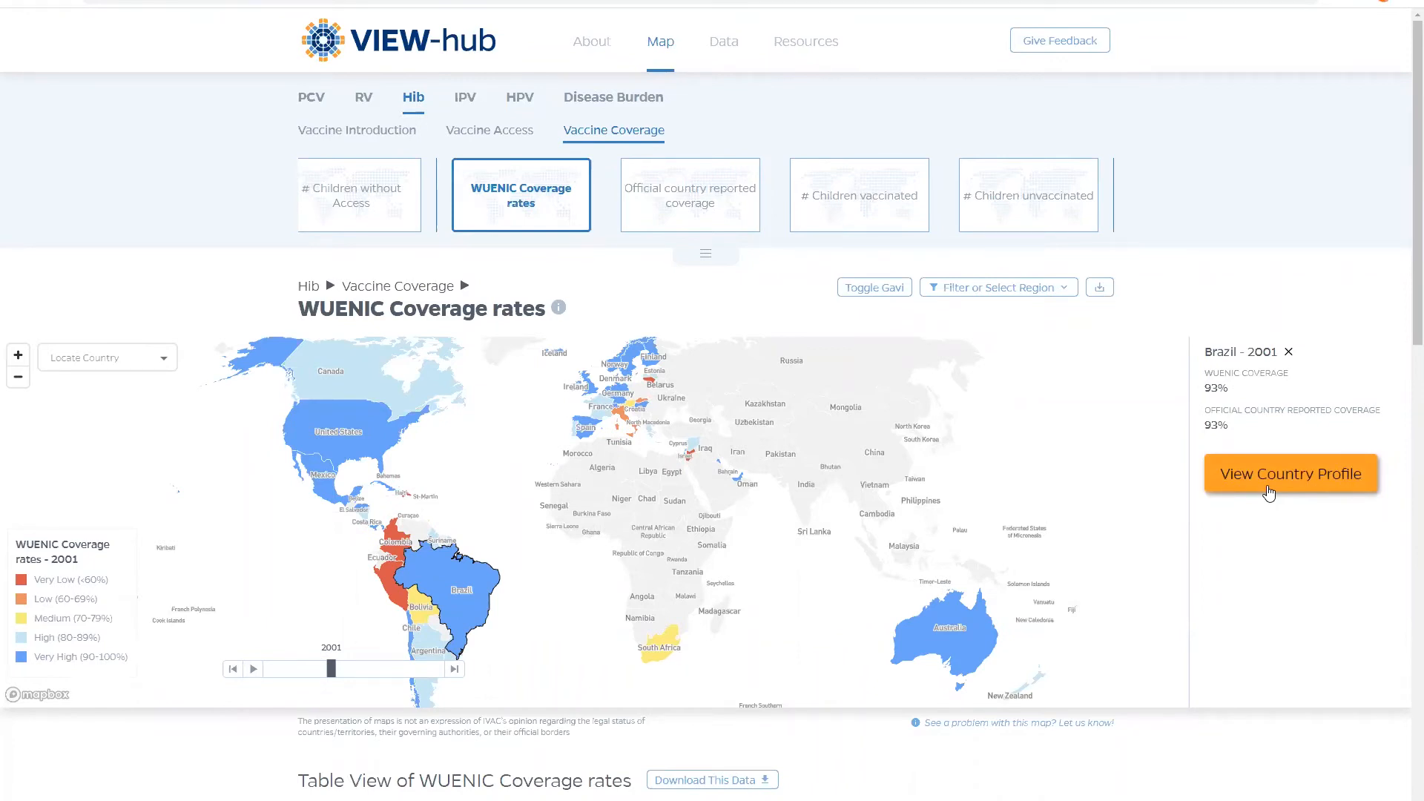
mouse_move(389, 48)
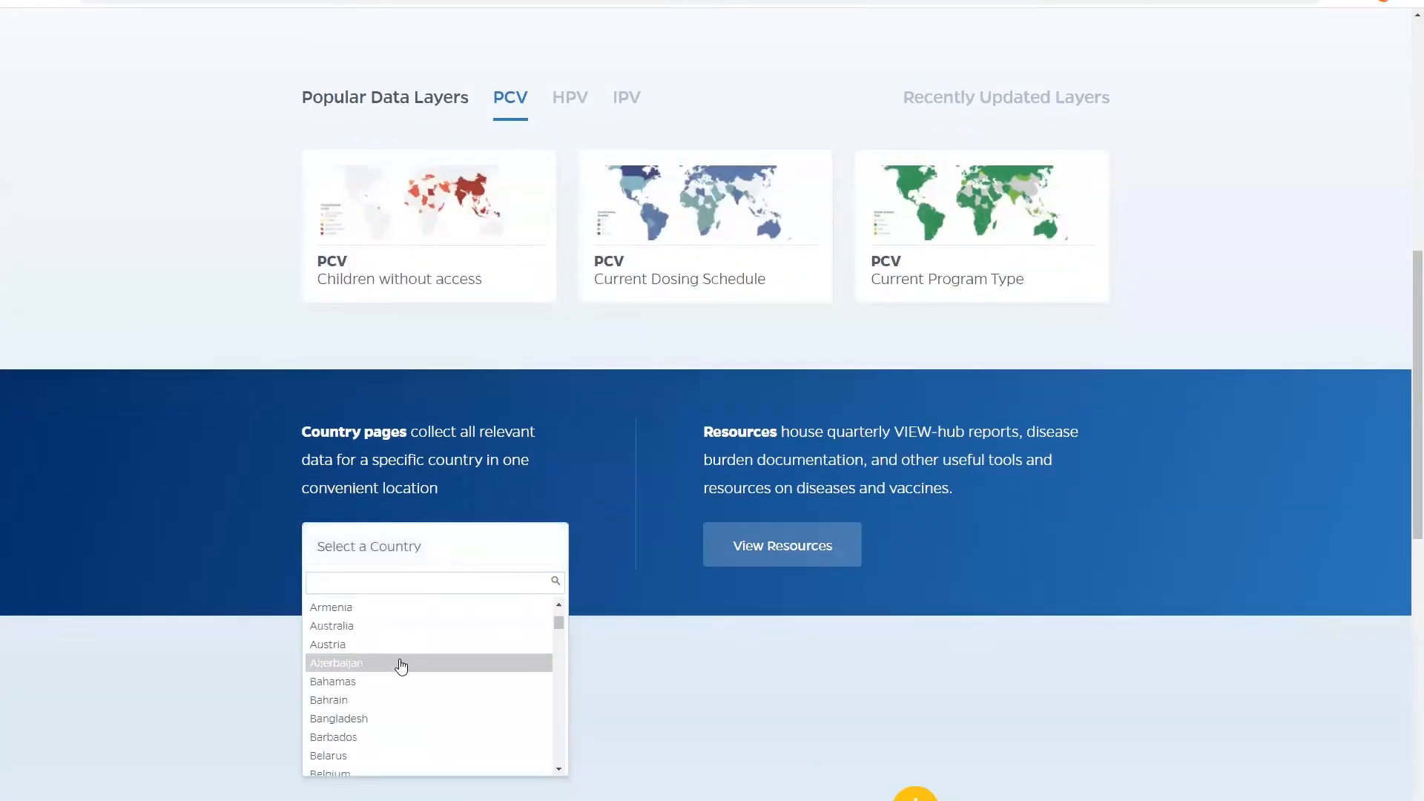
scroll("down", 3)
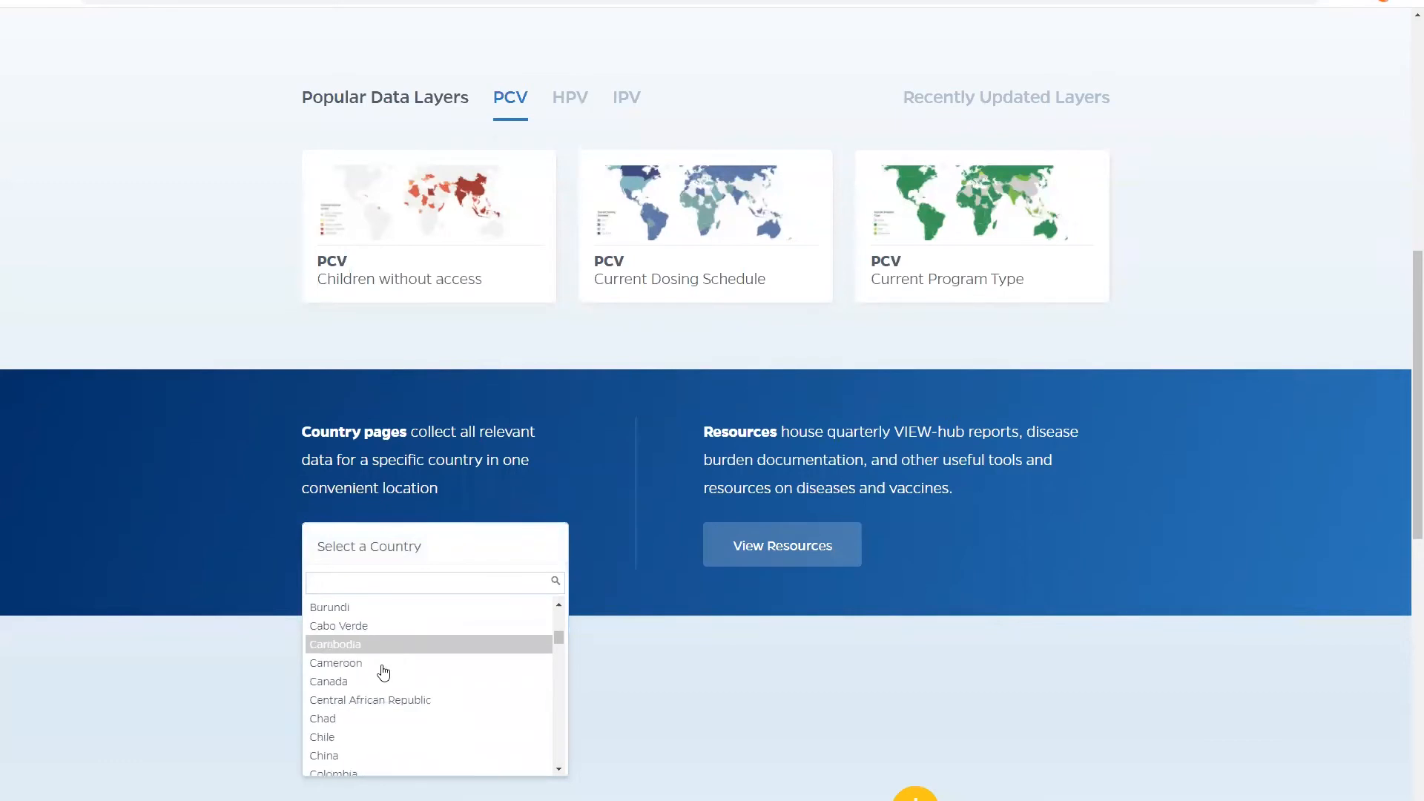
left_click(335, 662)
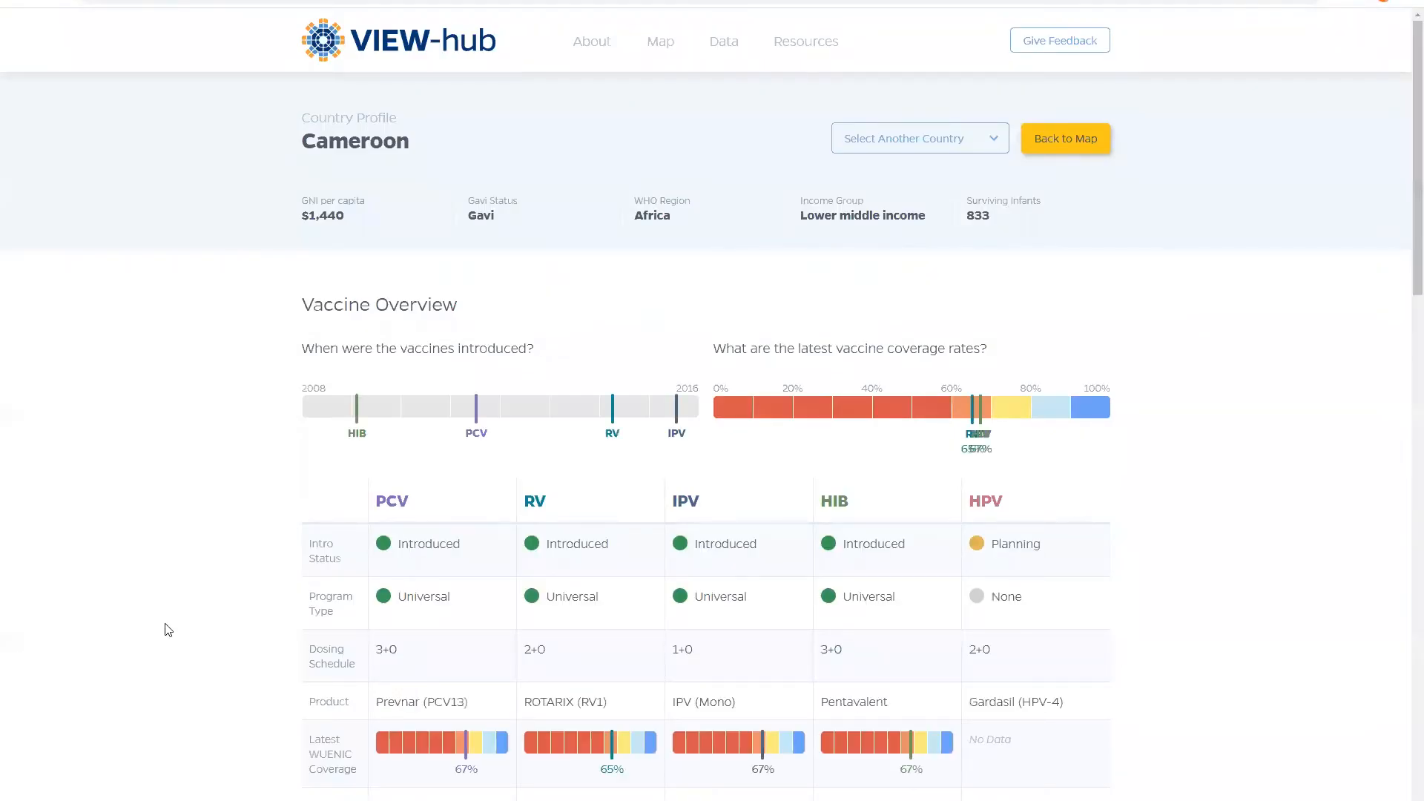
scroll("down", 3)
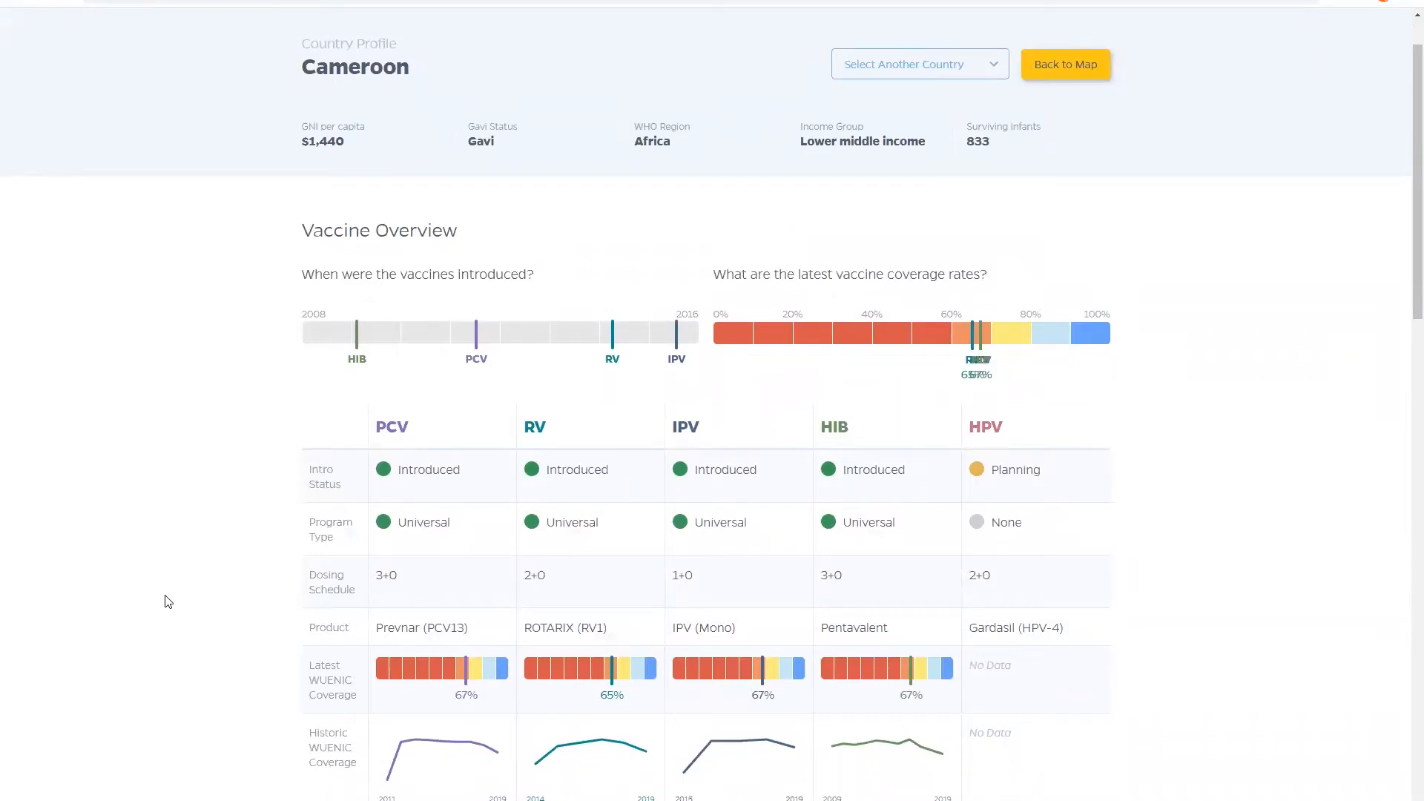
mouse_move(402, 342)
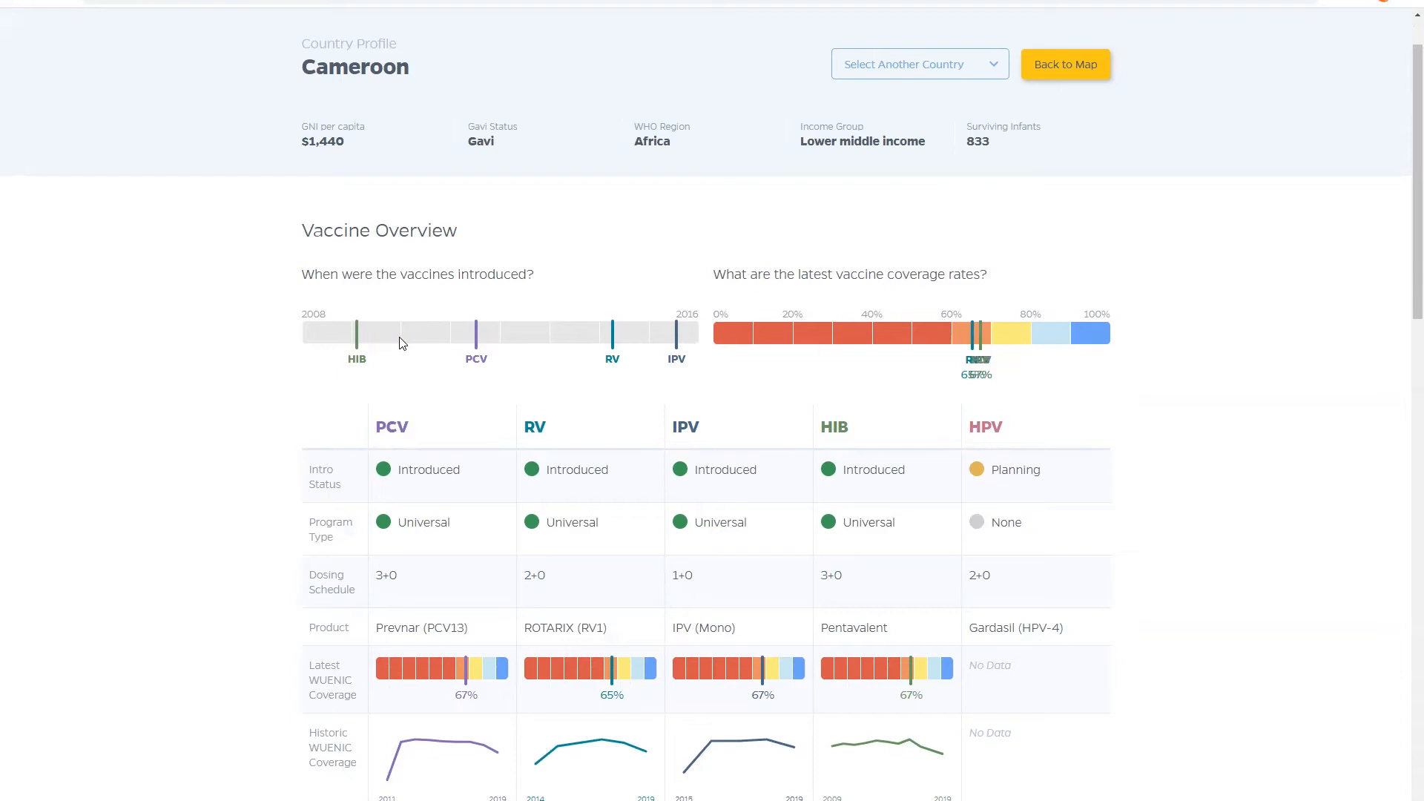
mouse_move(698, 344)
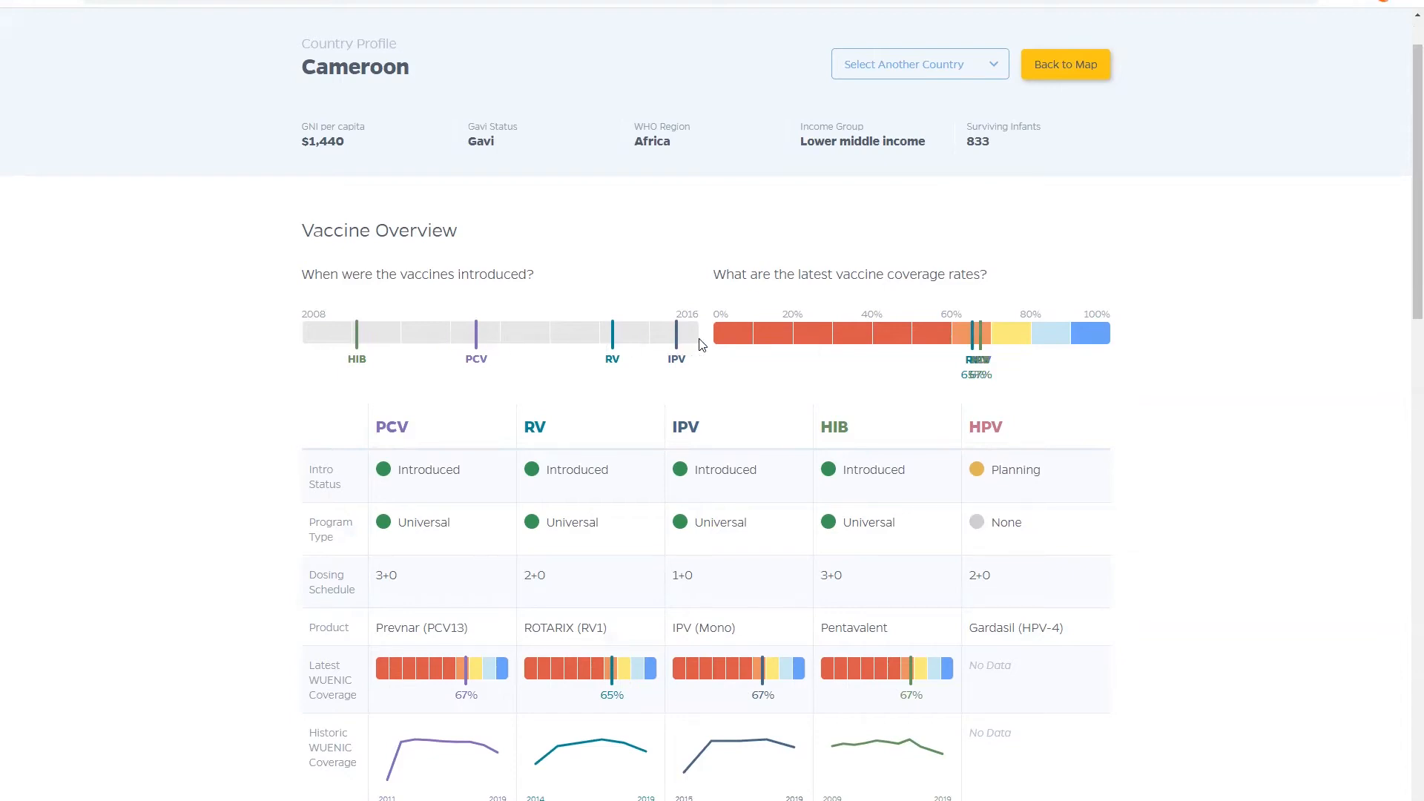
mouse_move(988, 339)
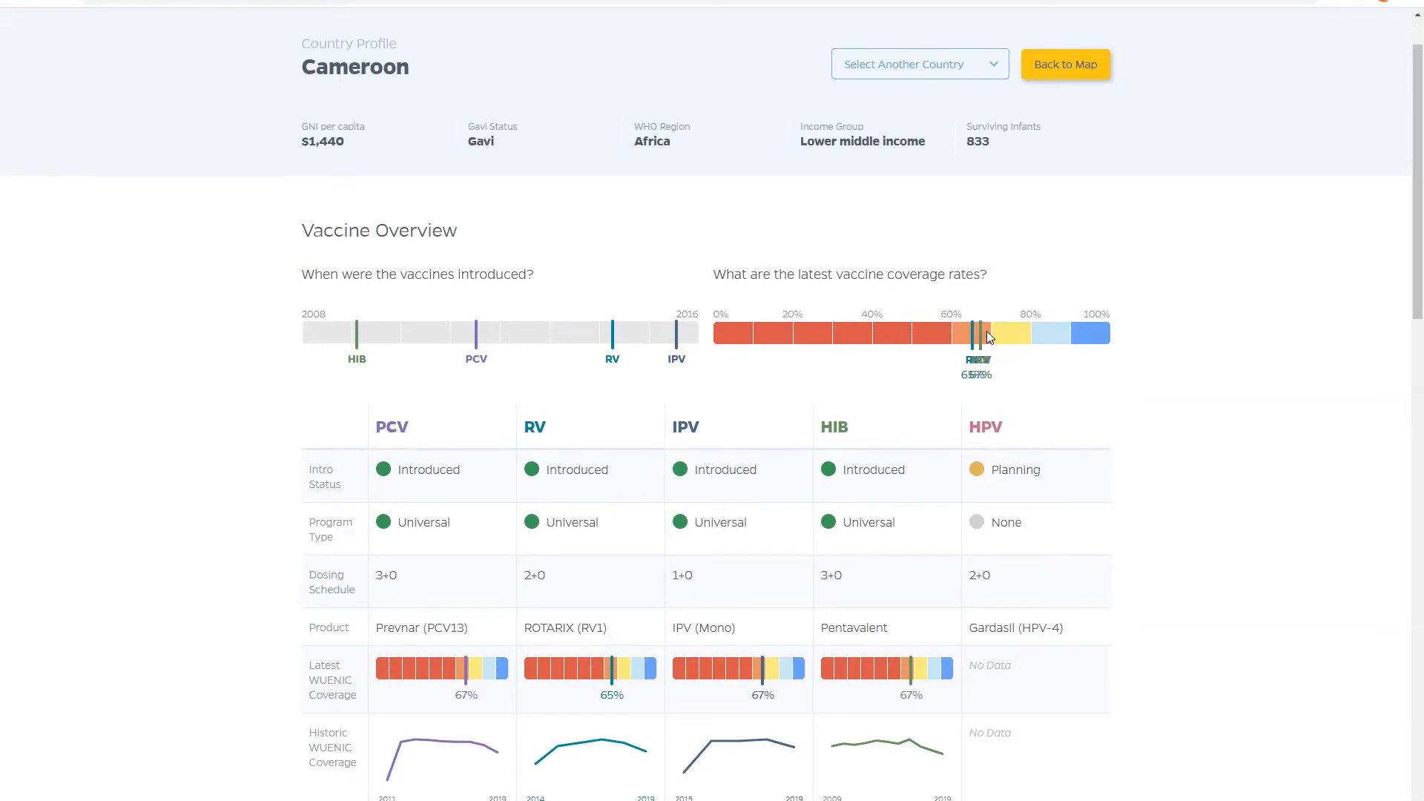
mouse_move(1118, 345)
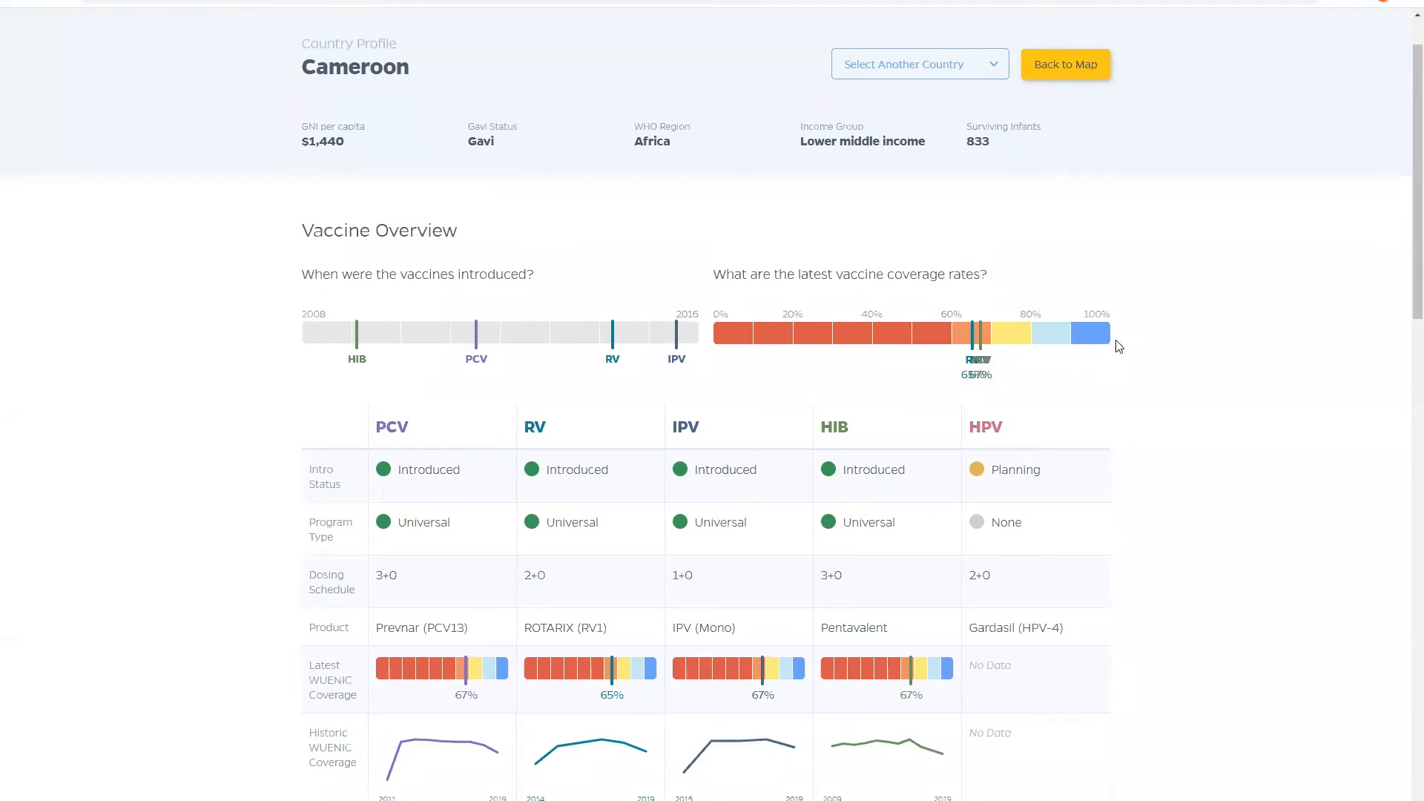
mouse_move(287, 474)
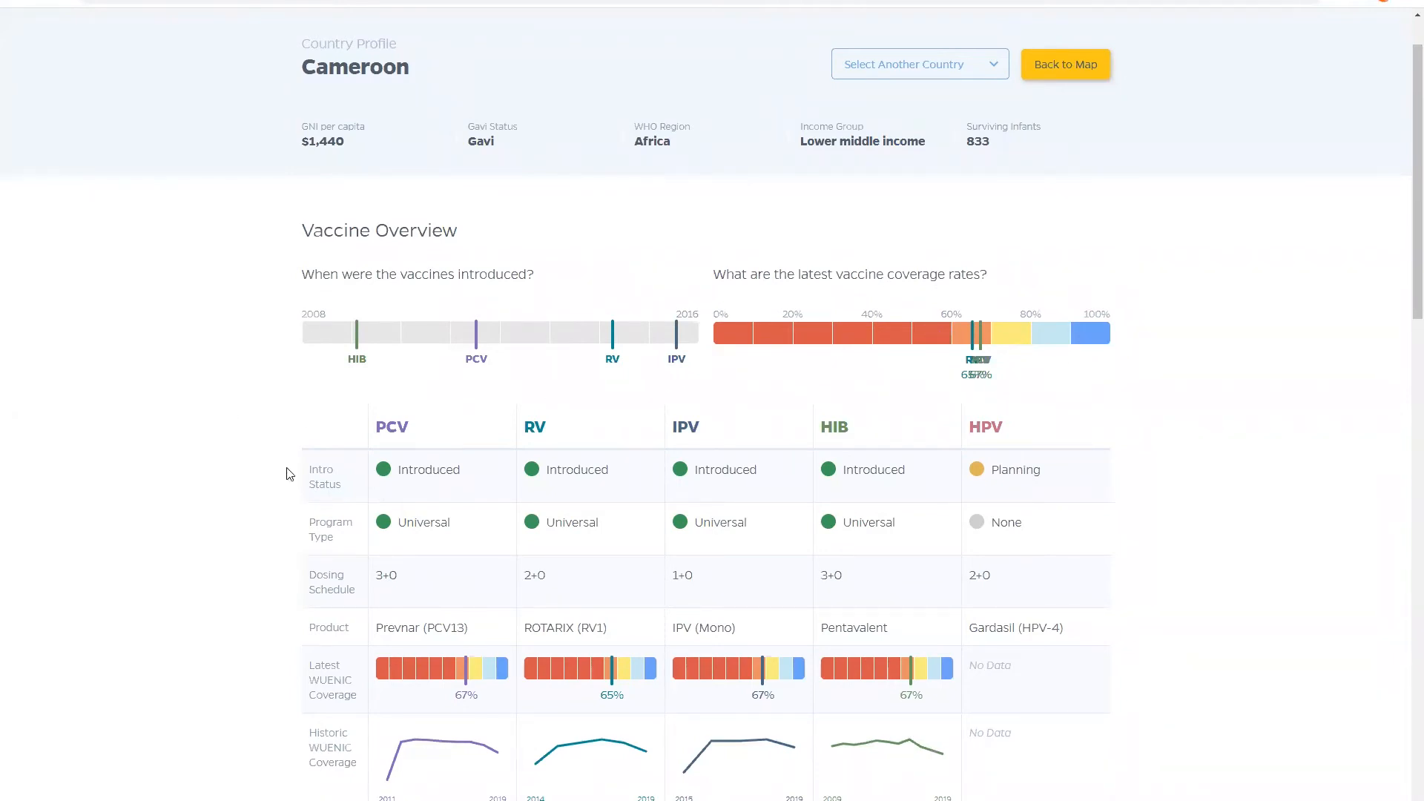
mouse_move(300, 789)
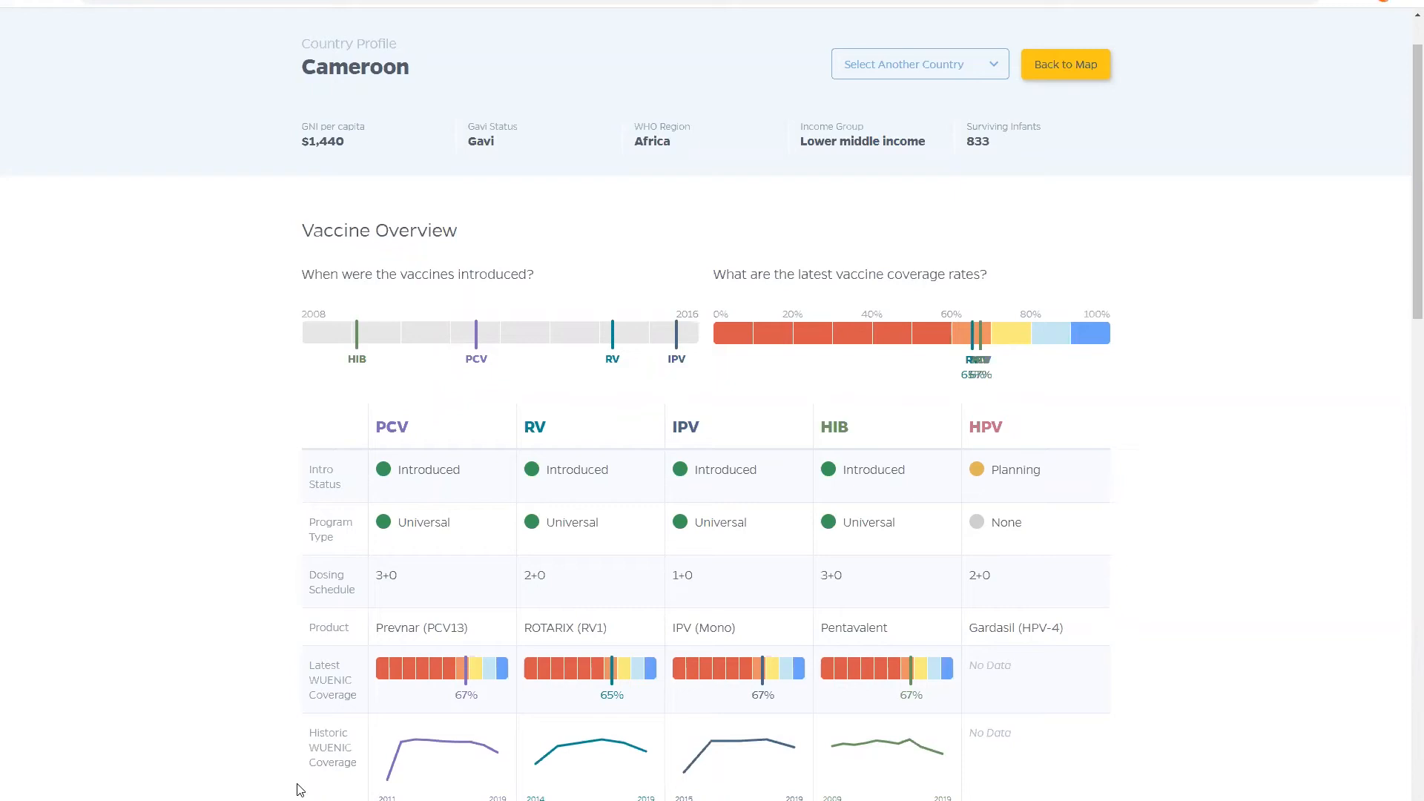
mouse_move(436, 446)
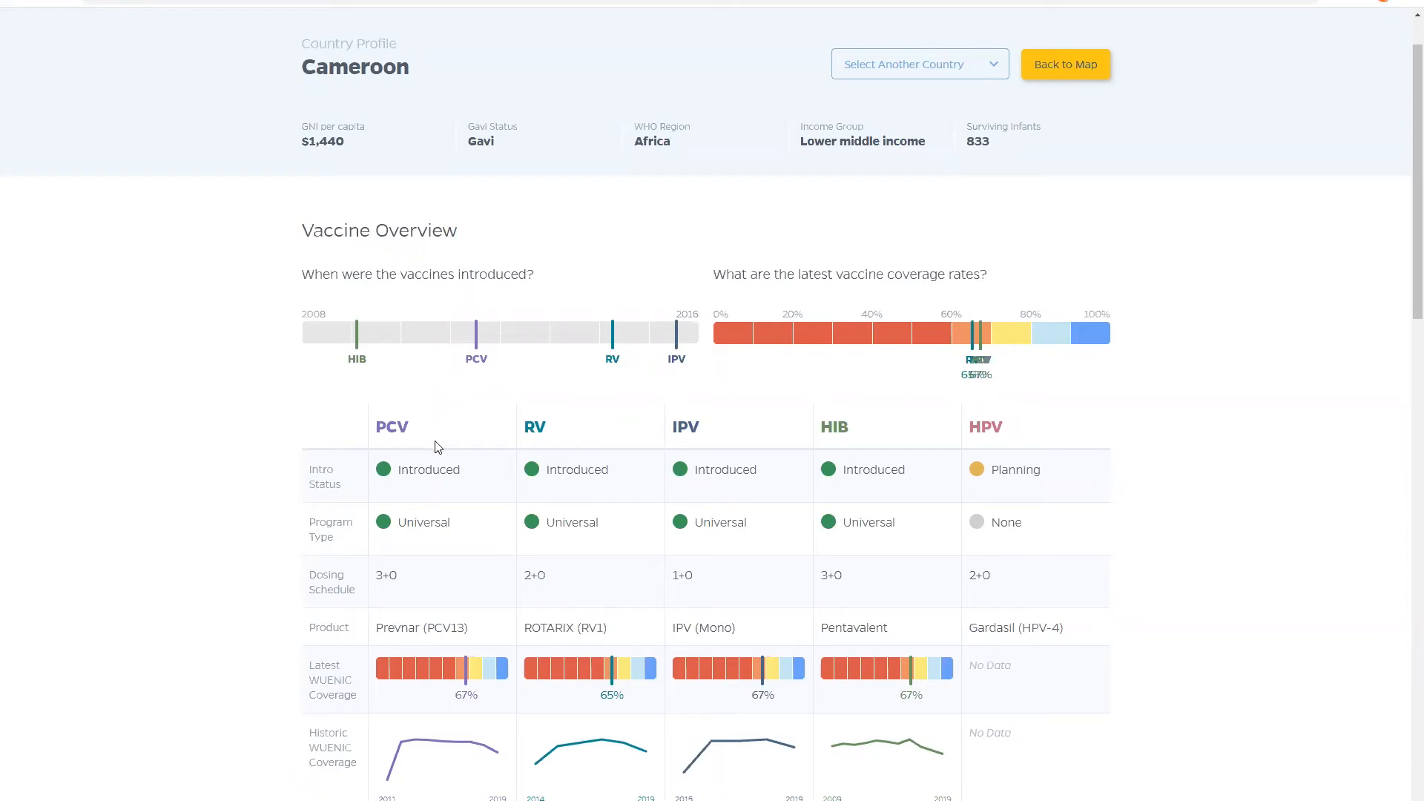
mouse_move(1067, 448)
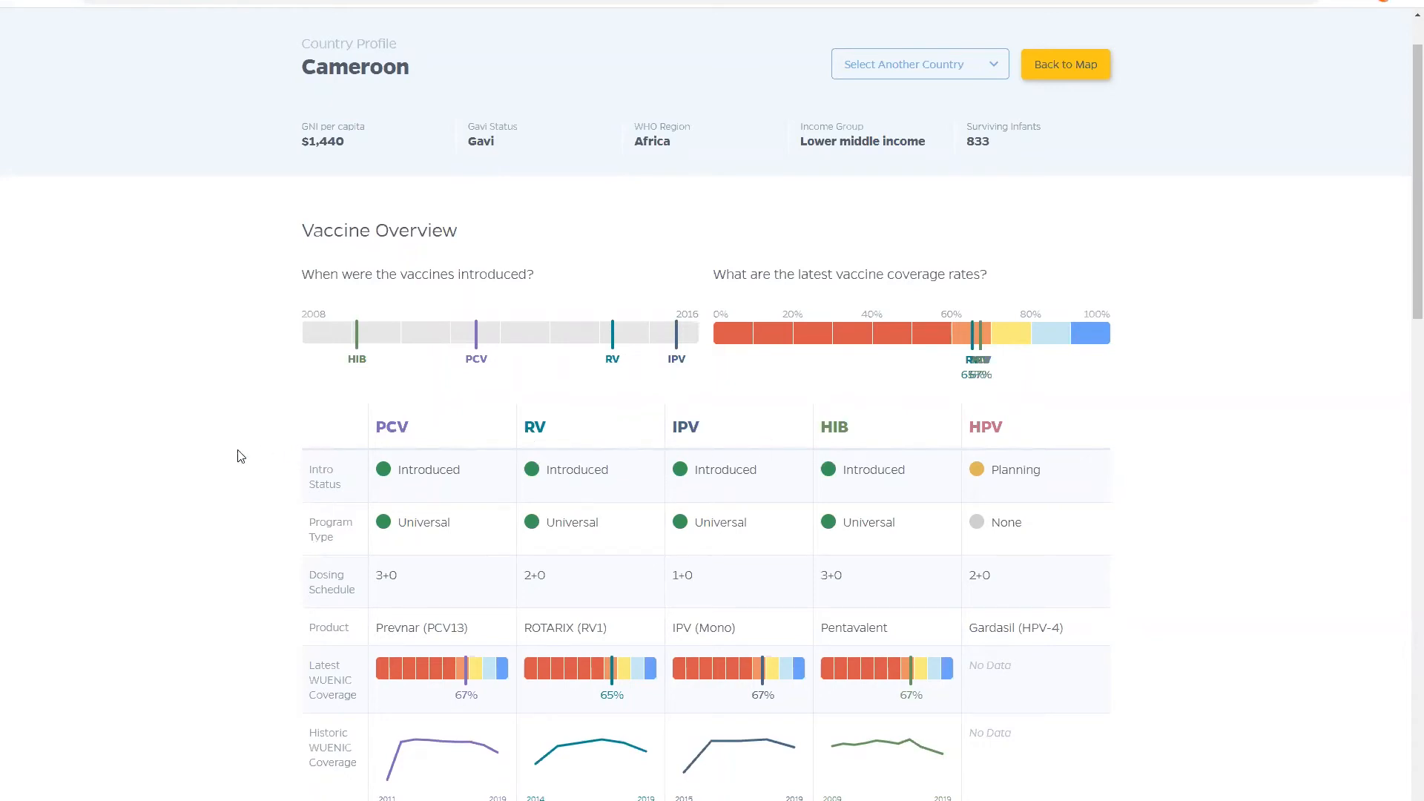
scroll("down", 3)
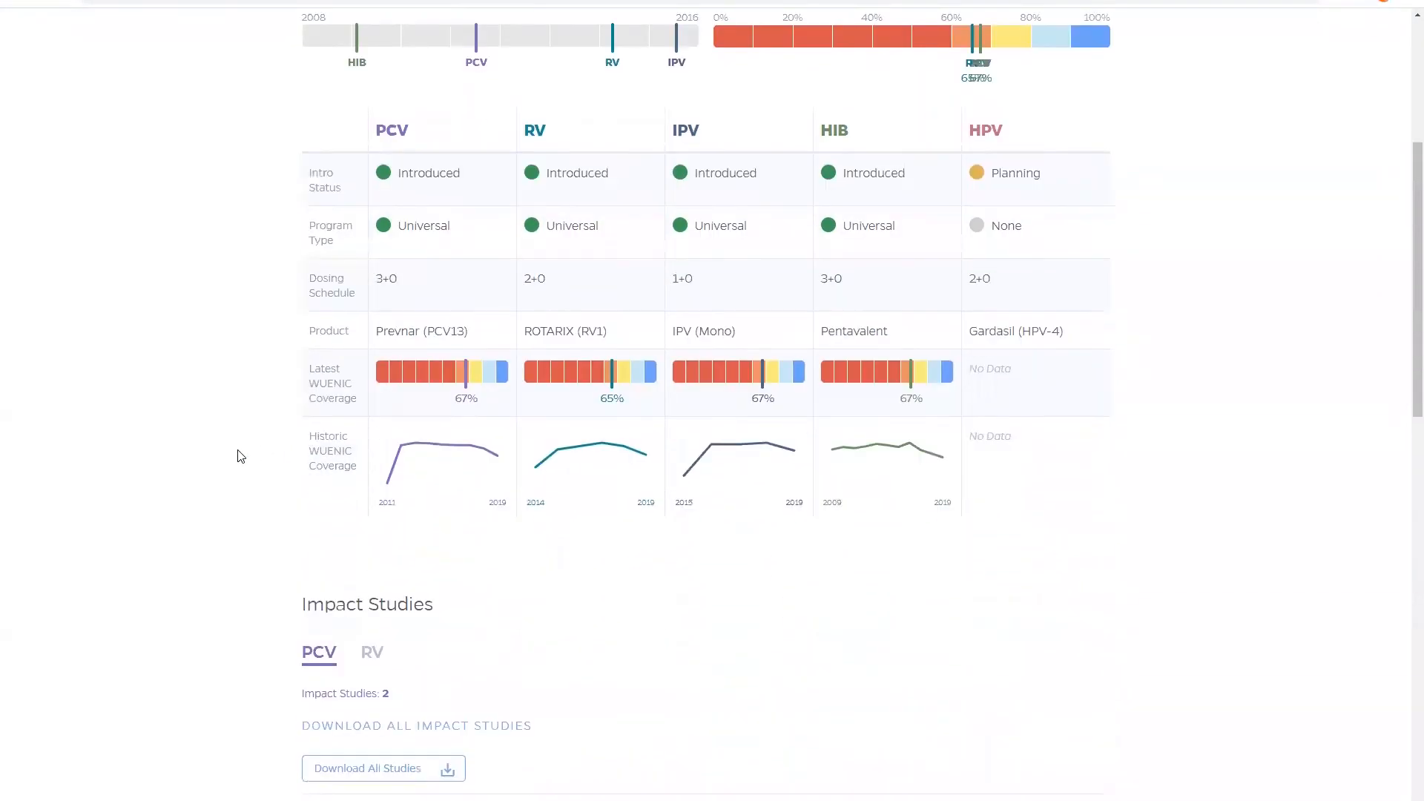
scroll("down", 3)
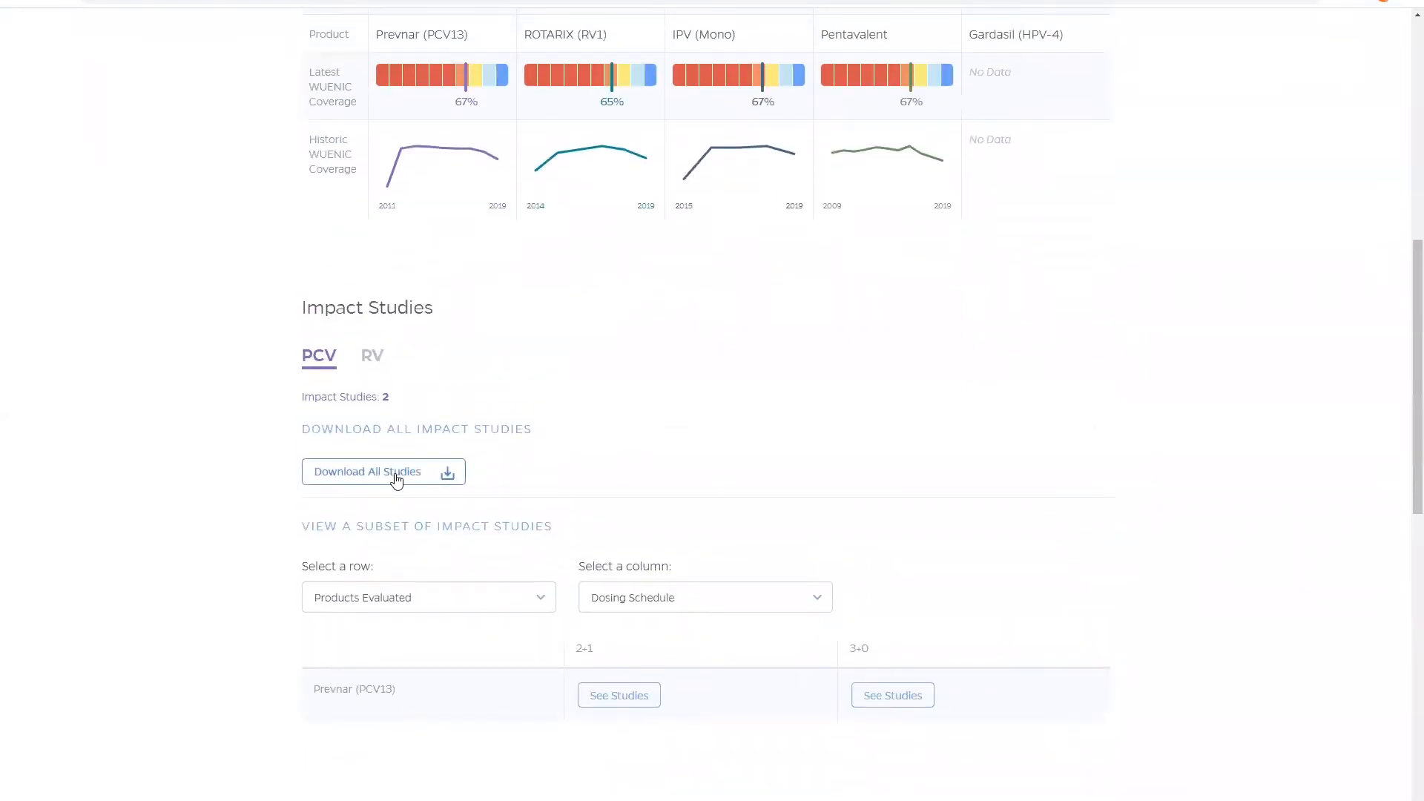
left_click(891, 694)
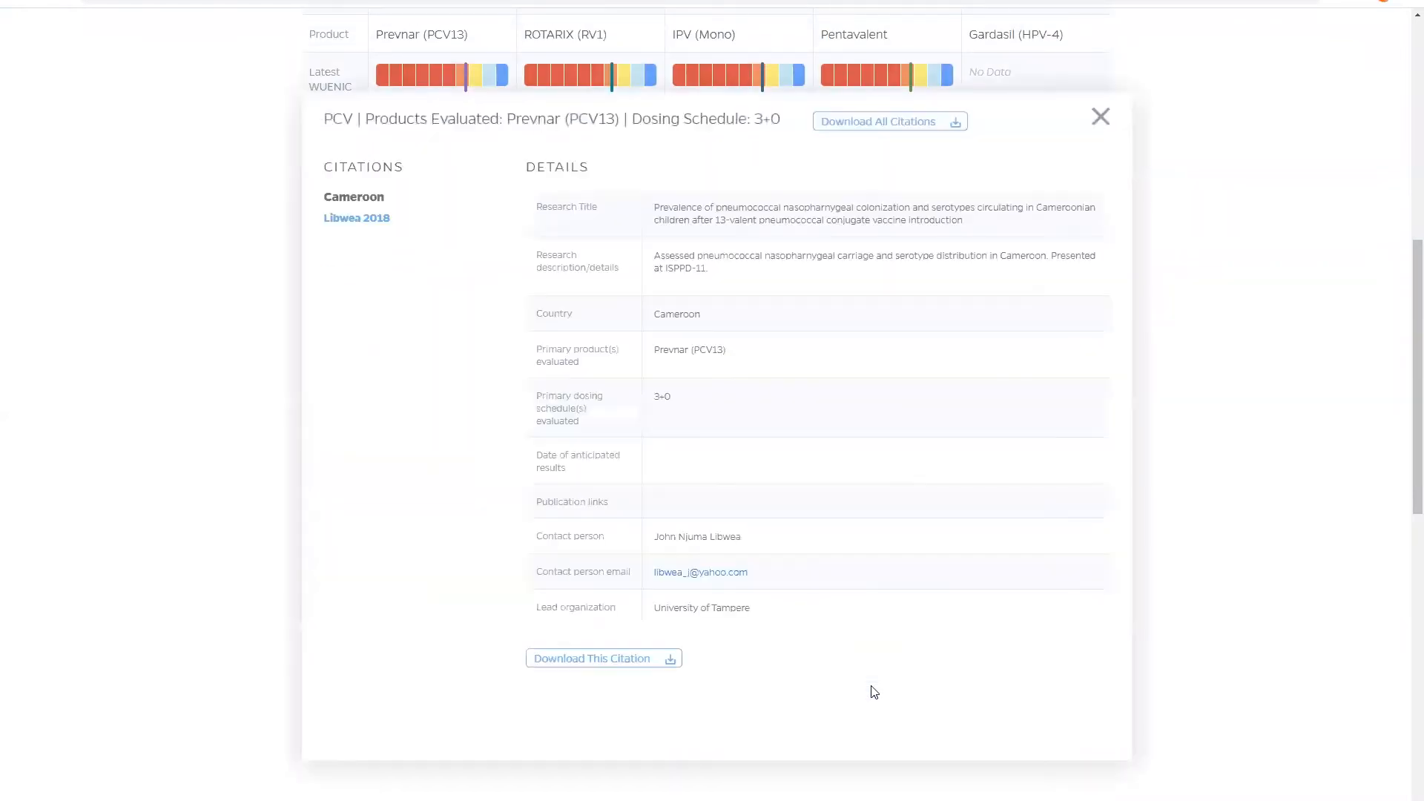
mouse_move(788, 197)
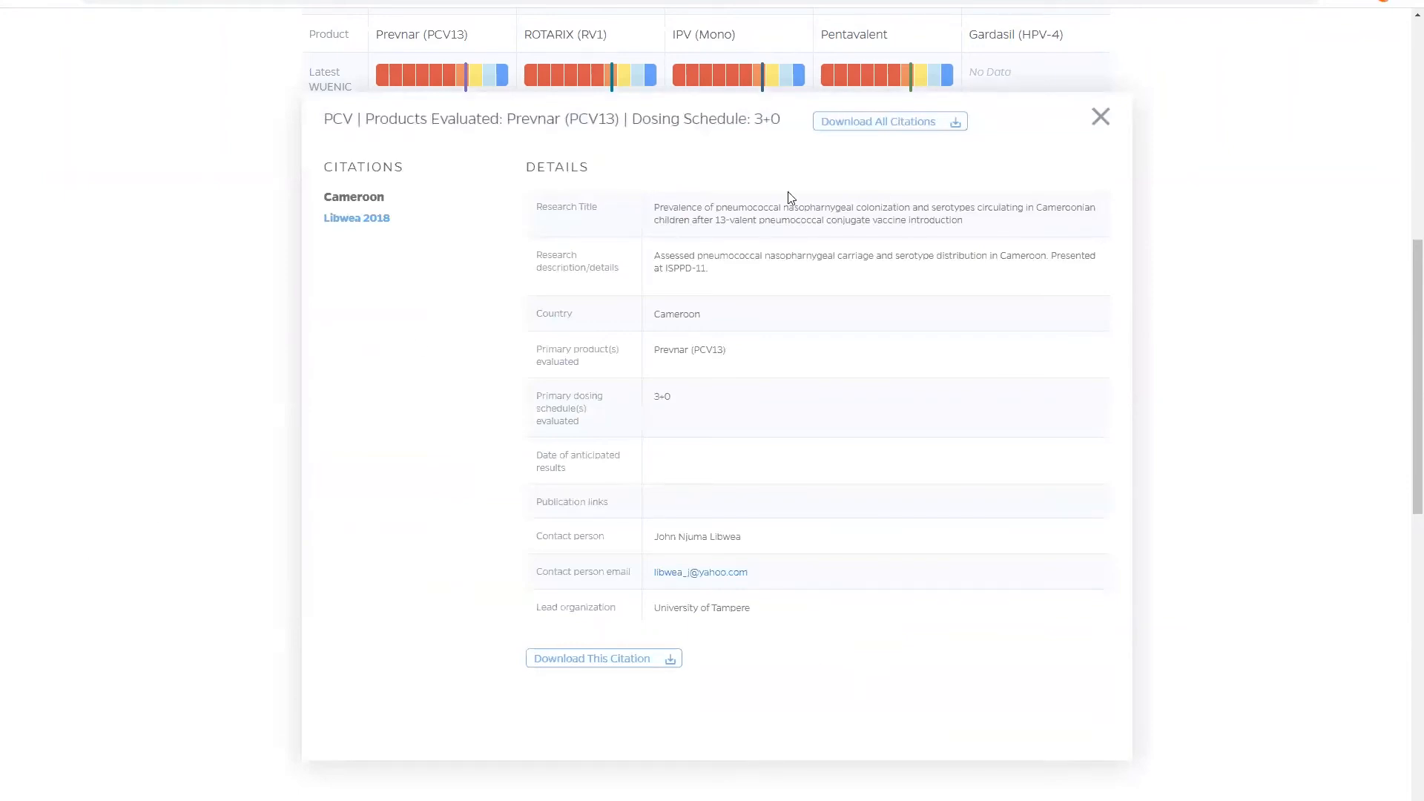
left_click(1099, 116)
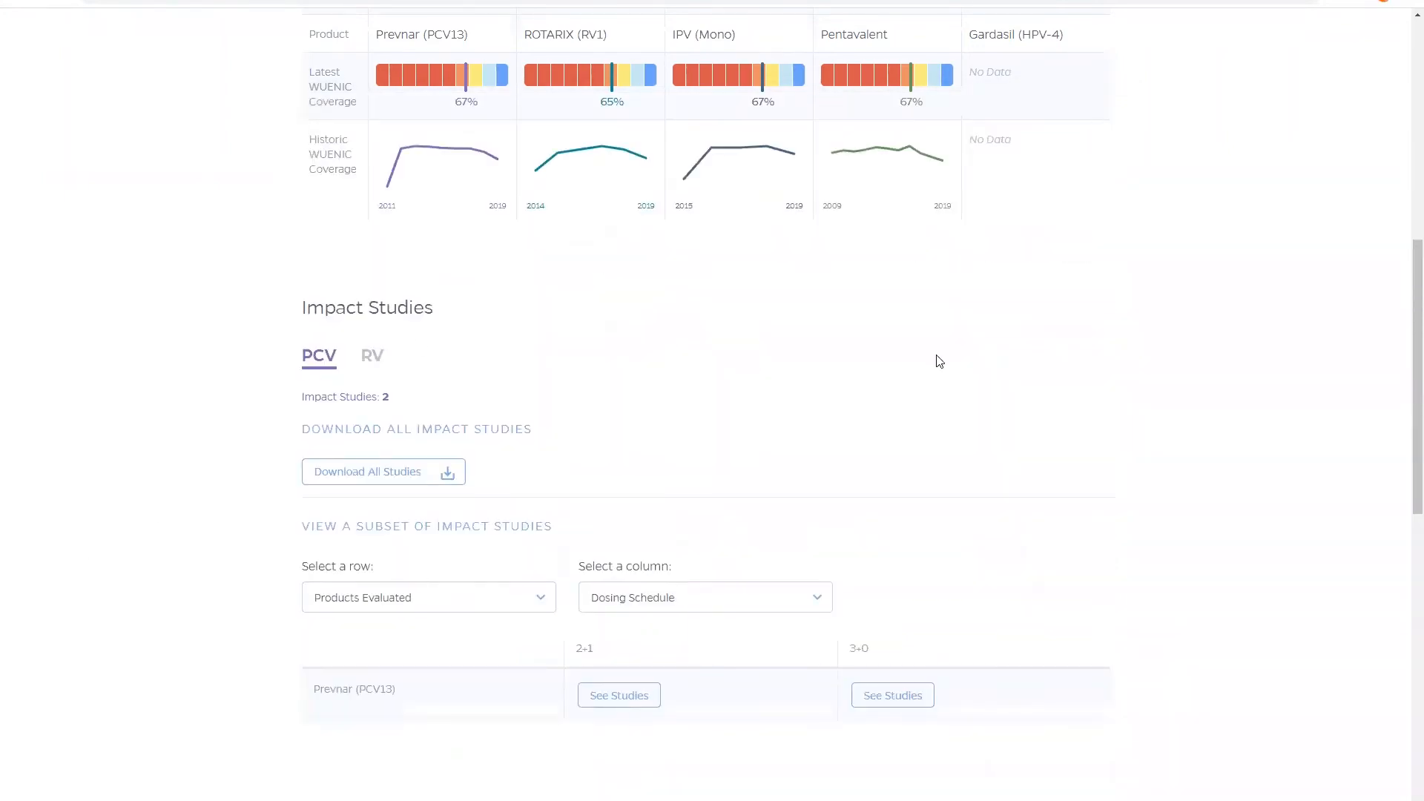
Scroll down to Cameroon's Disease Burden section with the pneumococcal deaths chart
scroll("down", 3)
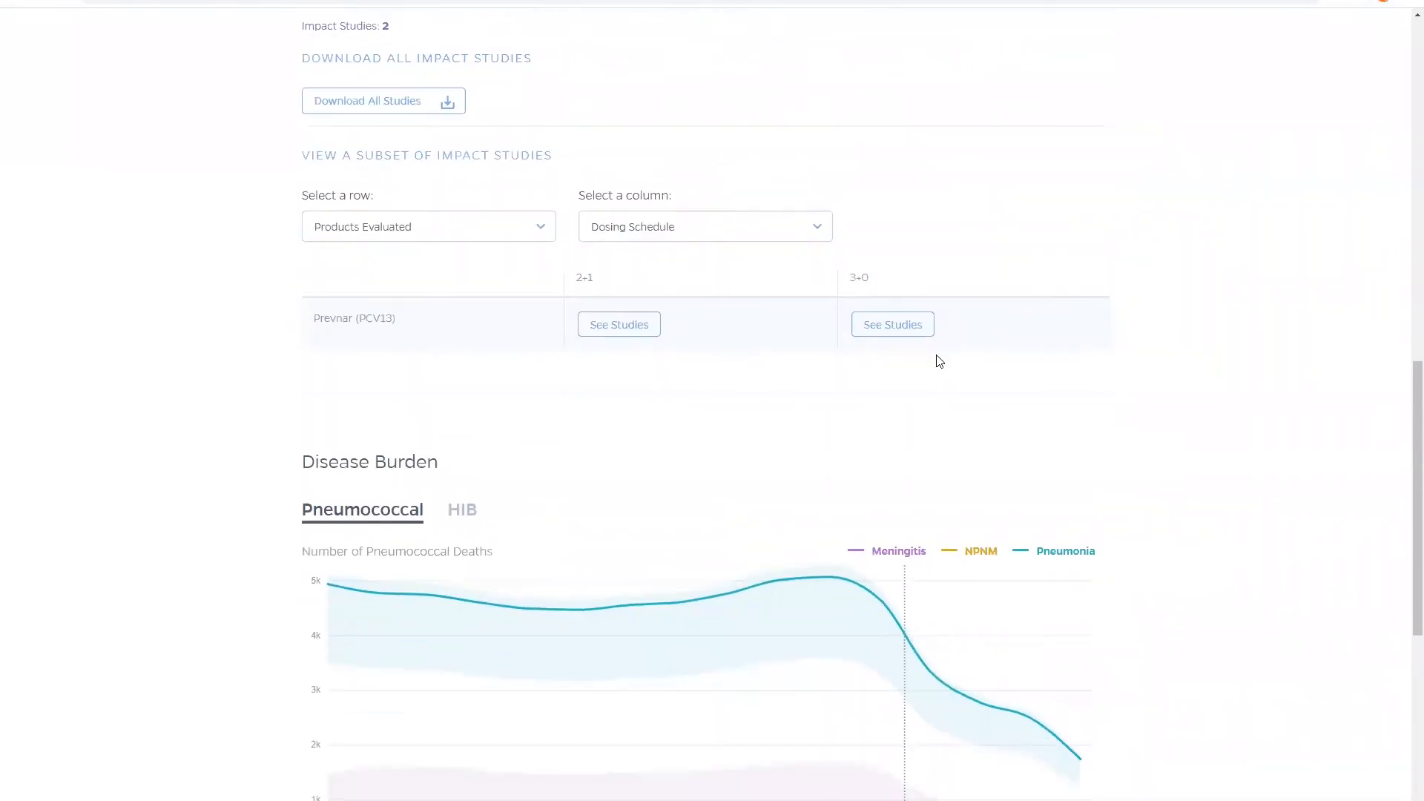
scroll("down", 3)
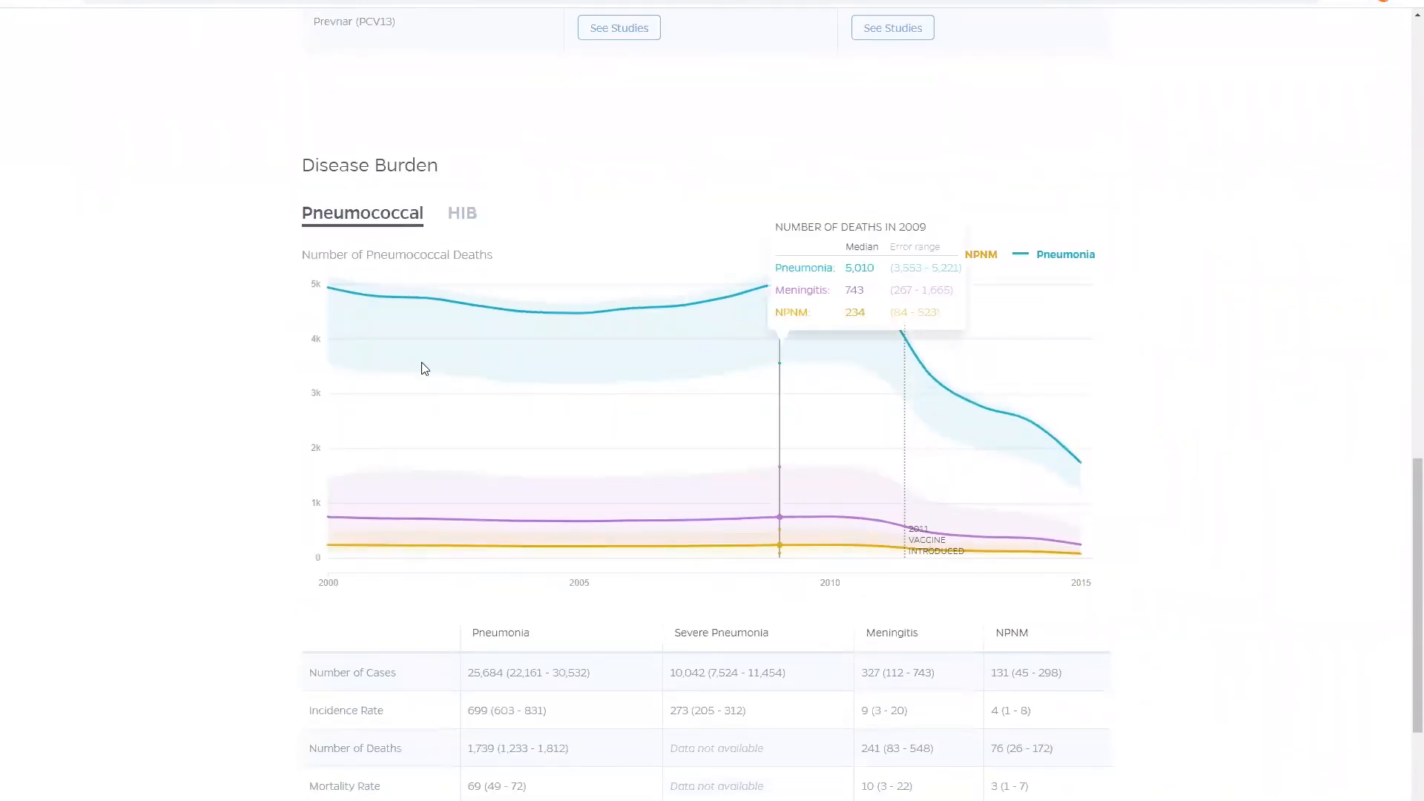
mouse_move(677, 373)
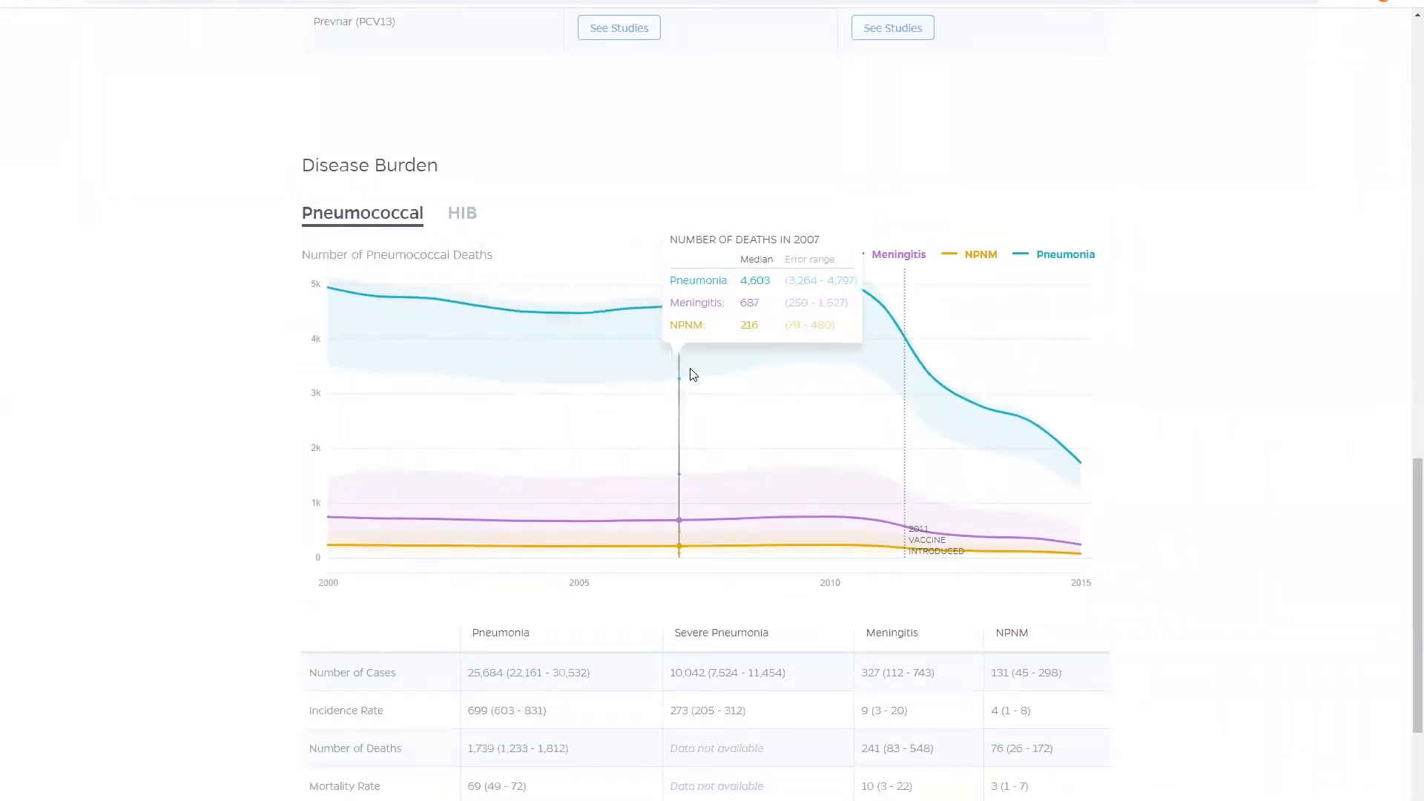
mouse_move(899, 402)
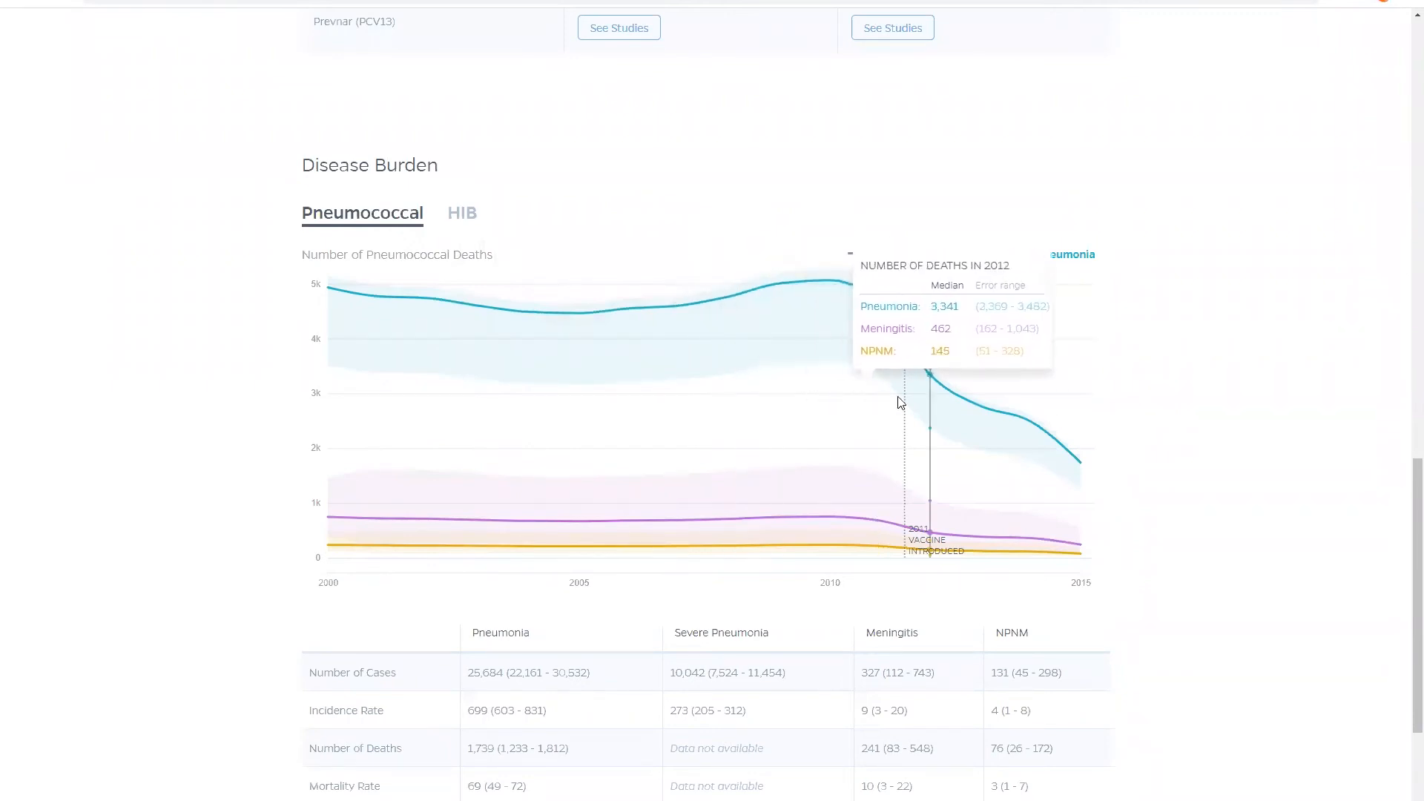
mouse_move(464, 219)
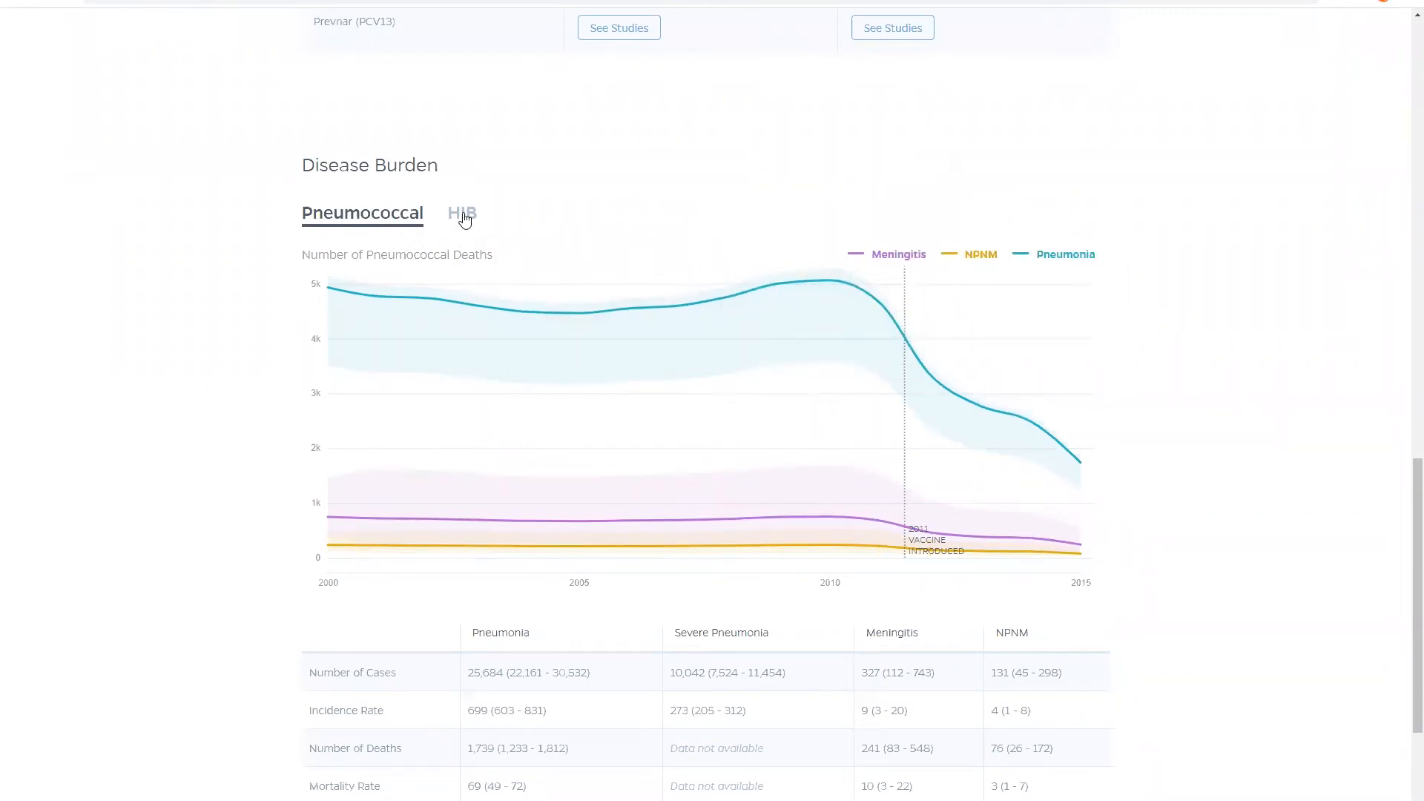
View the Hib disease burden chart, then scroll back toward Cameroon's Vaccine Overview
left_click(461, 214)
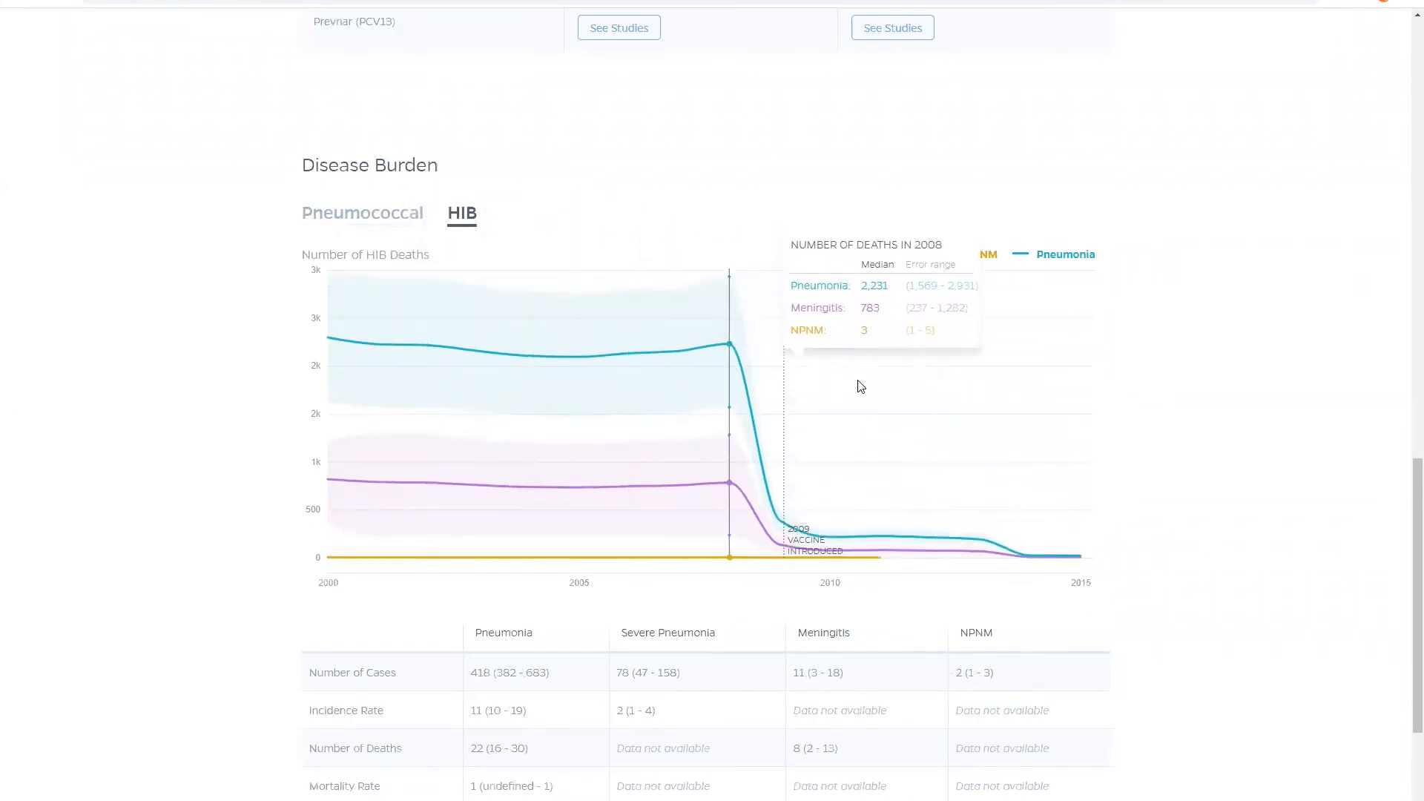
mouse_move(1059, 415)
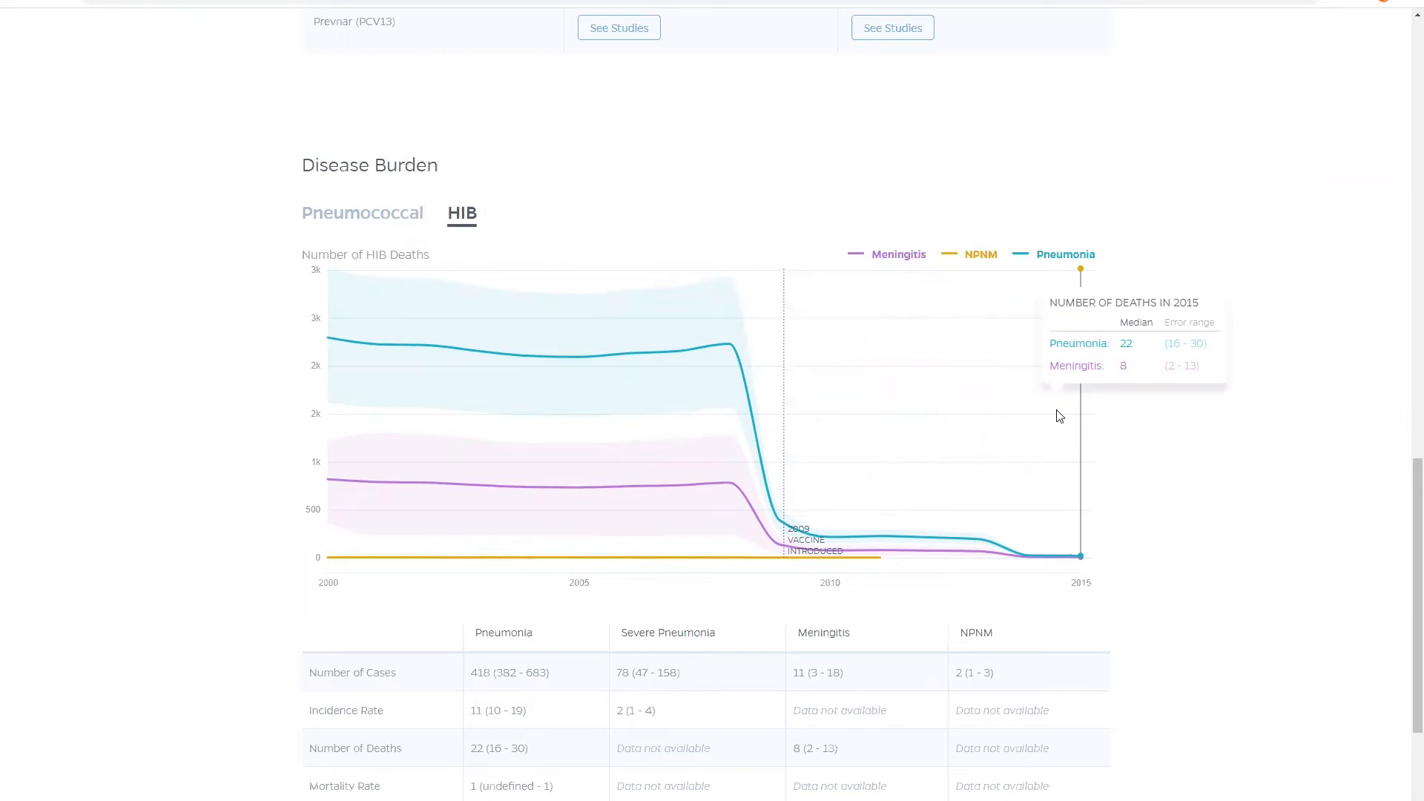
mouse_move(628, 446)
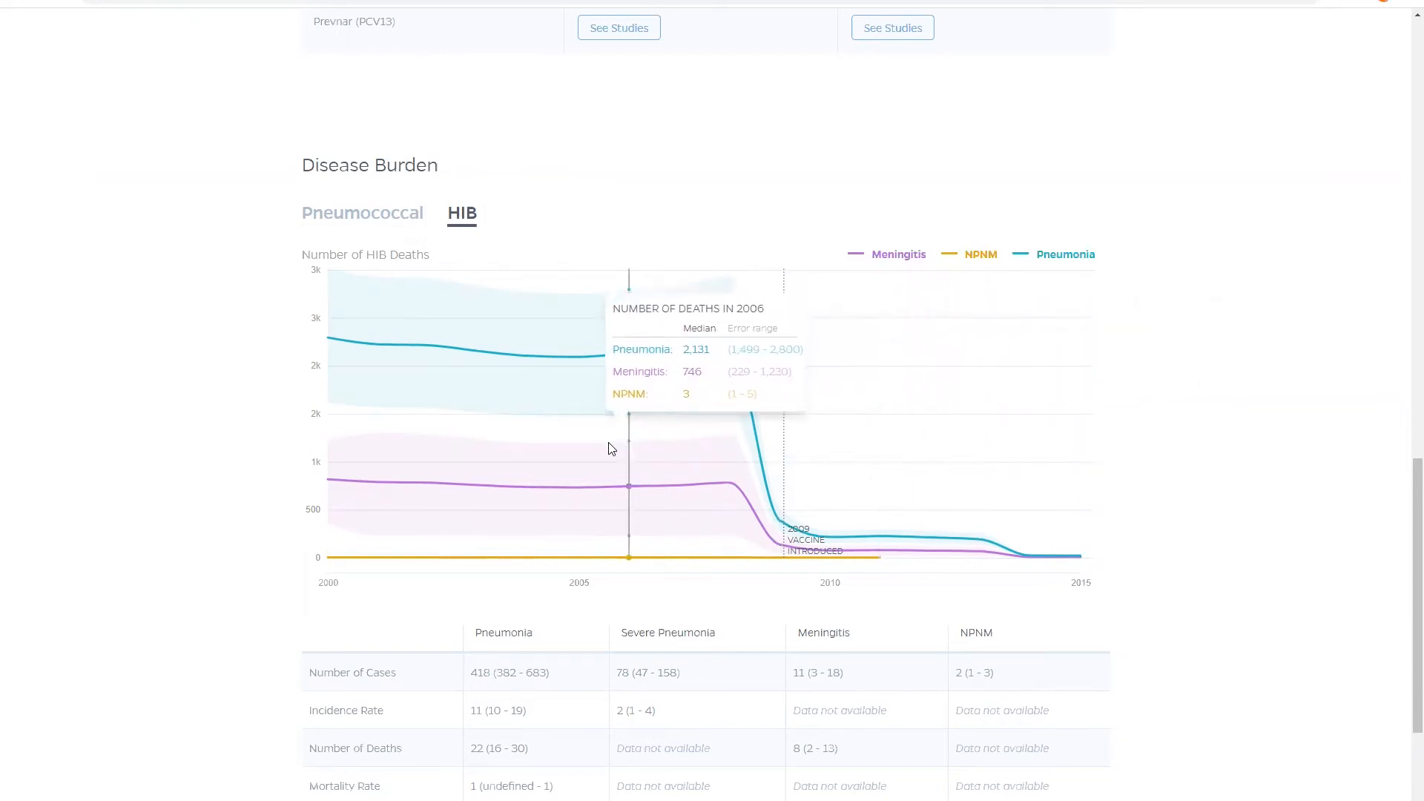
mouse_move(528, 488)
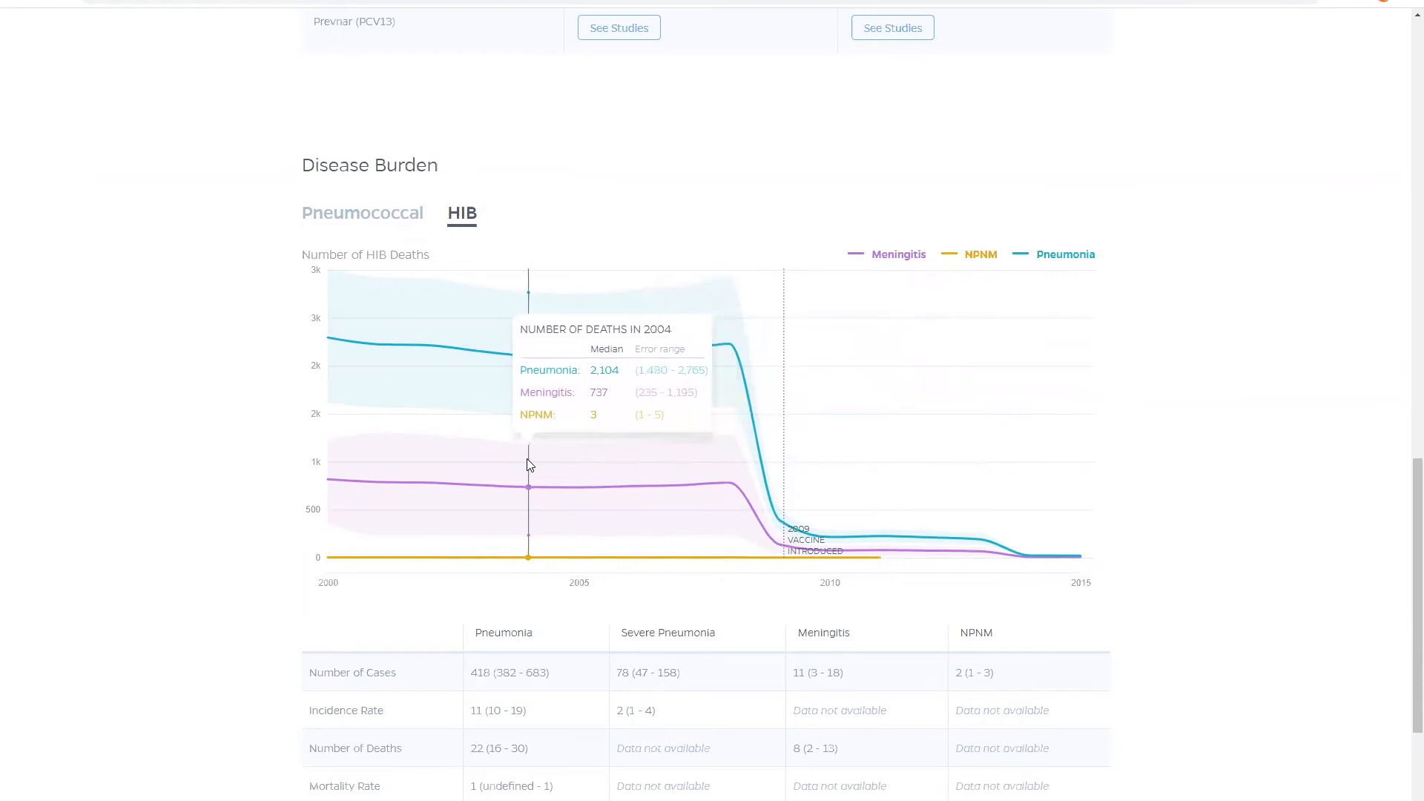
mouse_move(544, 465)
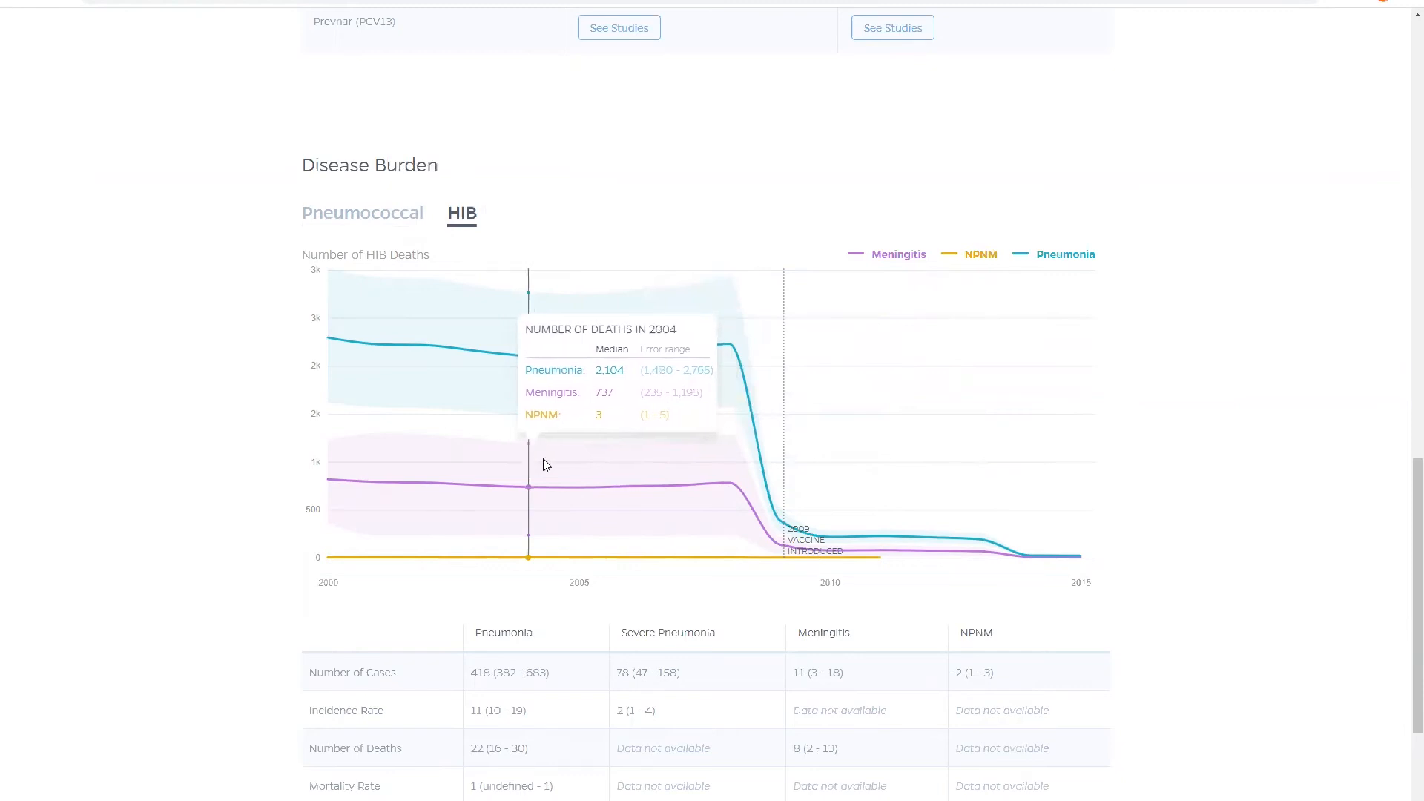
mouse_move(783, 464)
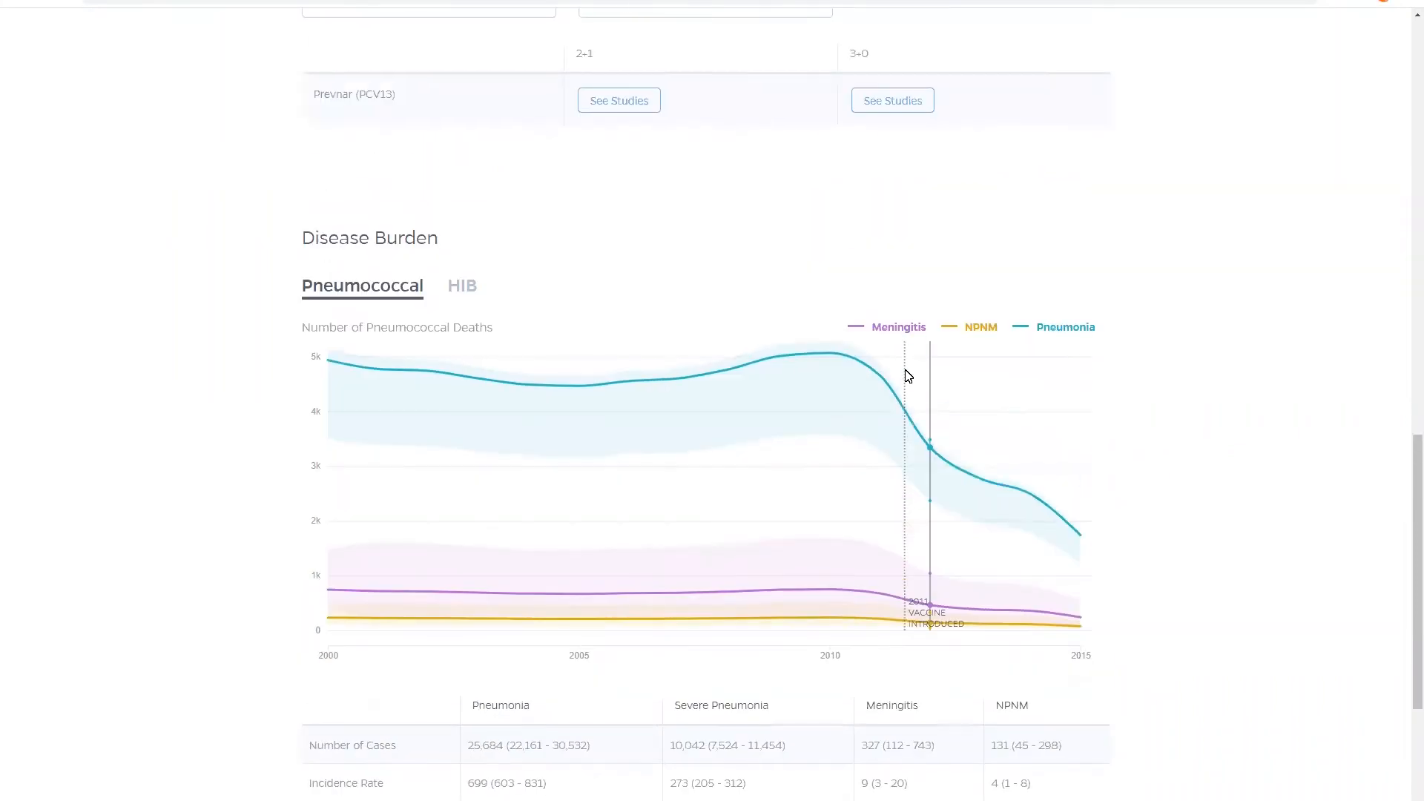
scroll("up", 3)
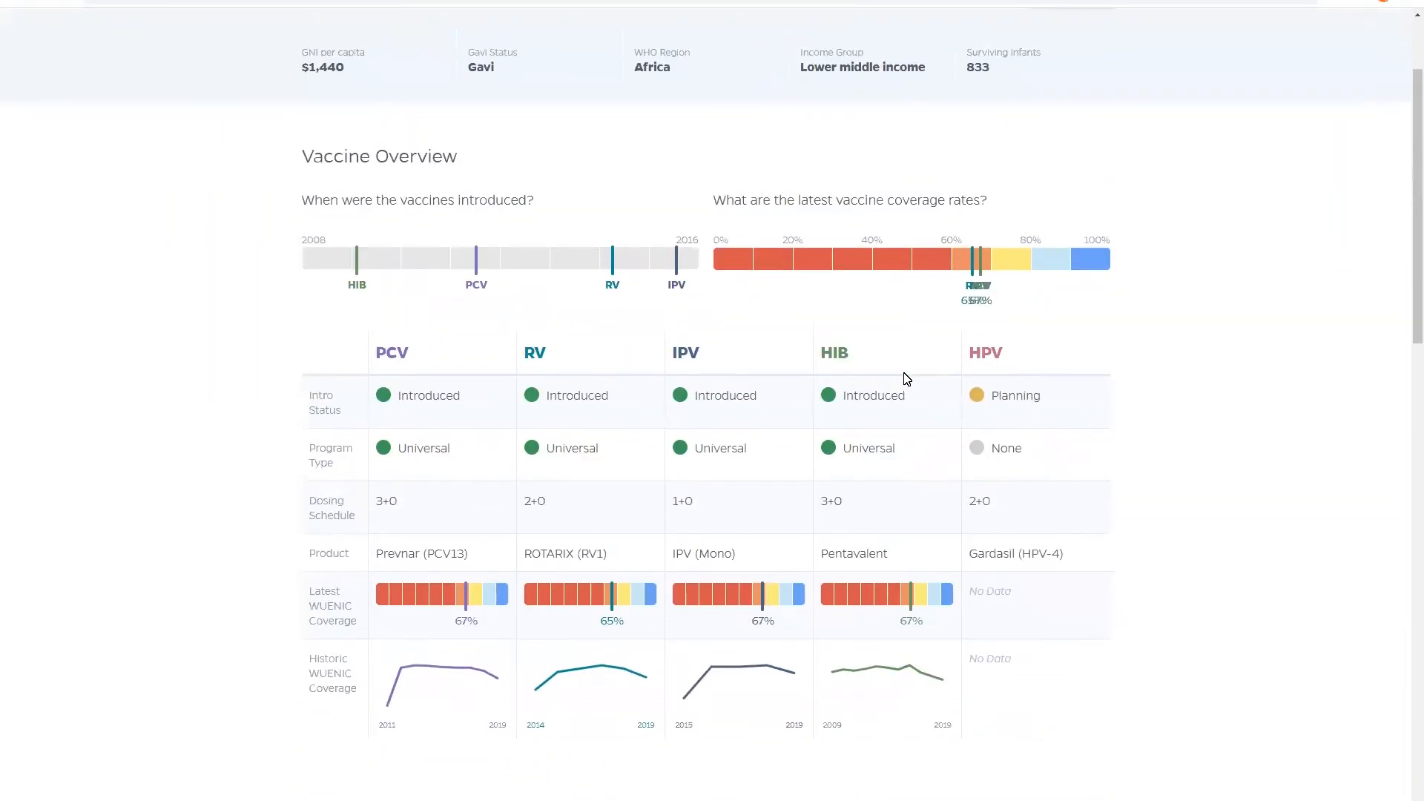
Open the Map section on PCV Current Vaccine Intro Status and scroll through its country table
scroll("up", 3)
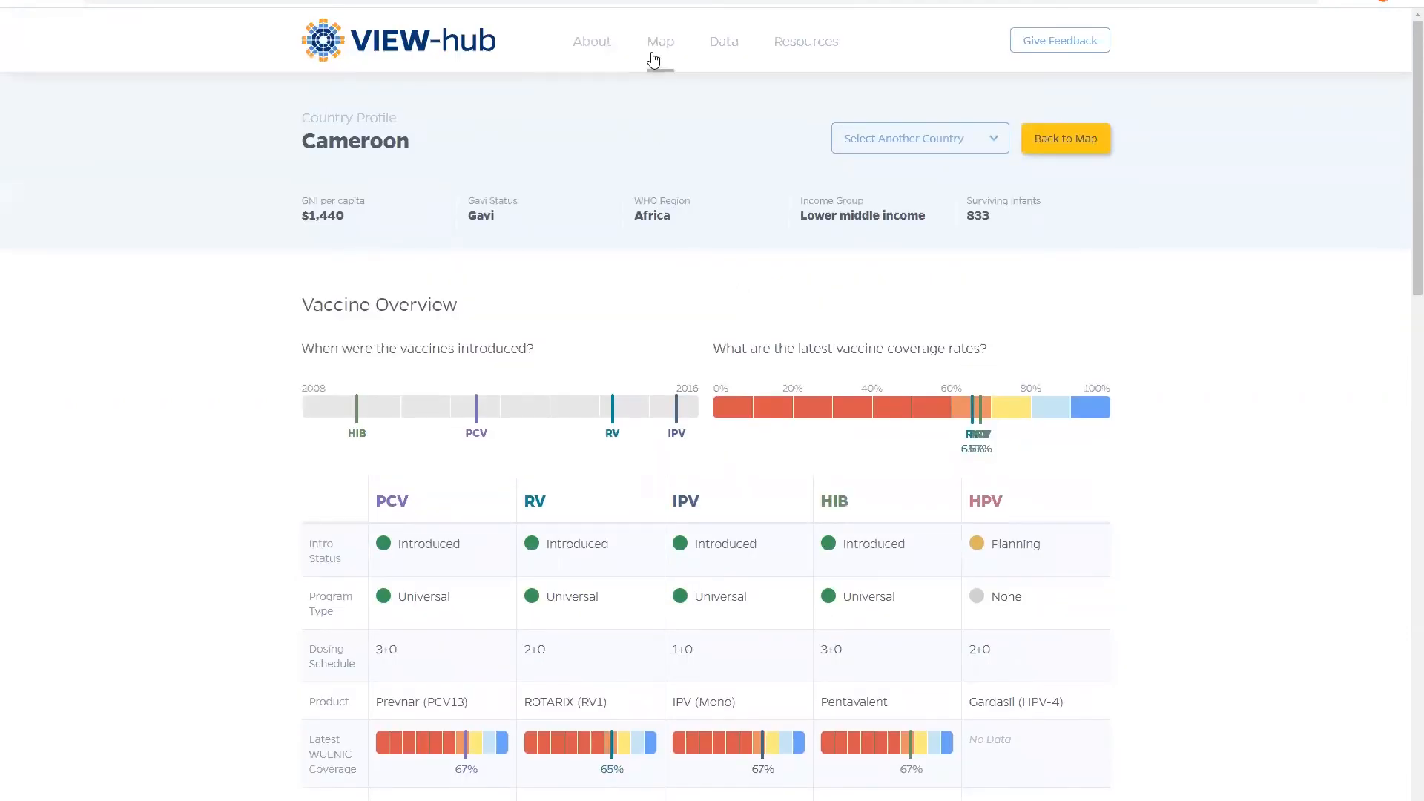
left_click(660, 41)
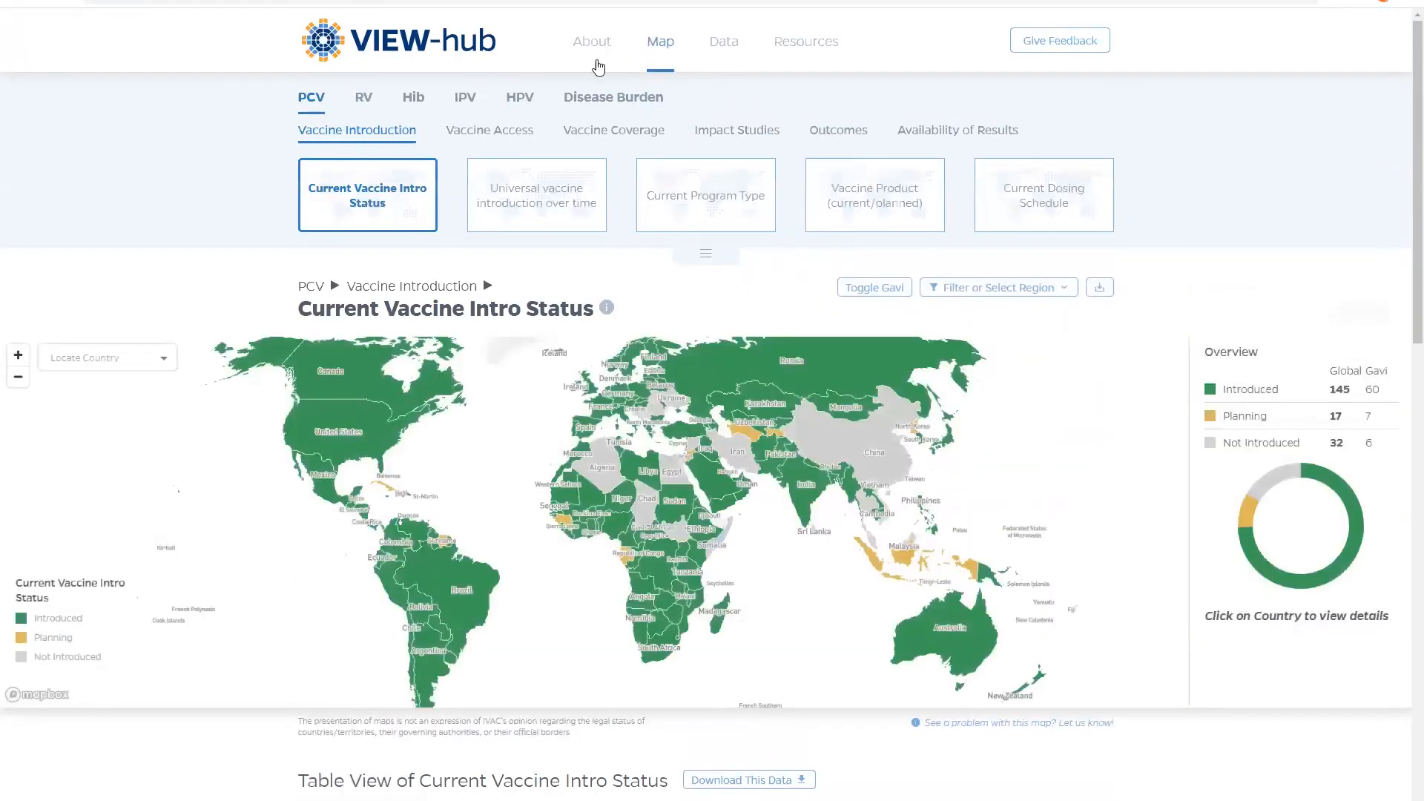
scroll("down", 3)
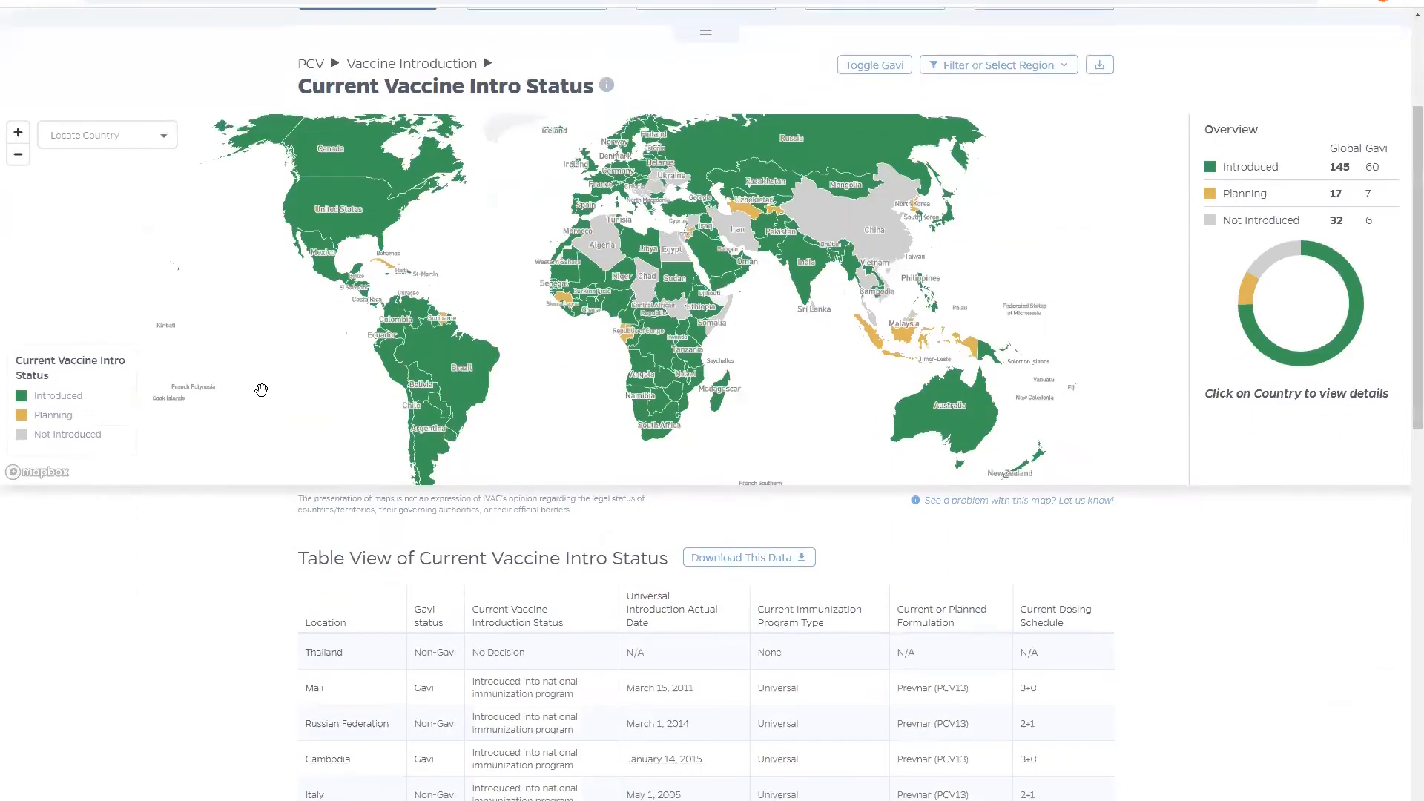
scroll("down", 3)
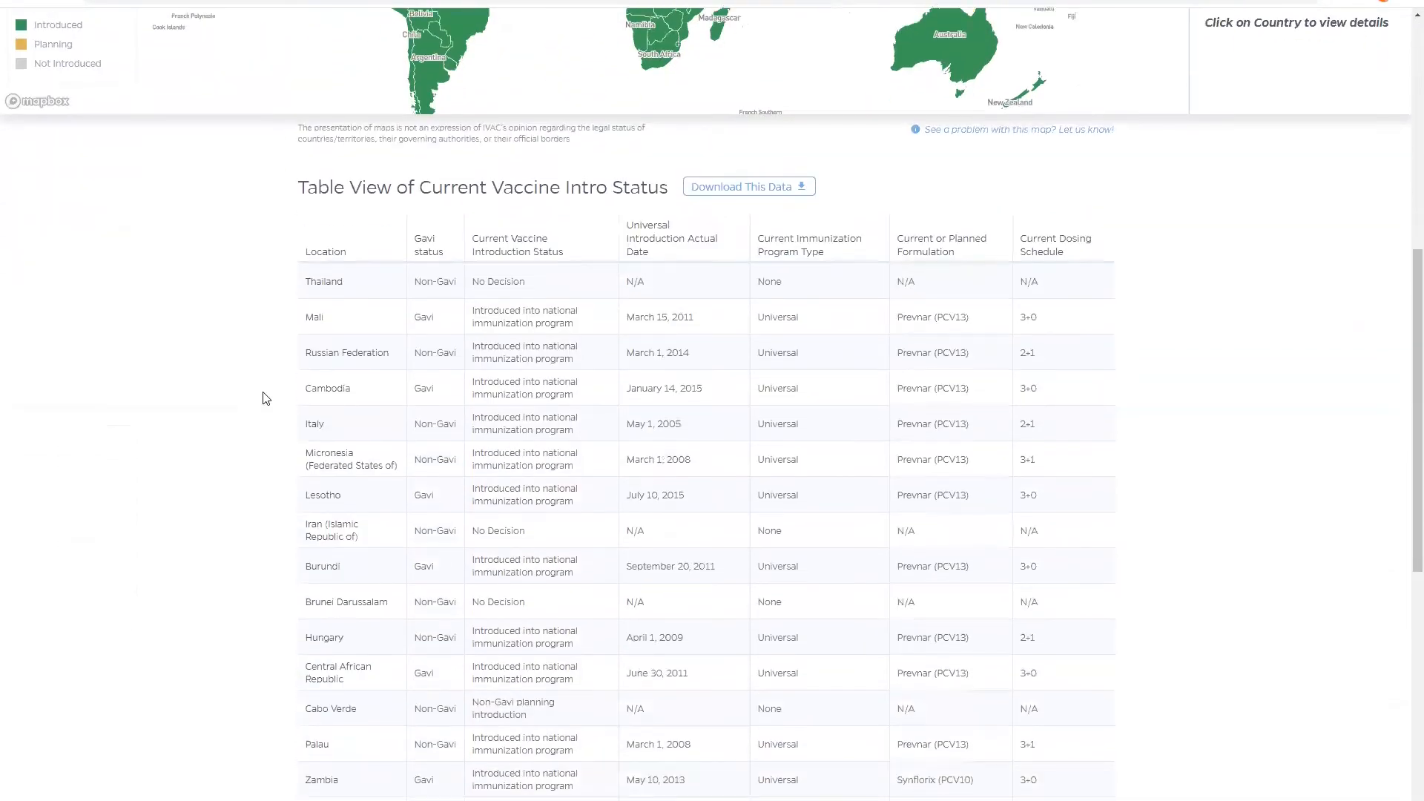
scroll("down", 3)
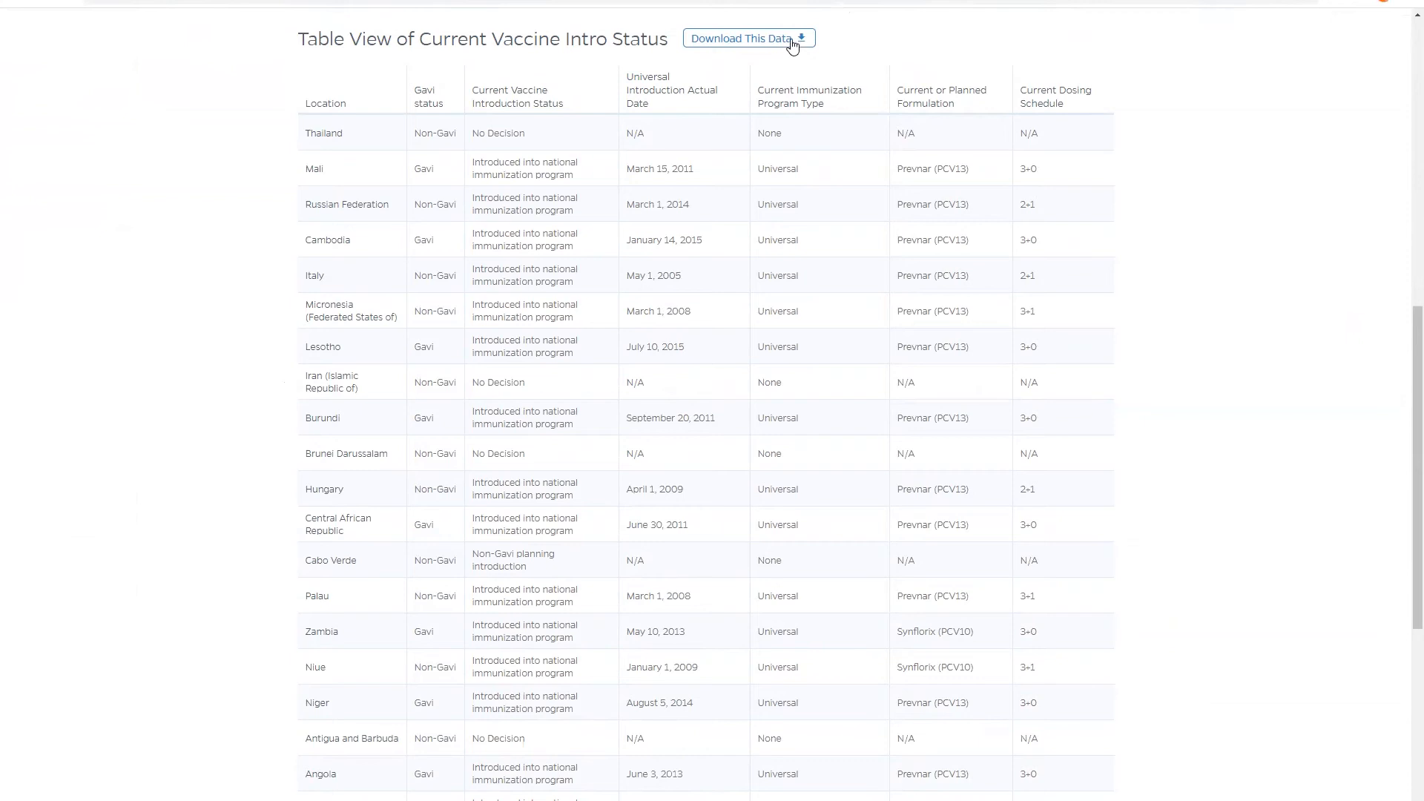
scroll("up", 3)
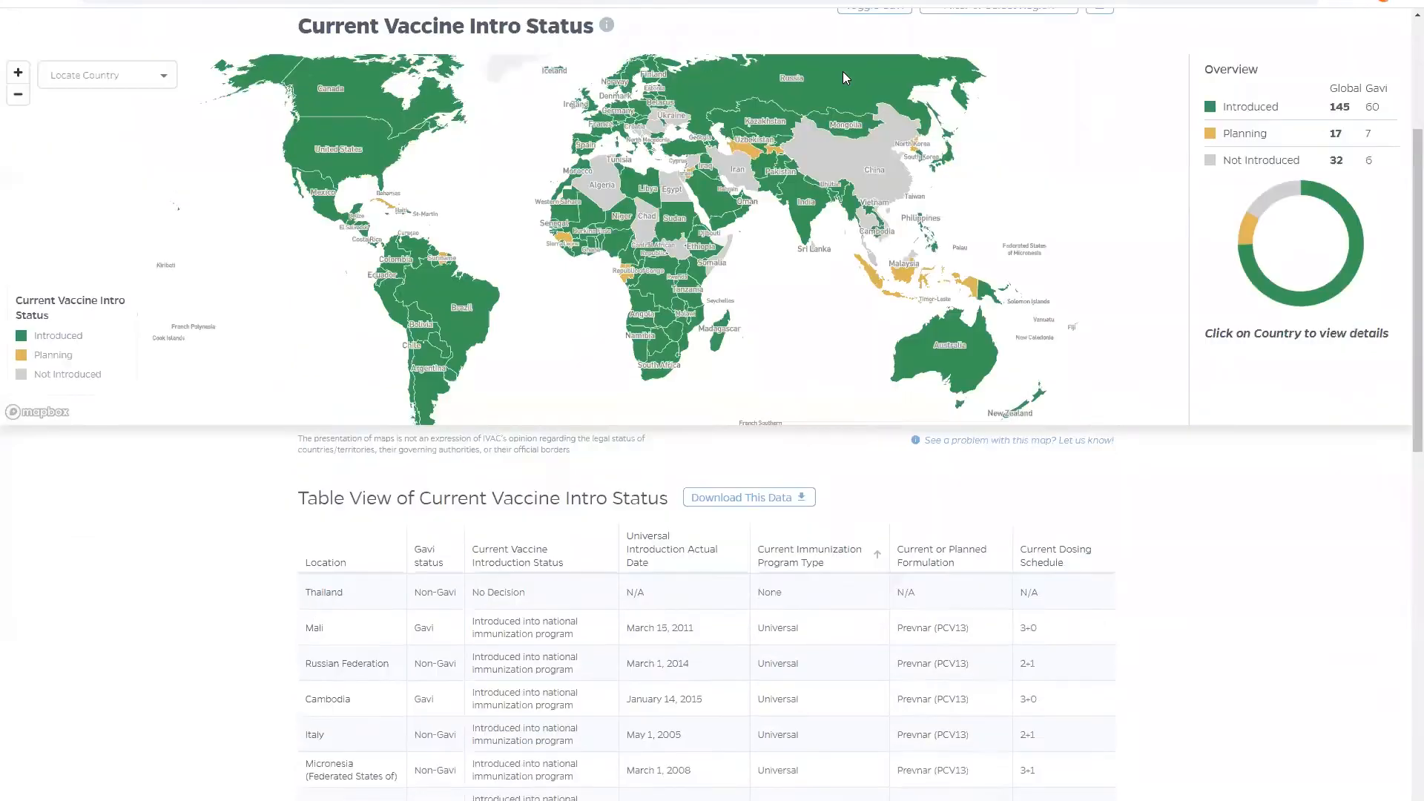
left_click(724, 41)
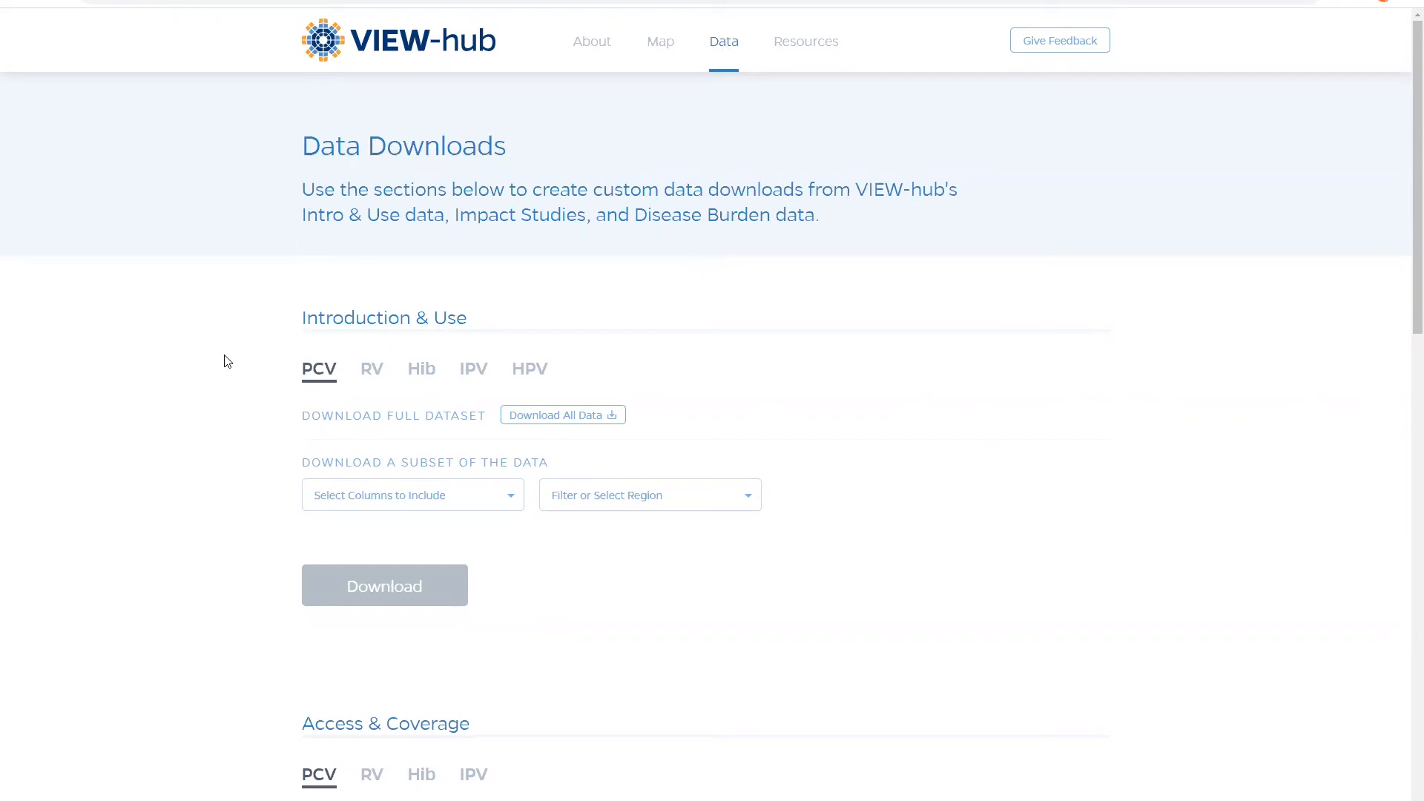
mouse_move(285, 327)
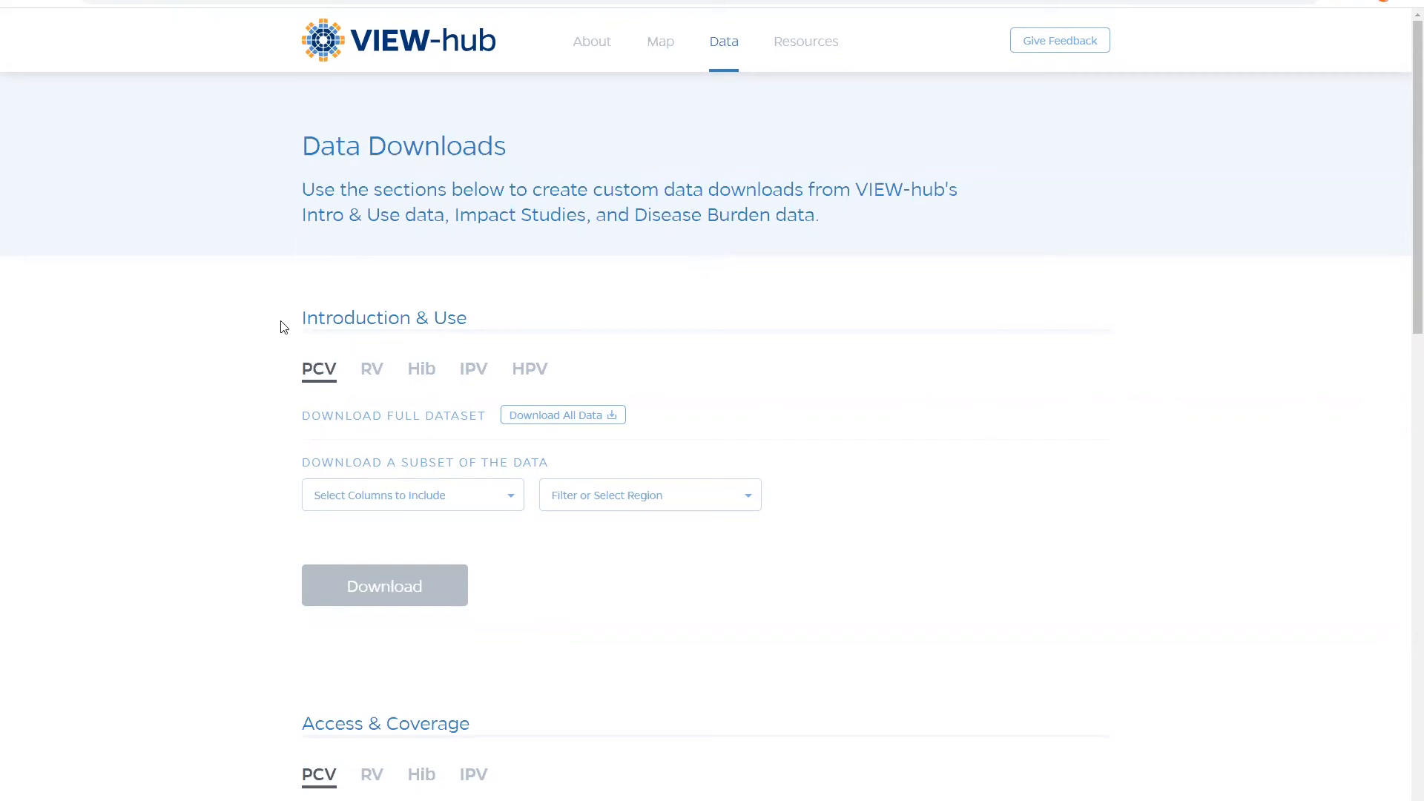
scroll("down", 3)
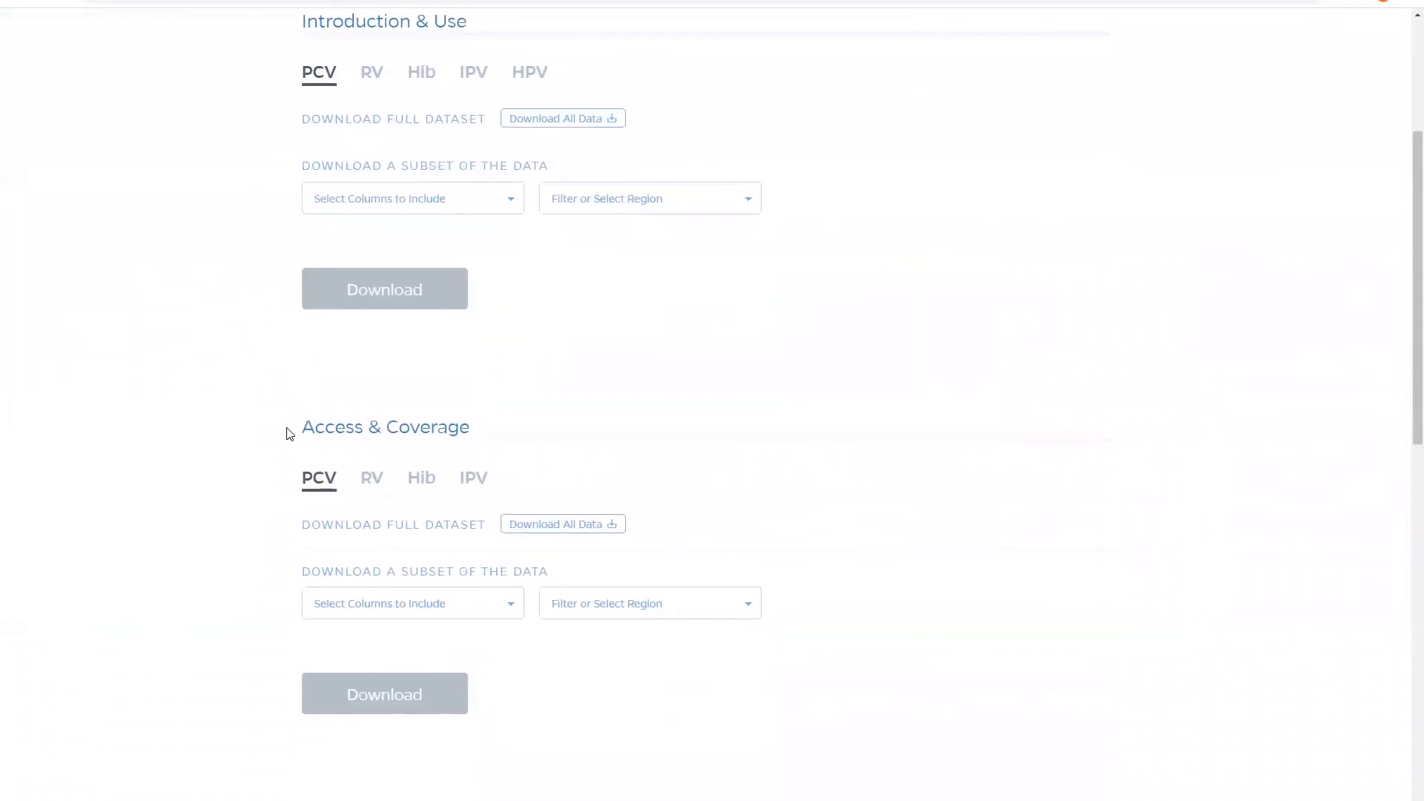
scroll("down", 3)
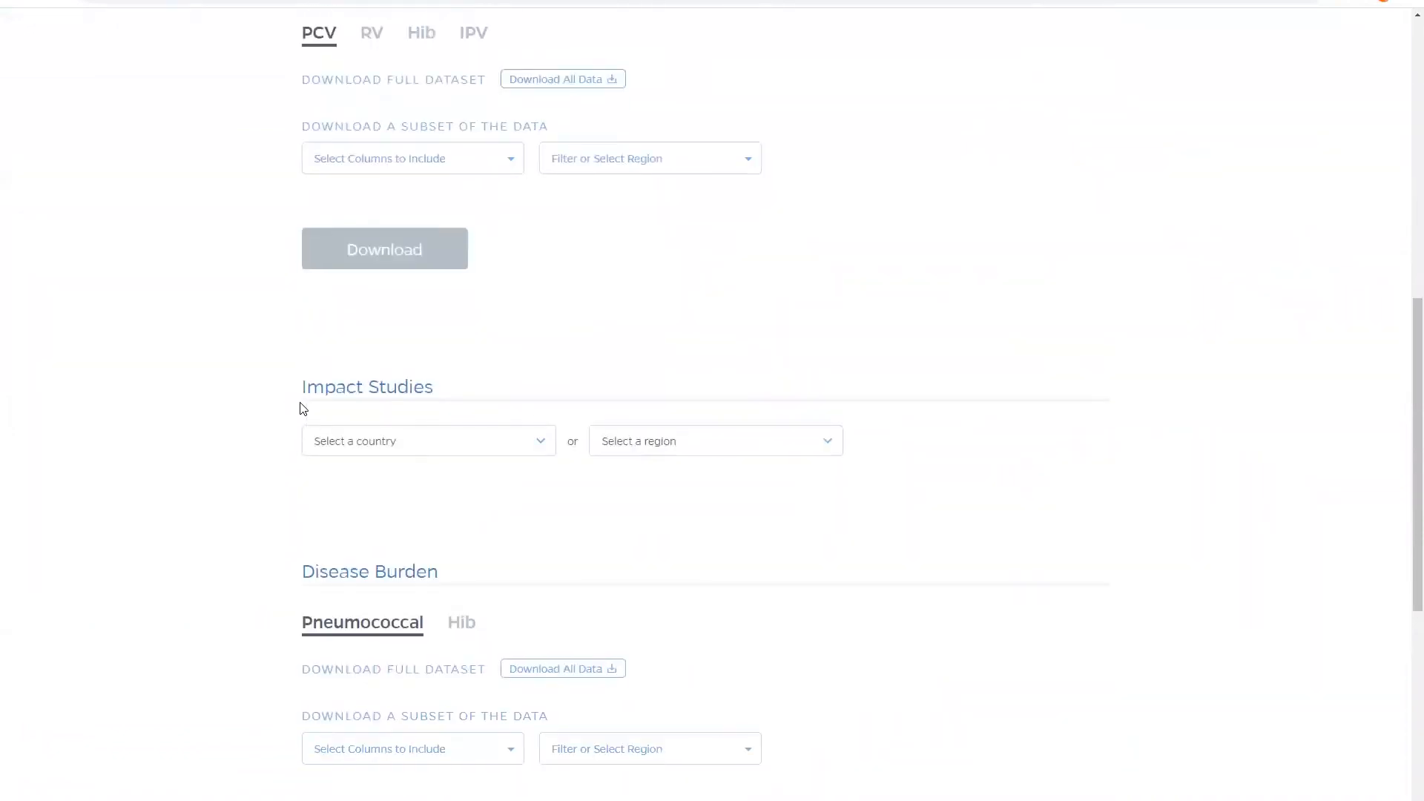
scroll("down", 3)
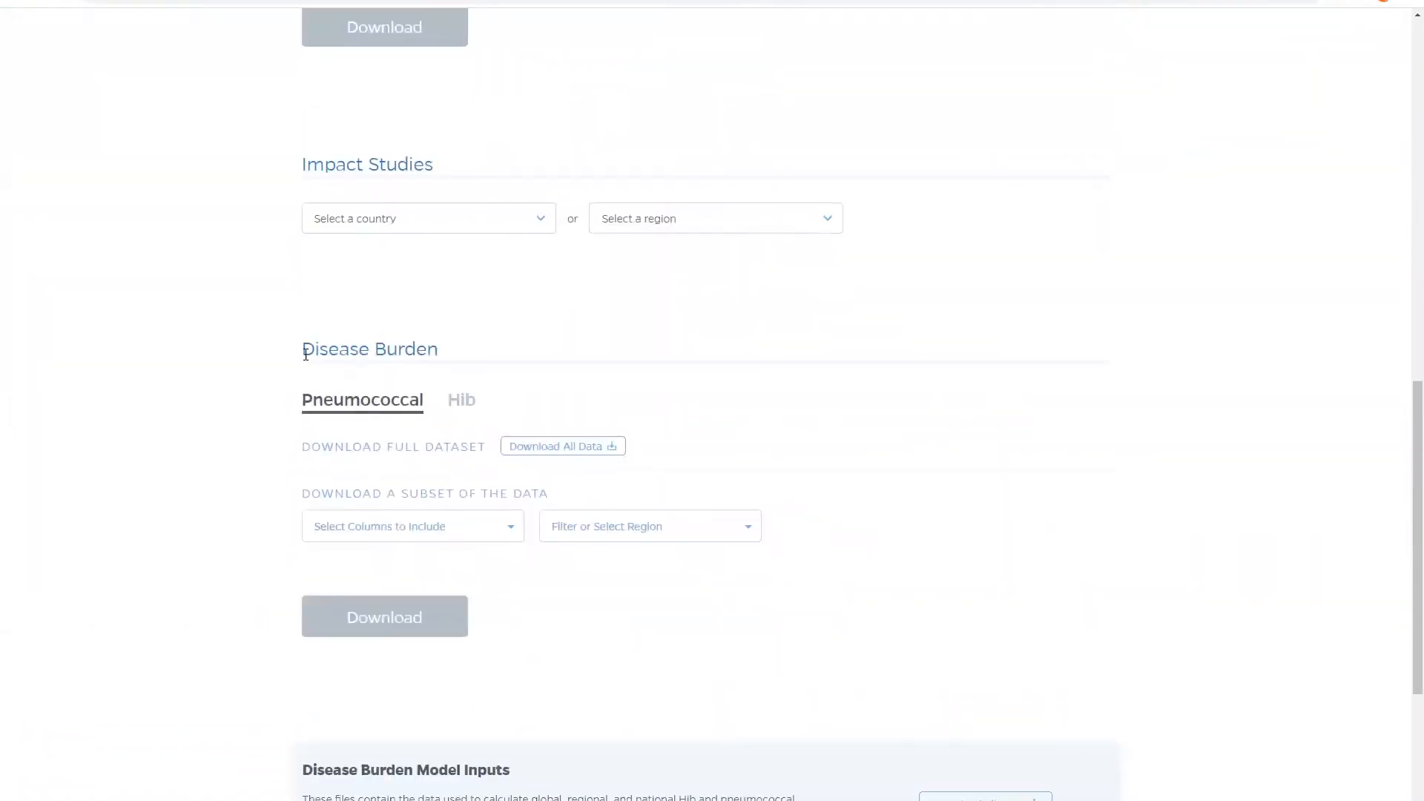
scroll("up", 3)
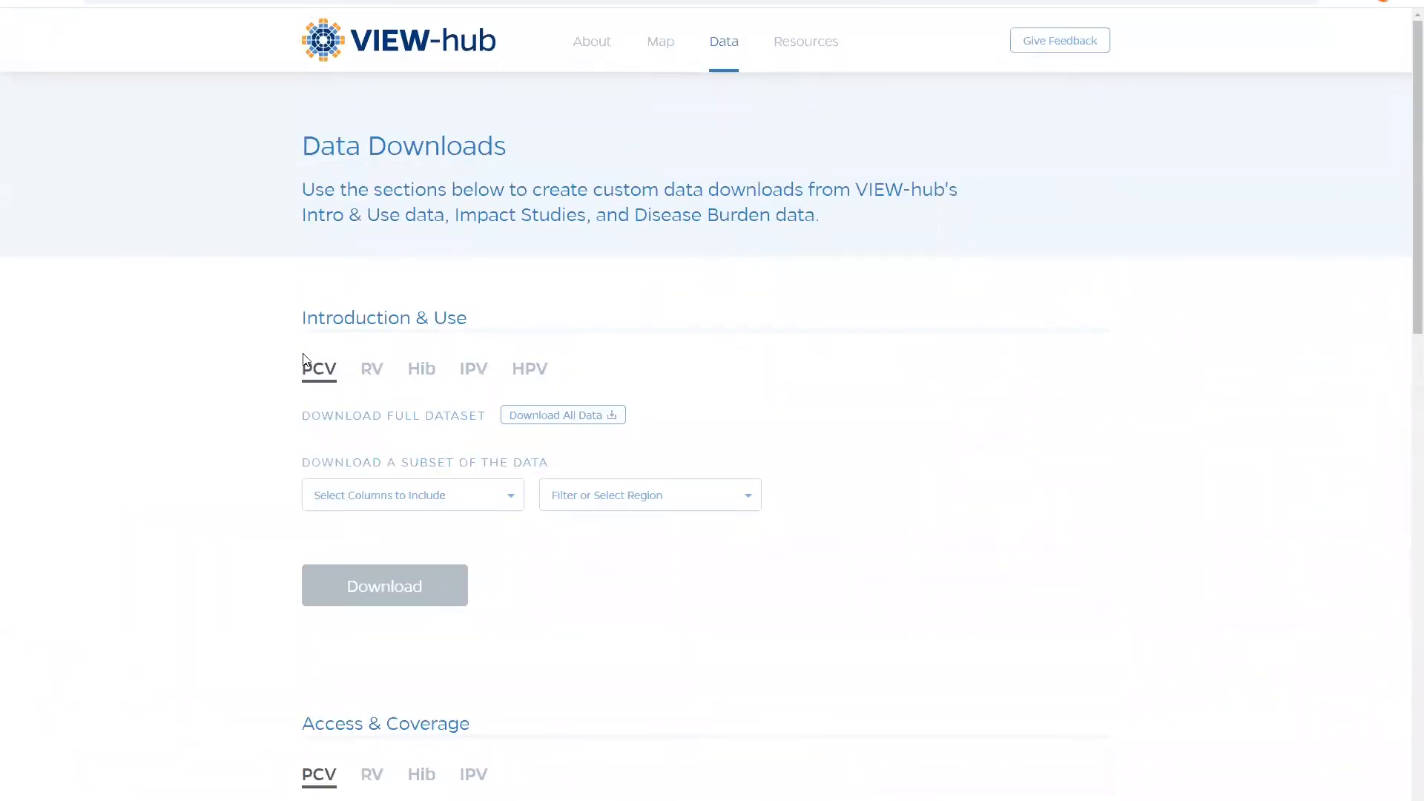
mouse_move(289, 351)
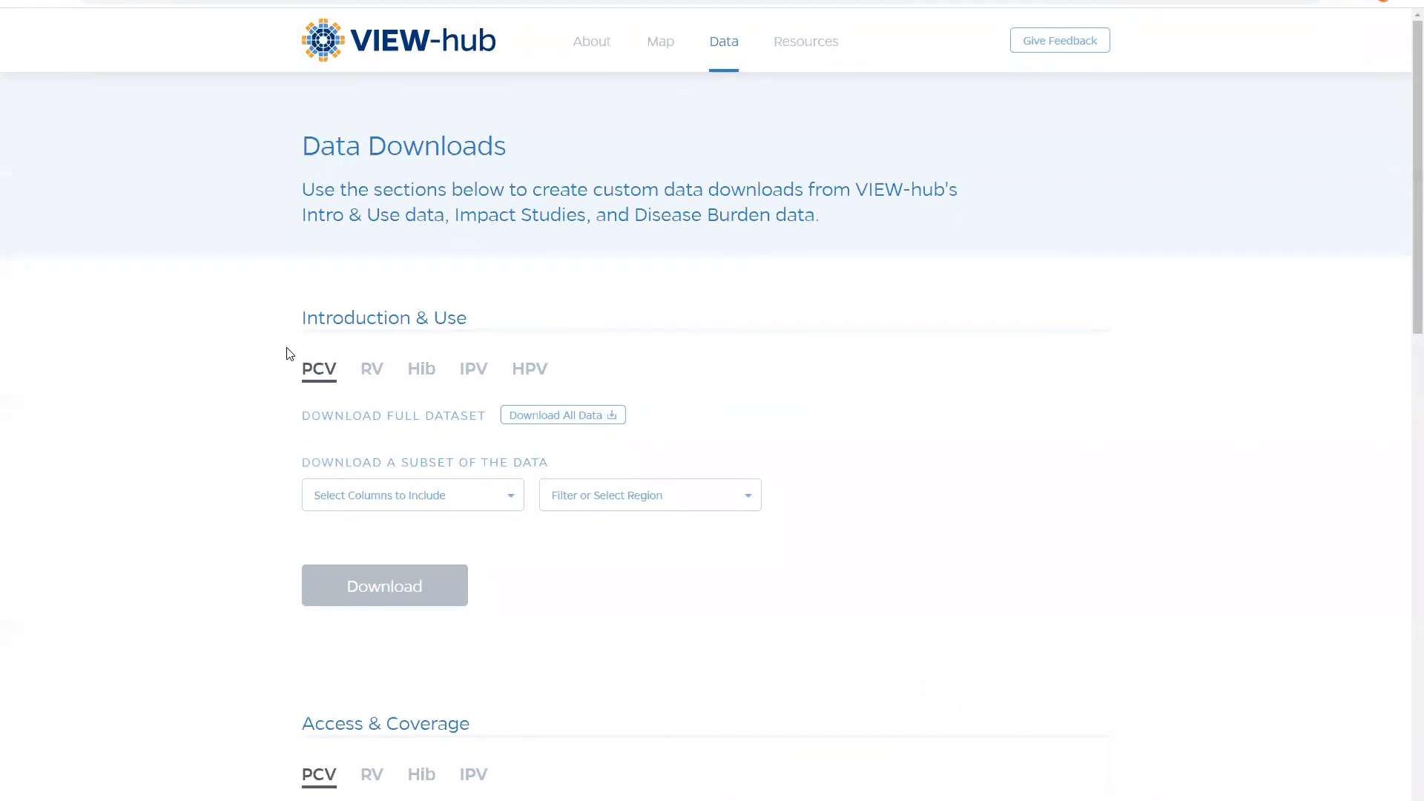
mouse_move(451, 378)
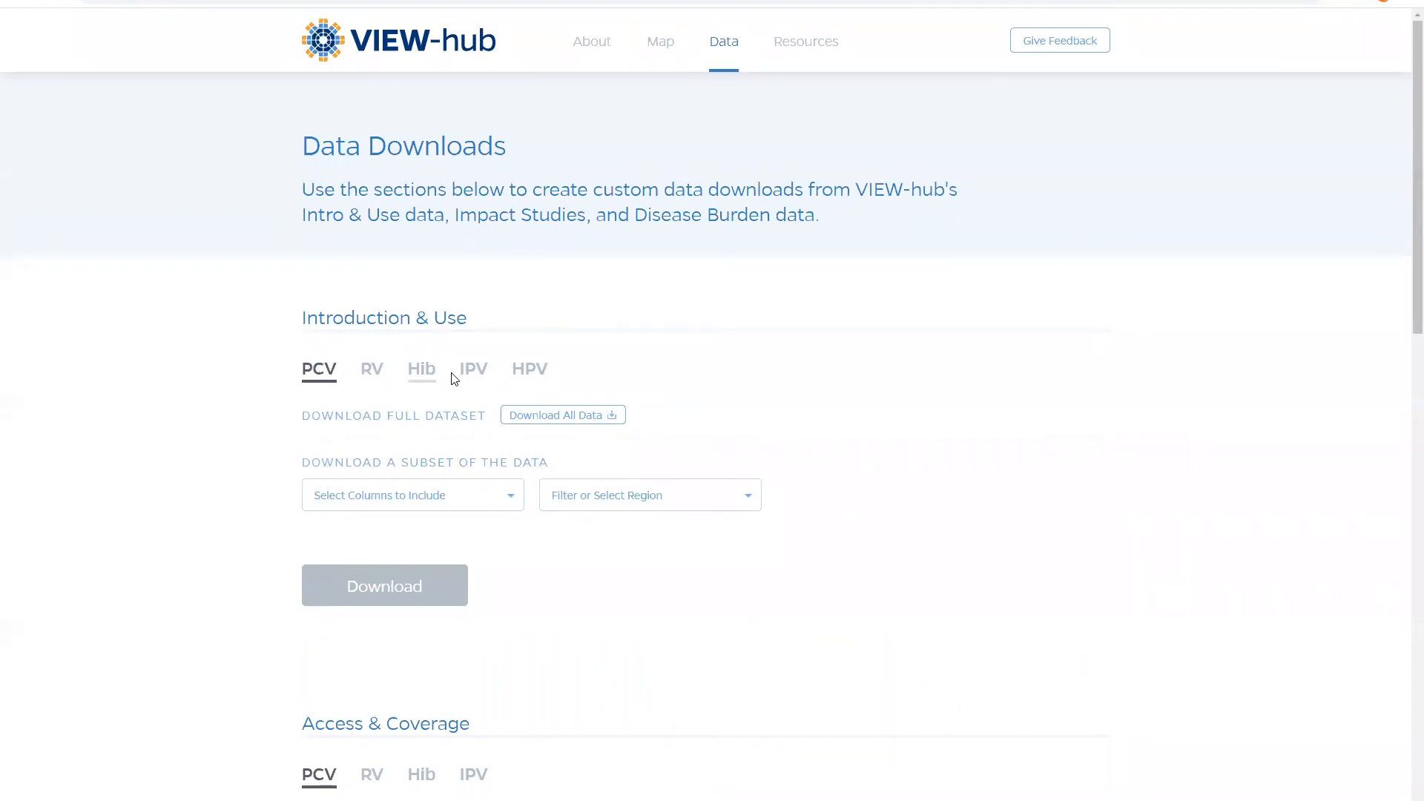
mouse_move(509, 497)
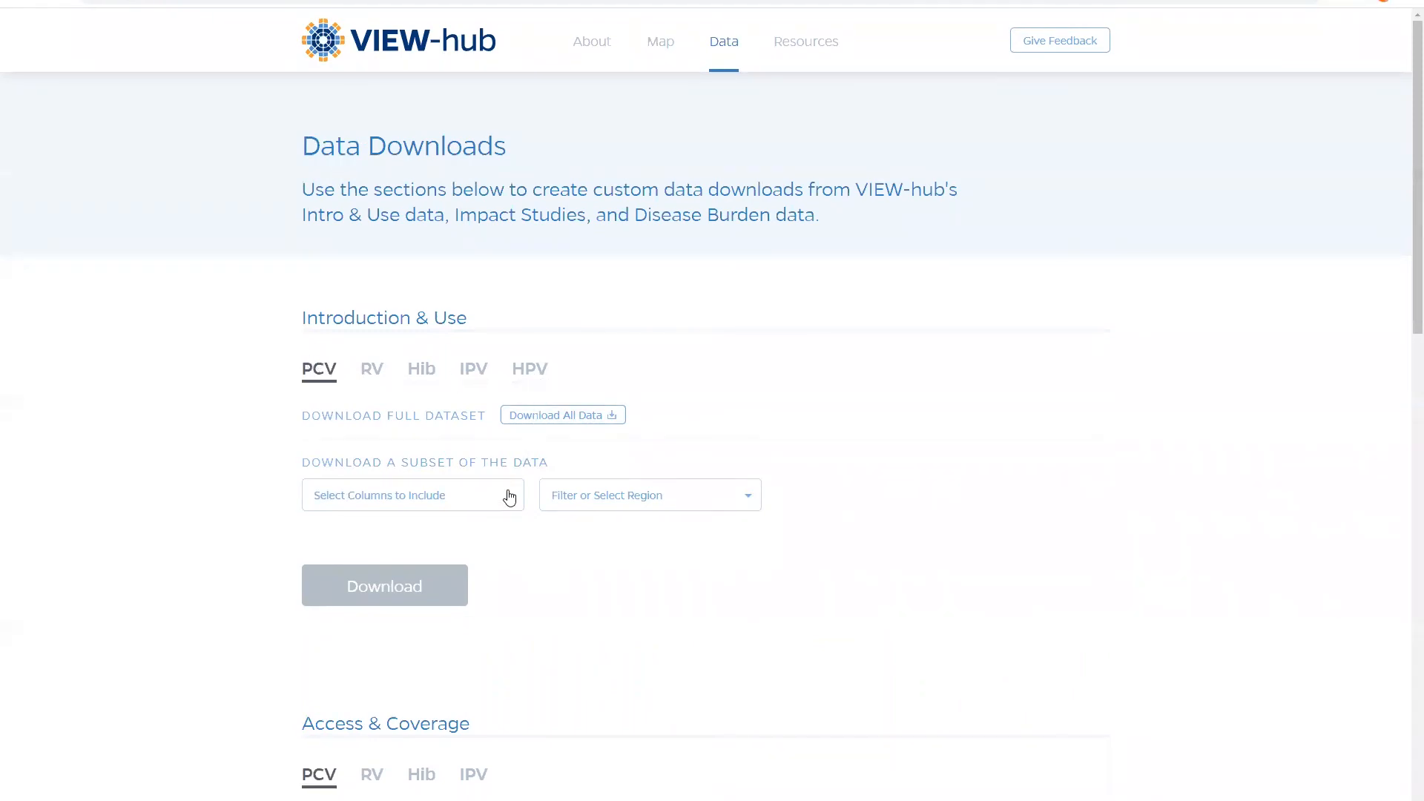
left_click(413, 496)
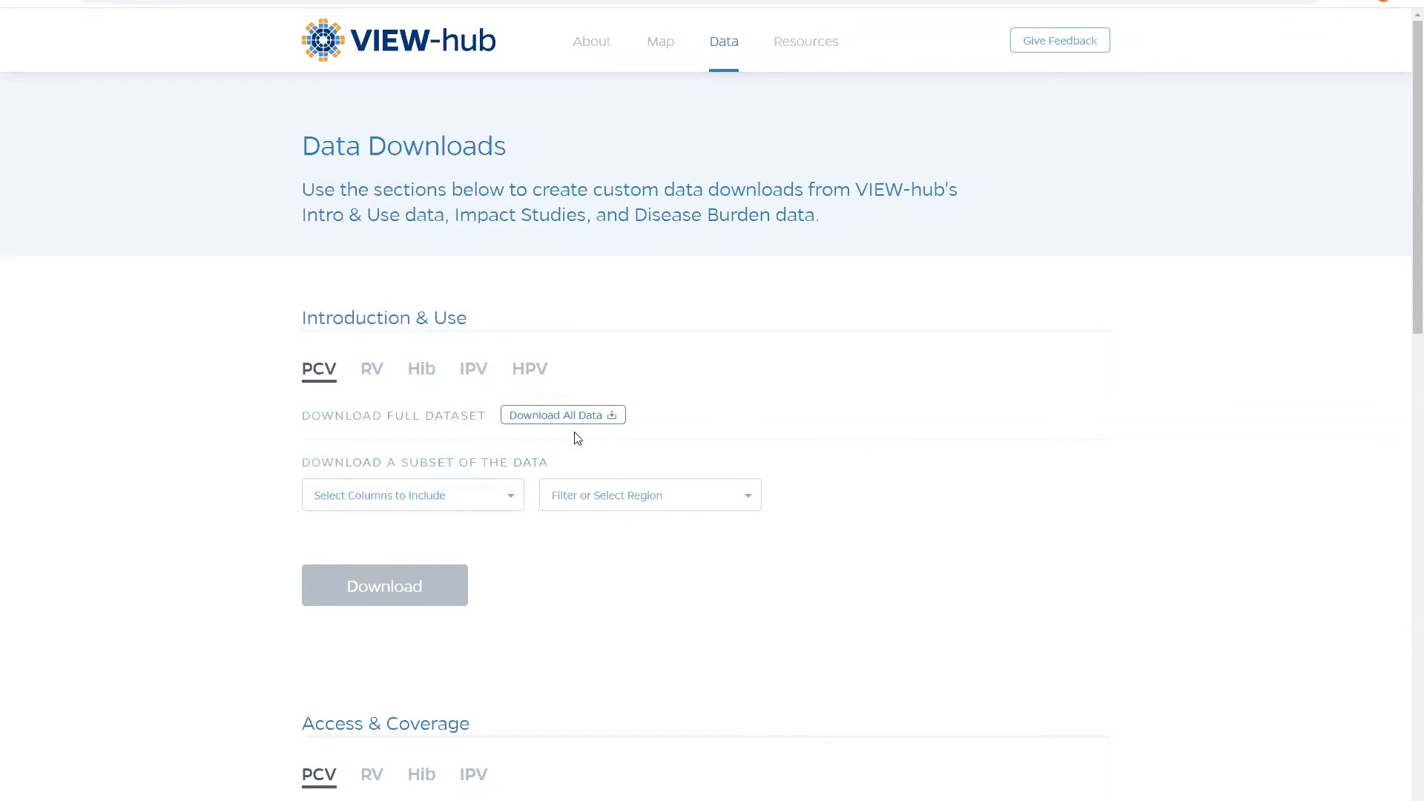
mouse_move(579, 544)
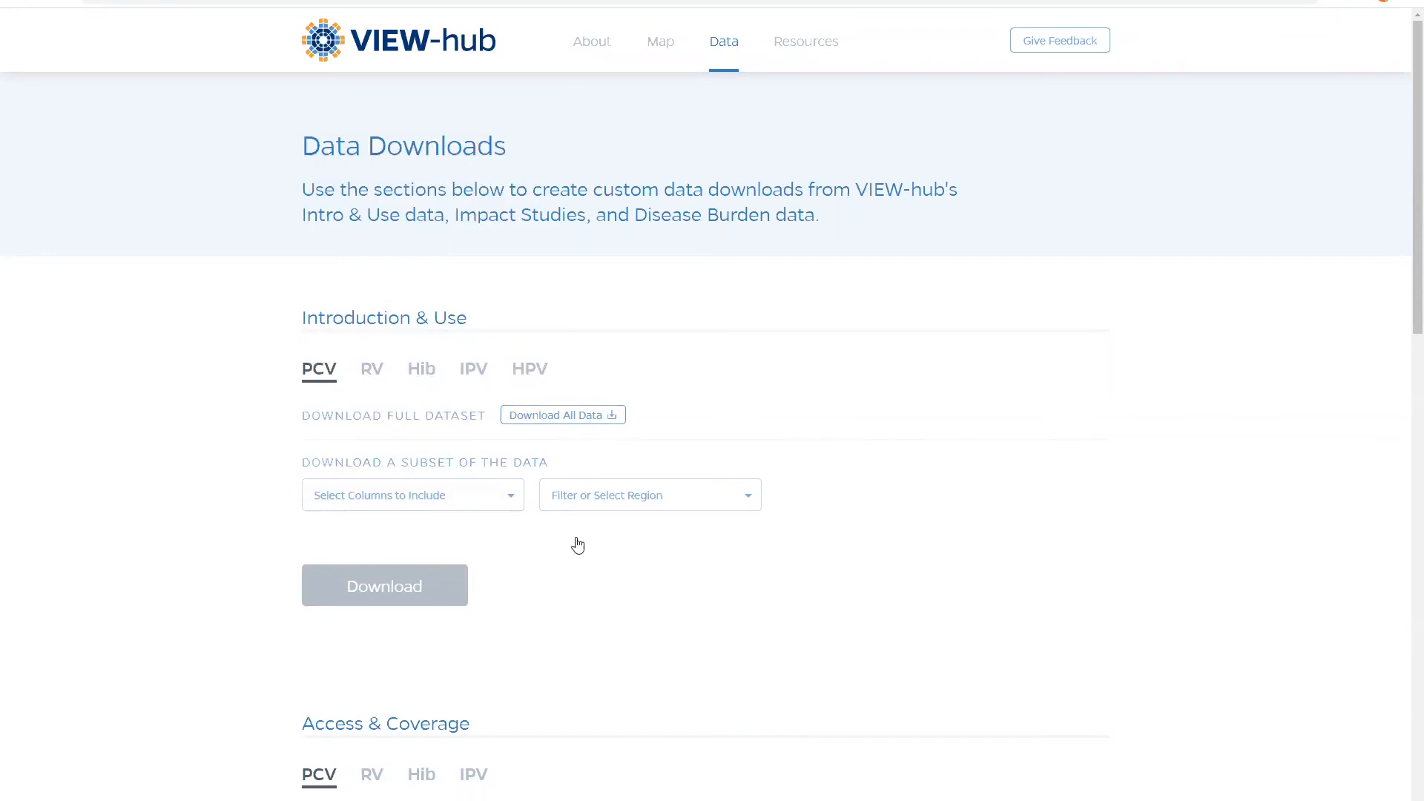
mouse_move(735, 419)
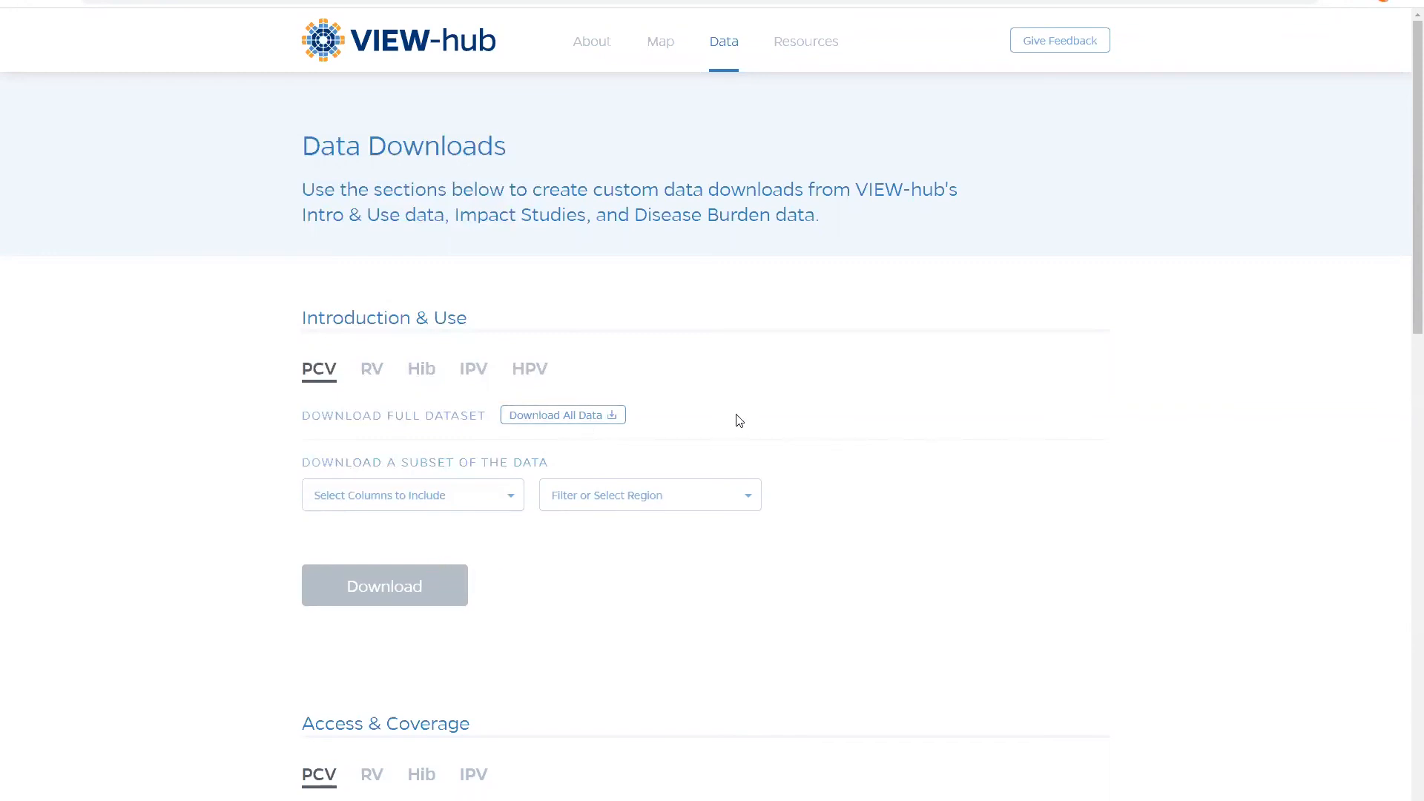
Open the Resource Library and scroll through All Resources reports
left_click(804, 41)
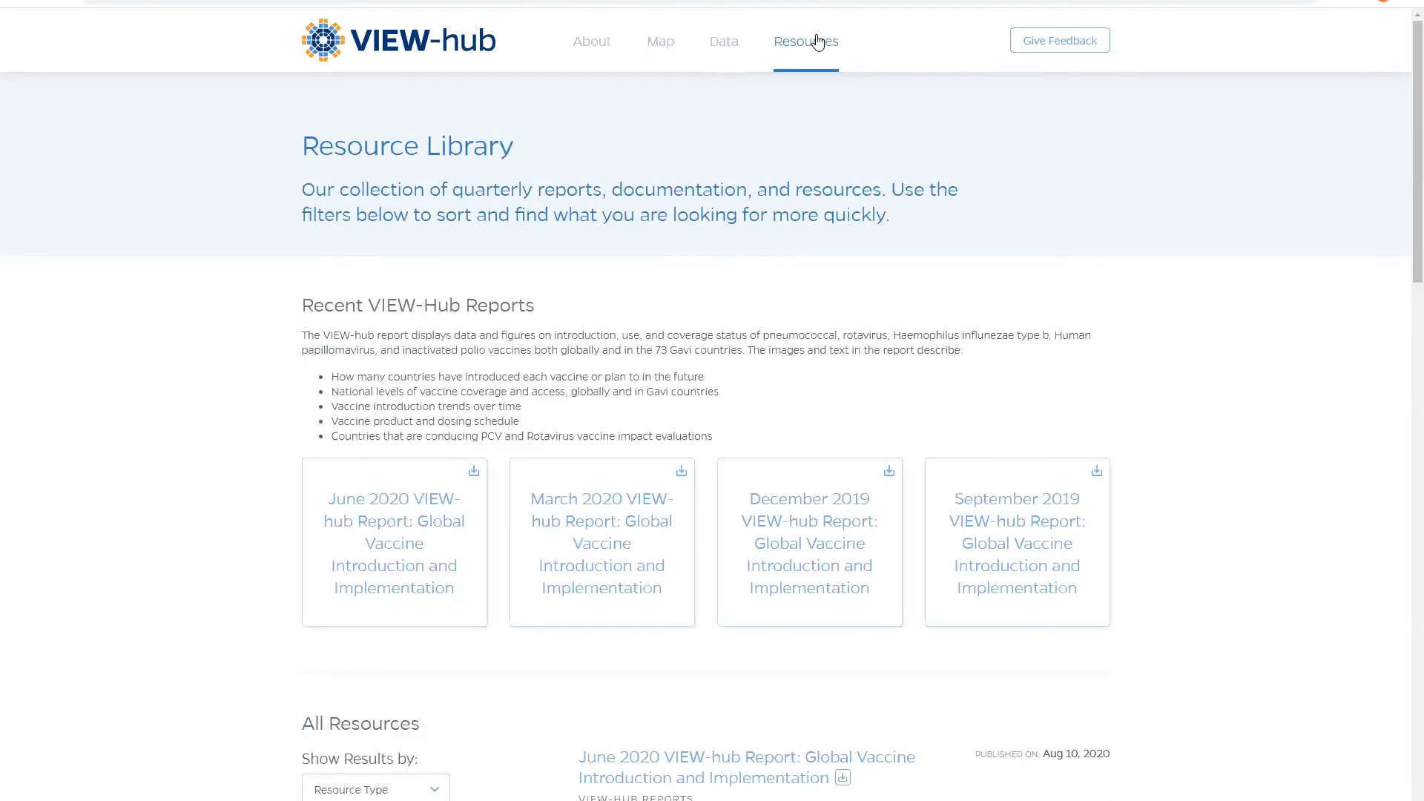
mouse_move(409, 248)
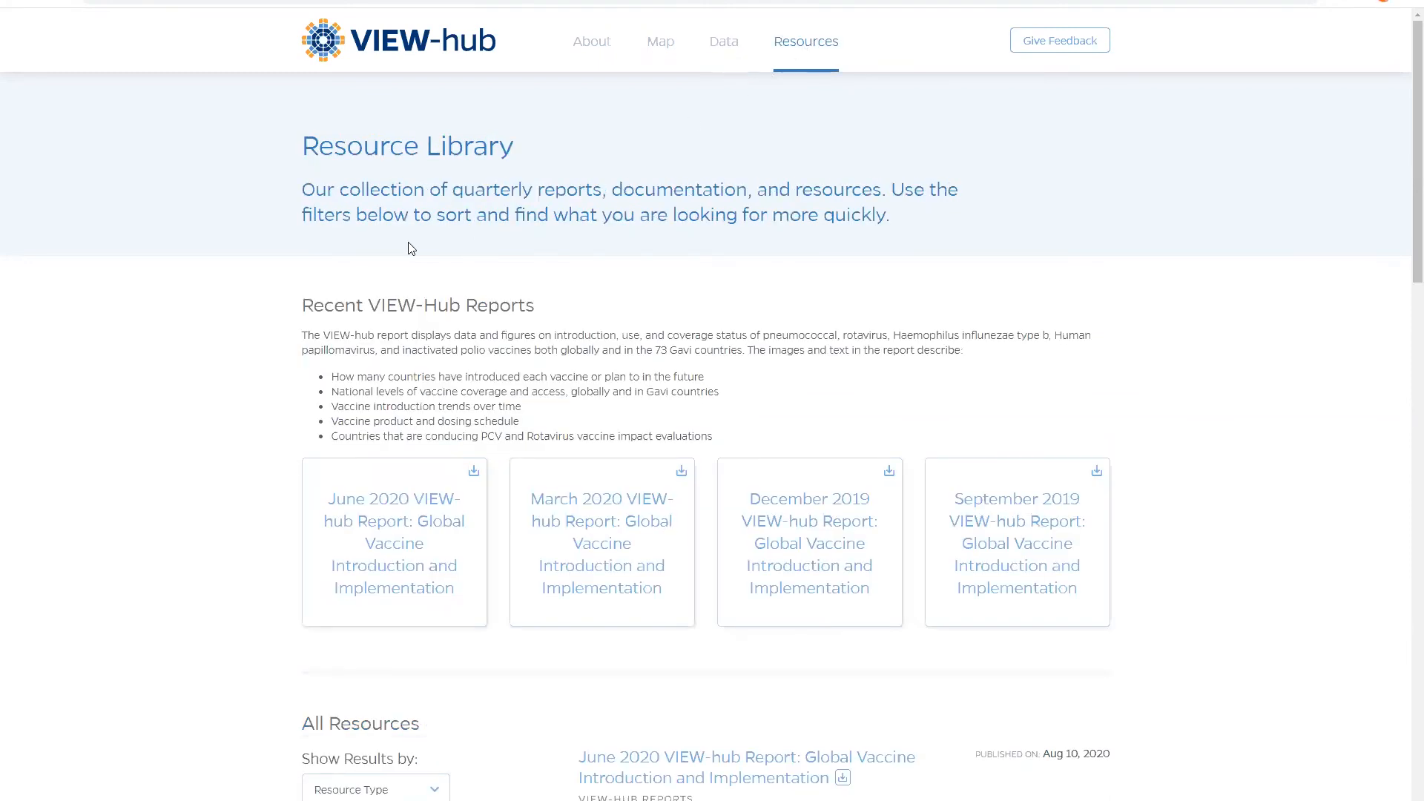
mouse_move(419, 541)
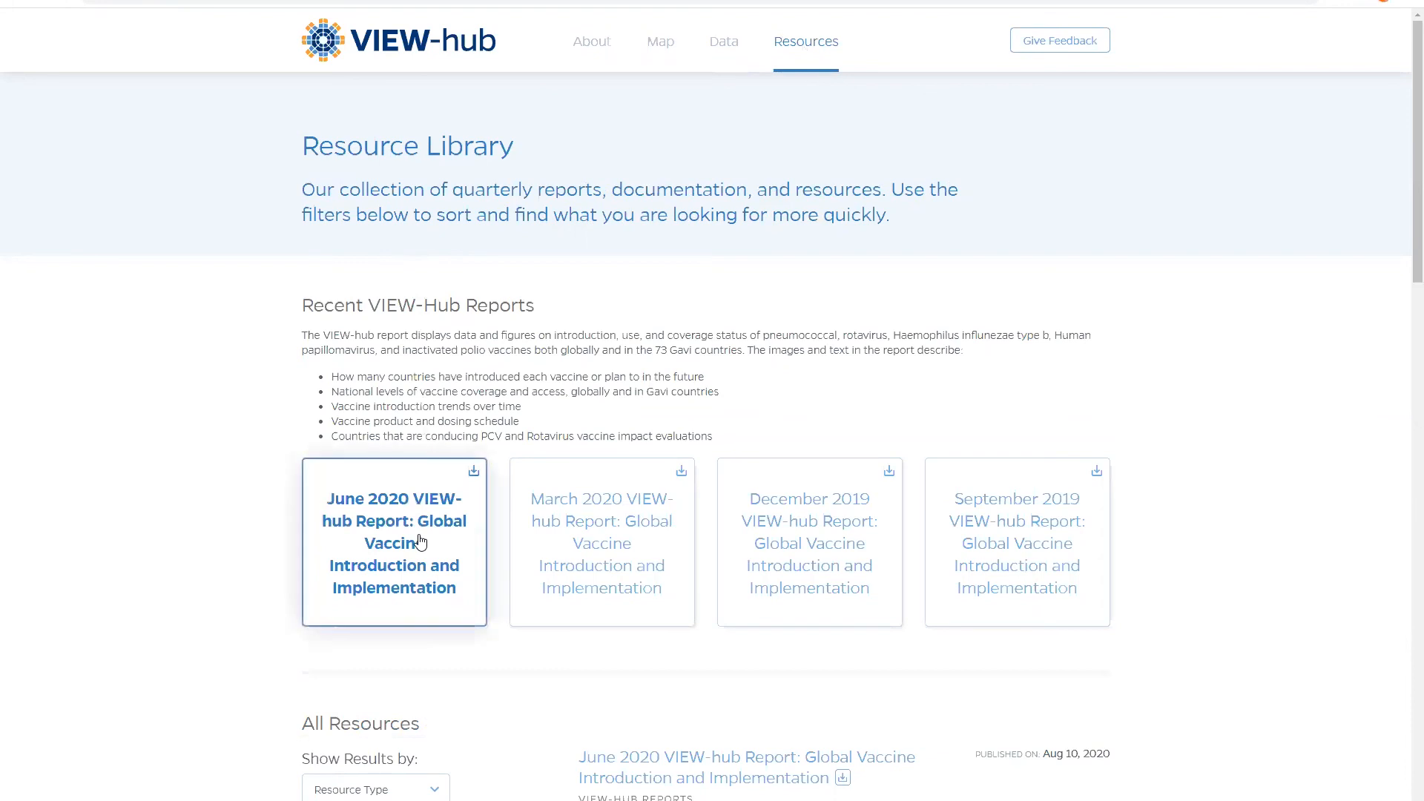
mouse_move(1016, 543)
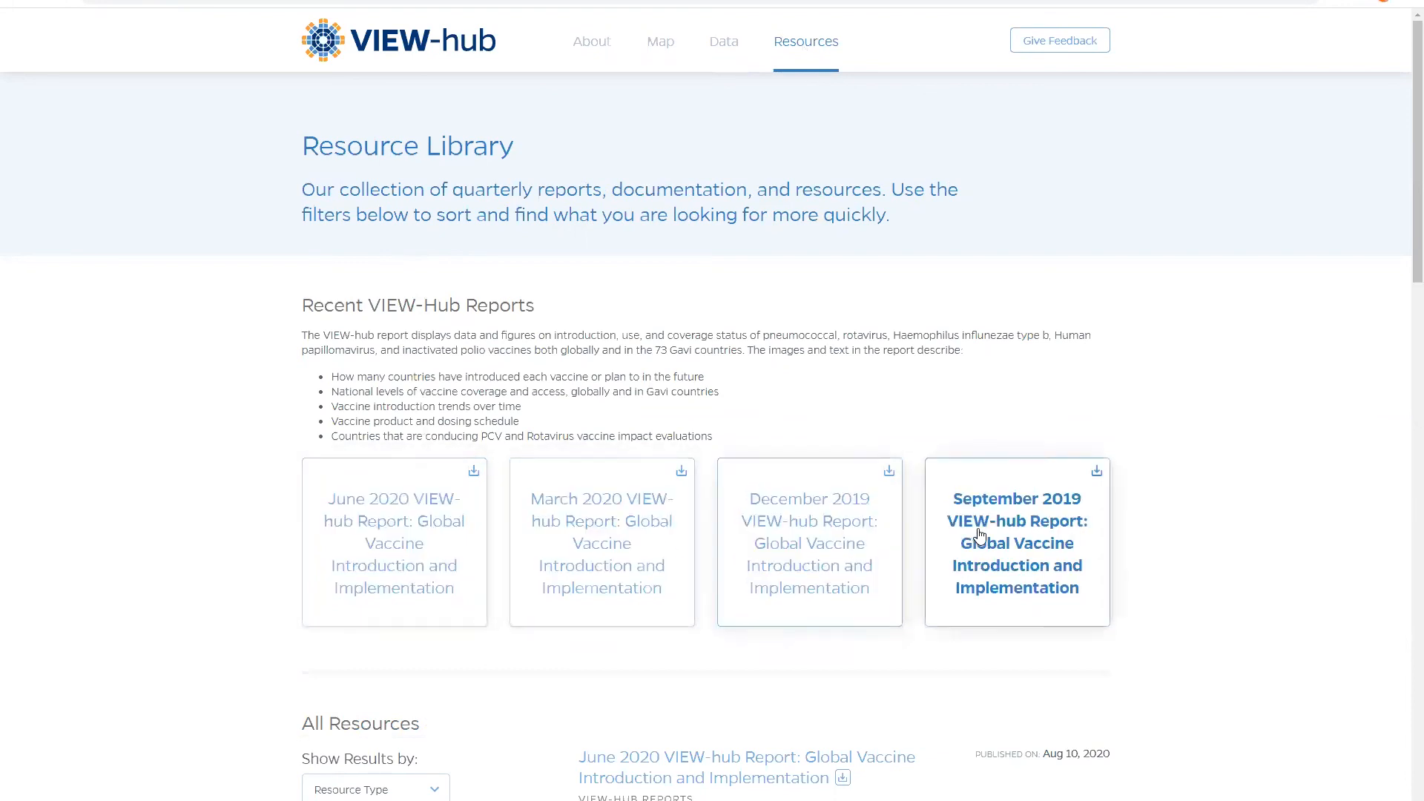
scroll("down", 3)
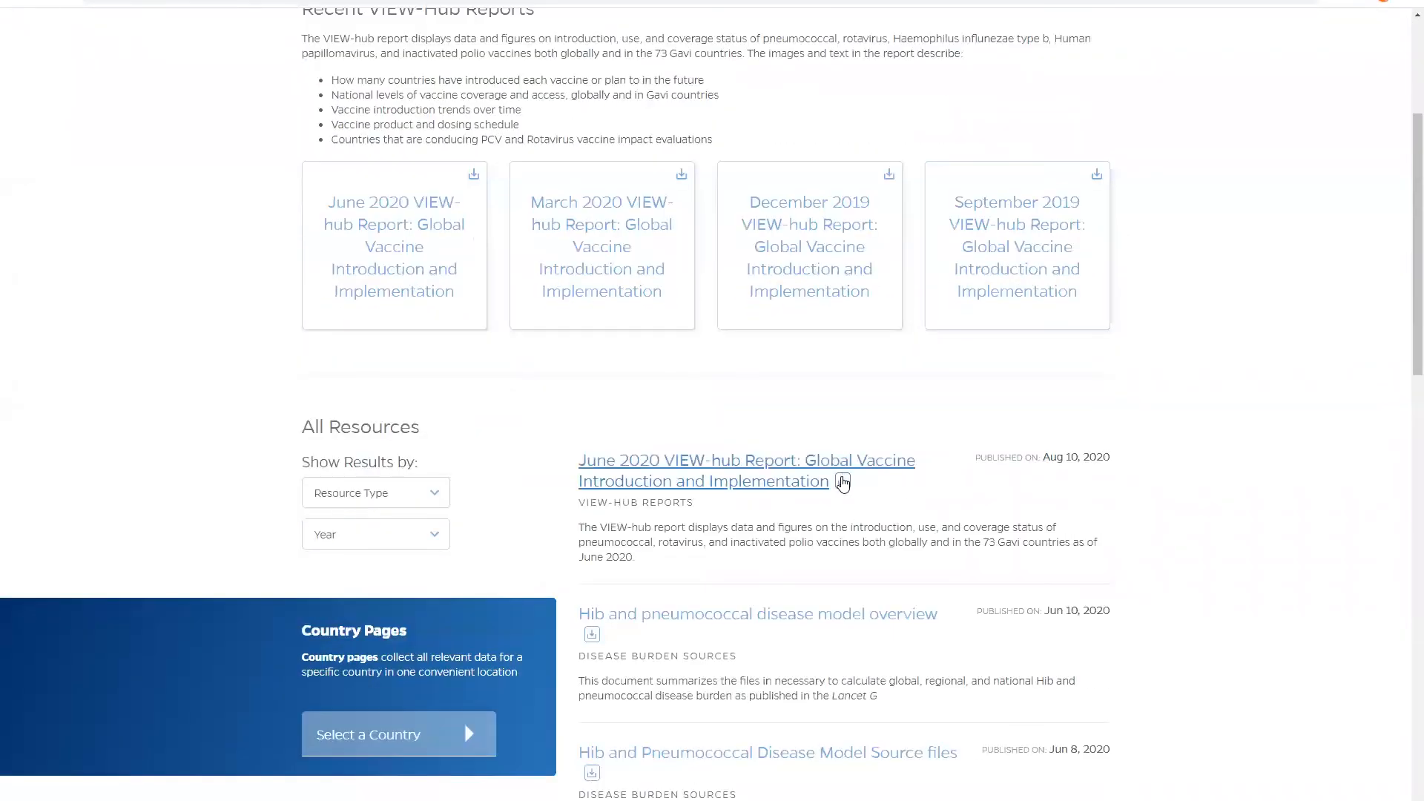
scroll("down", 3)
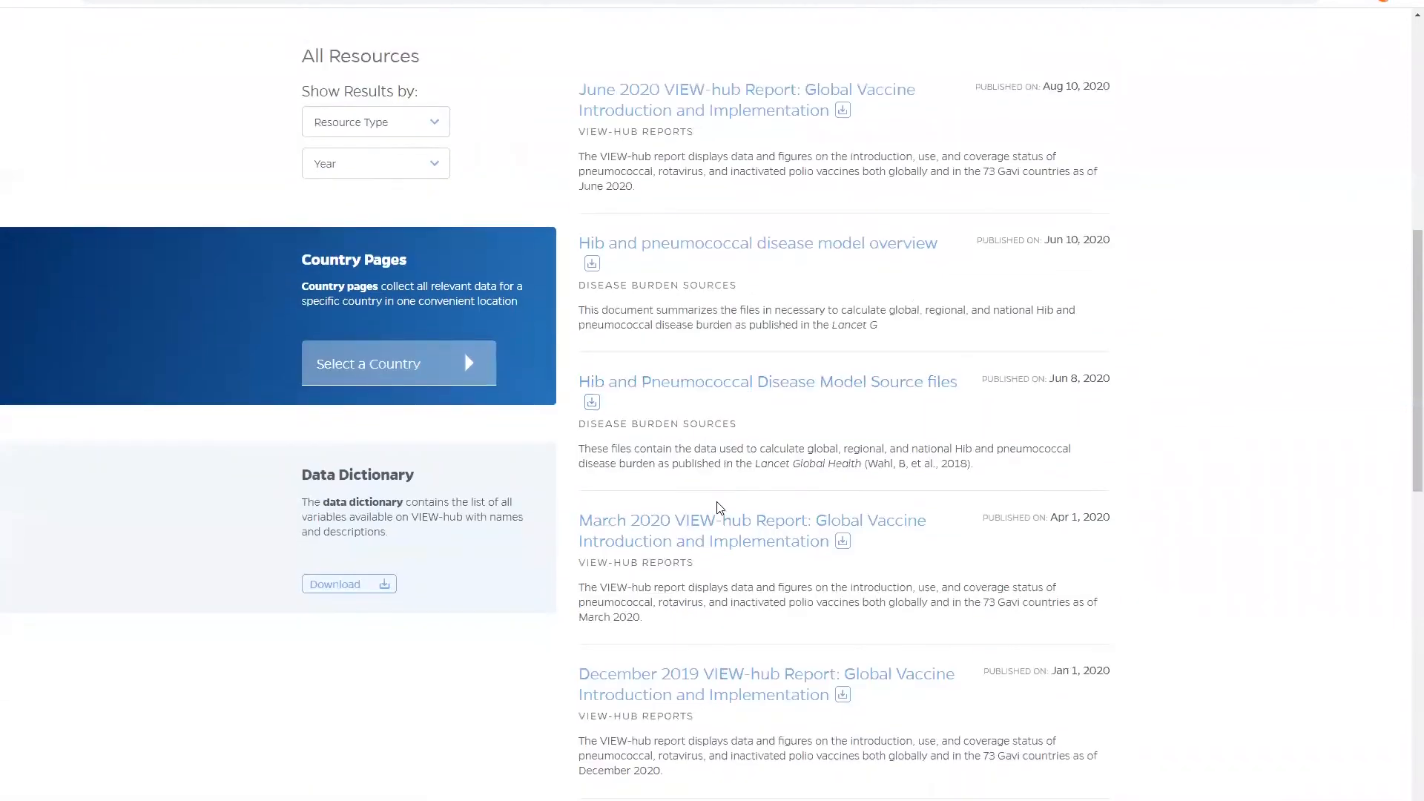
scroll("down", 3)
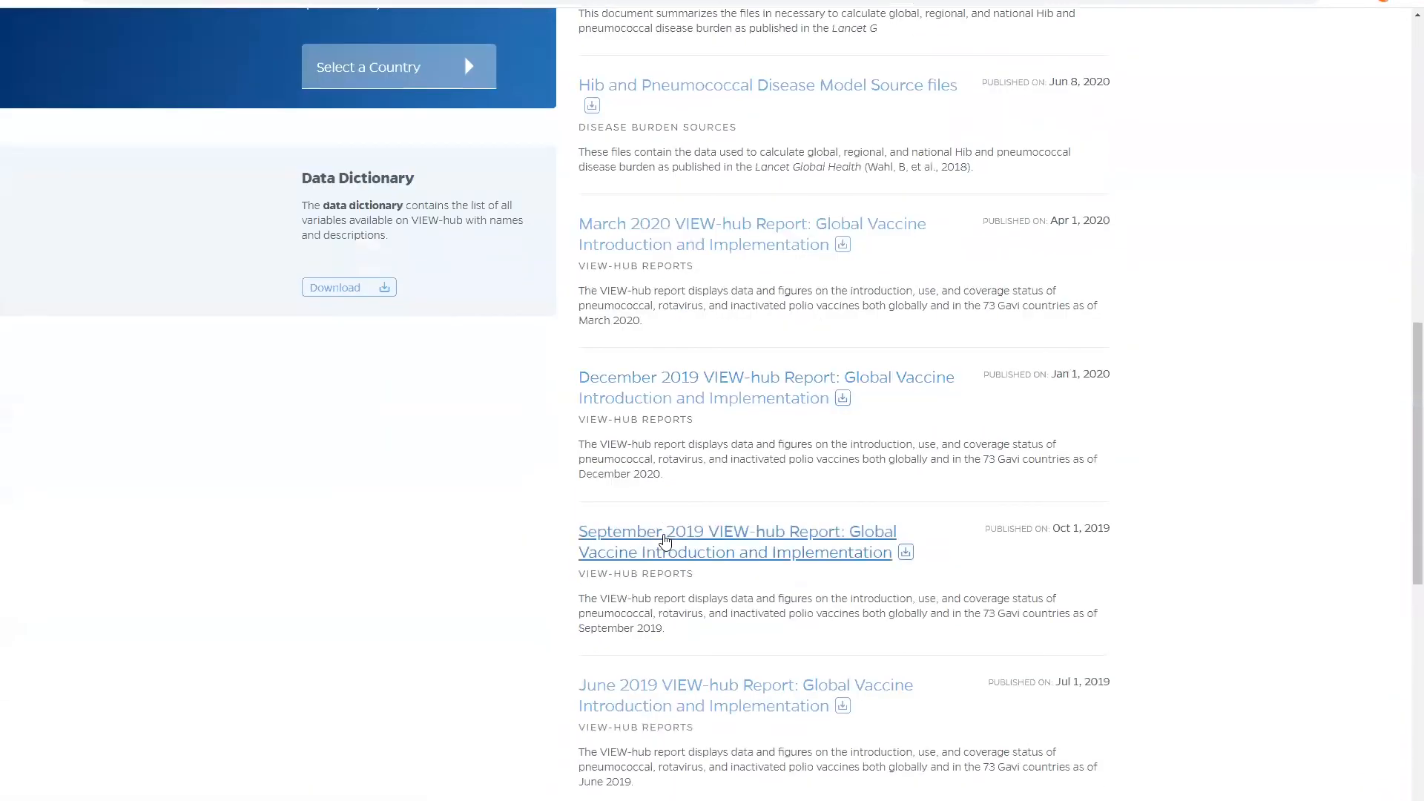
scroll("down", 3)
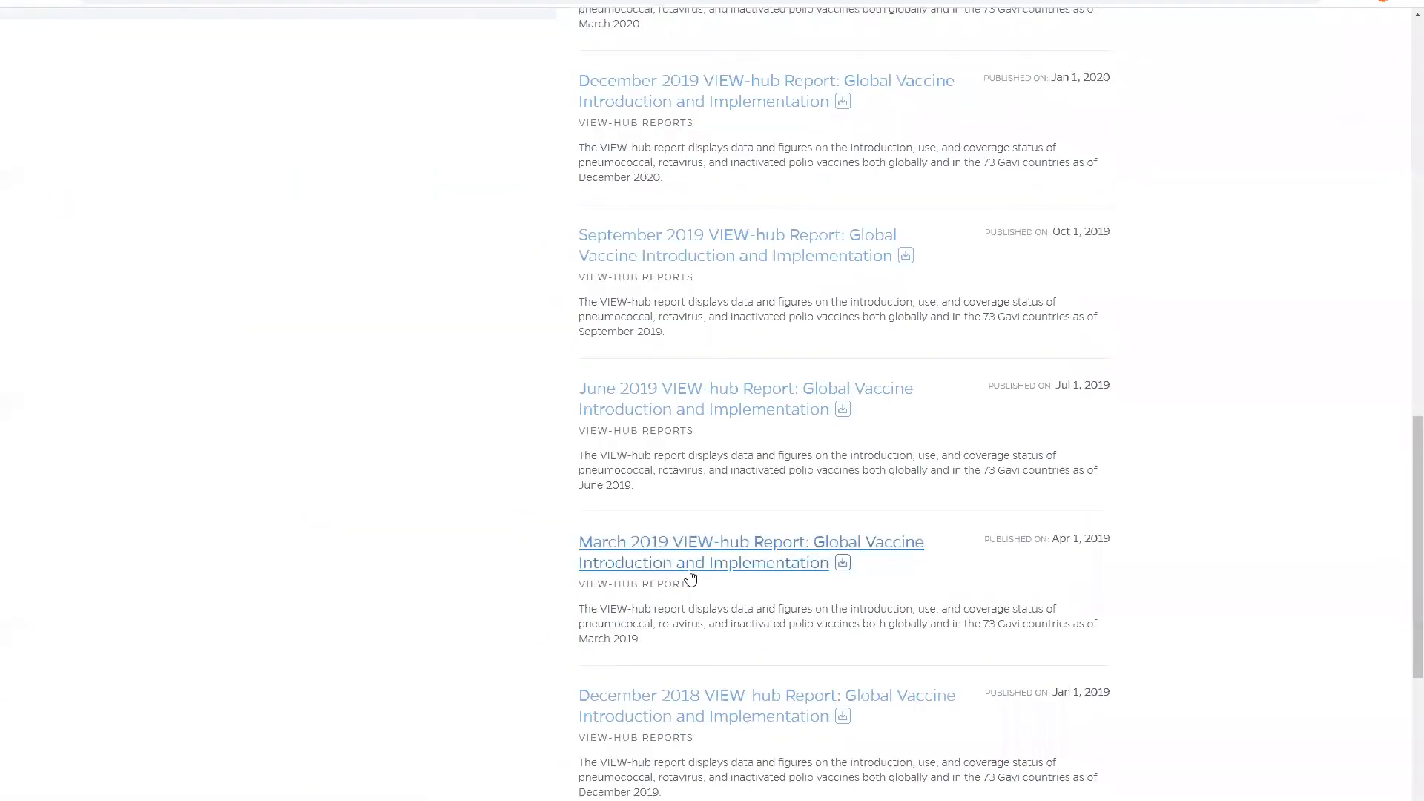
scroll("up", 3)
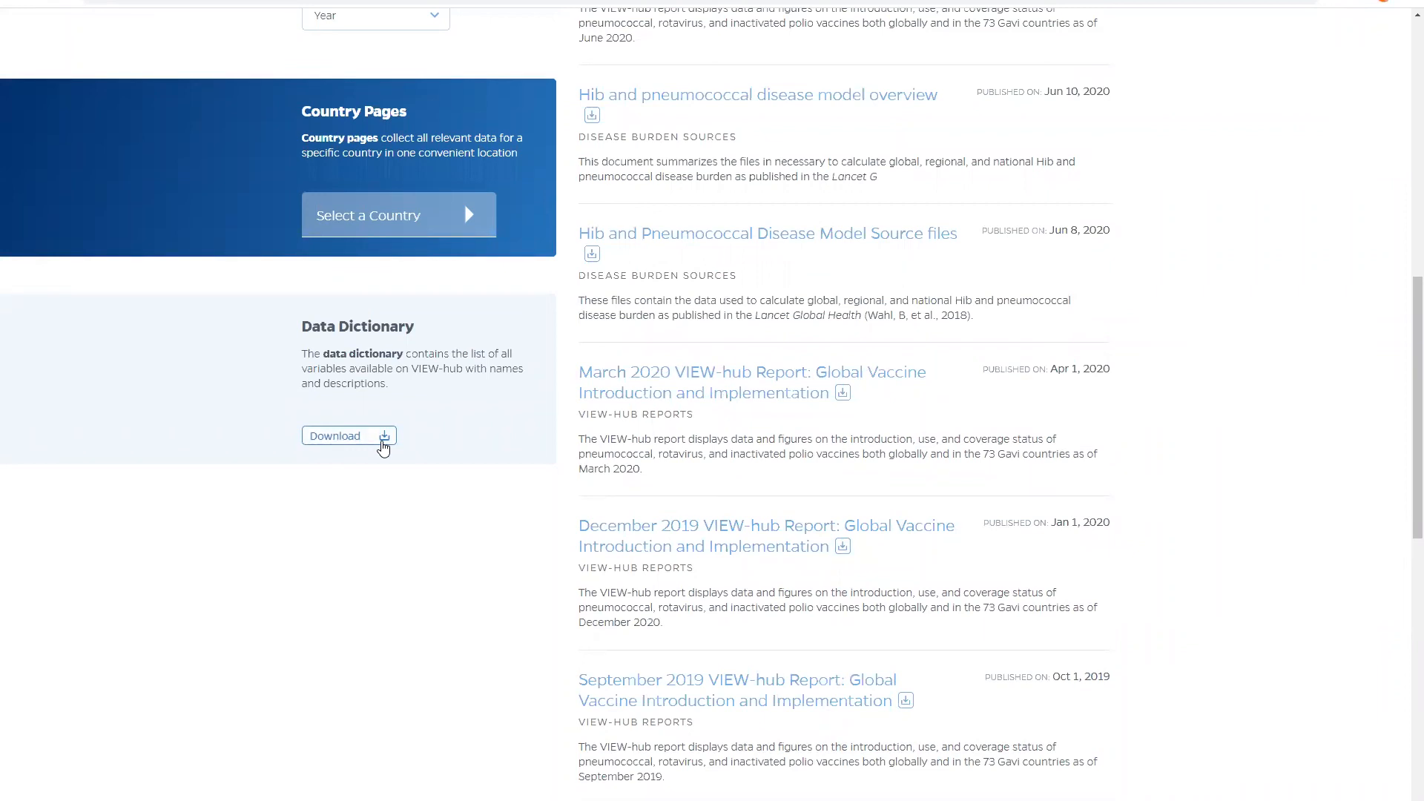
mouse_move(430, 216)
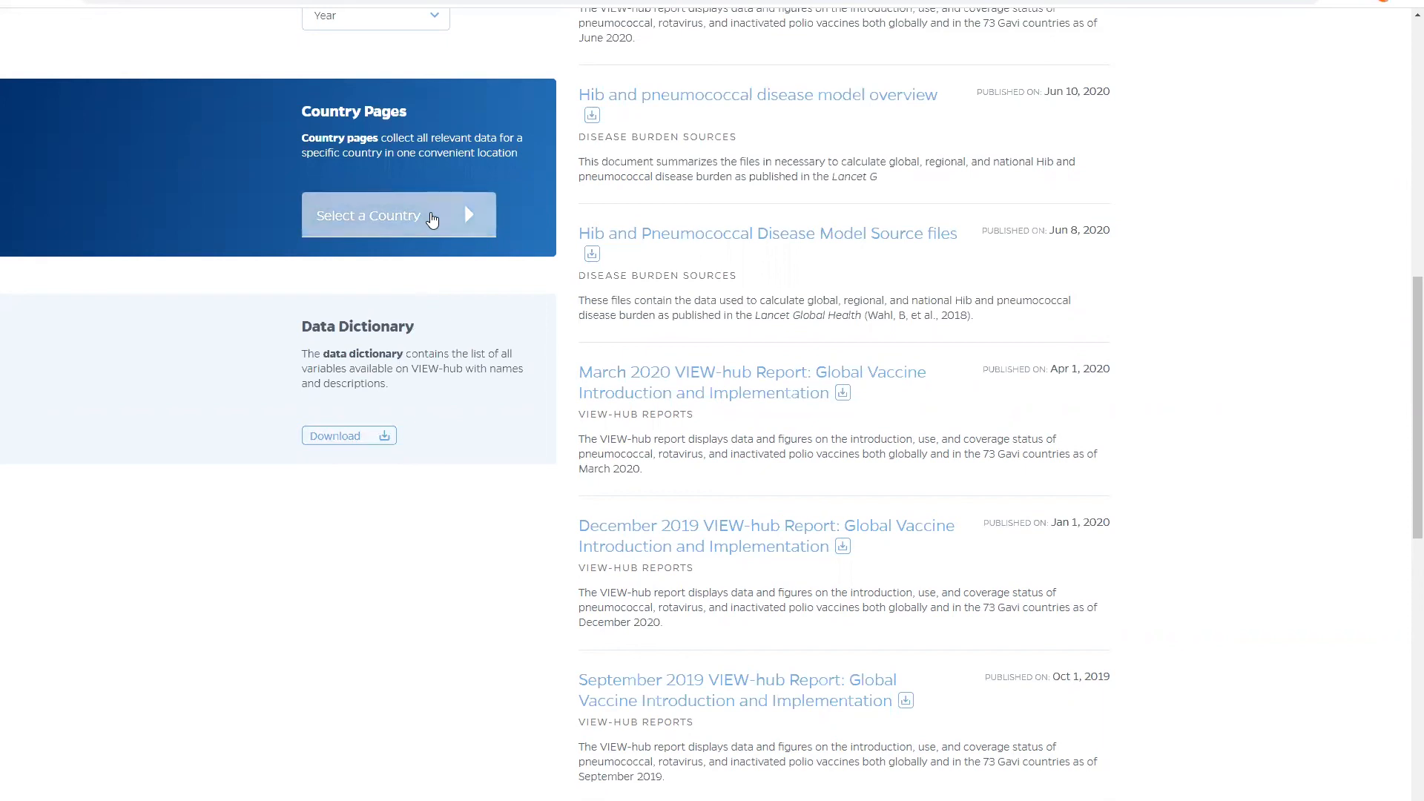
scroll("up", 3)
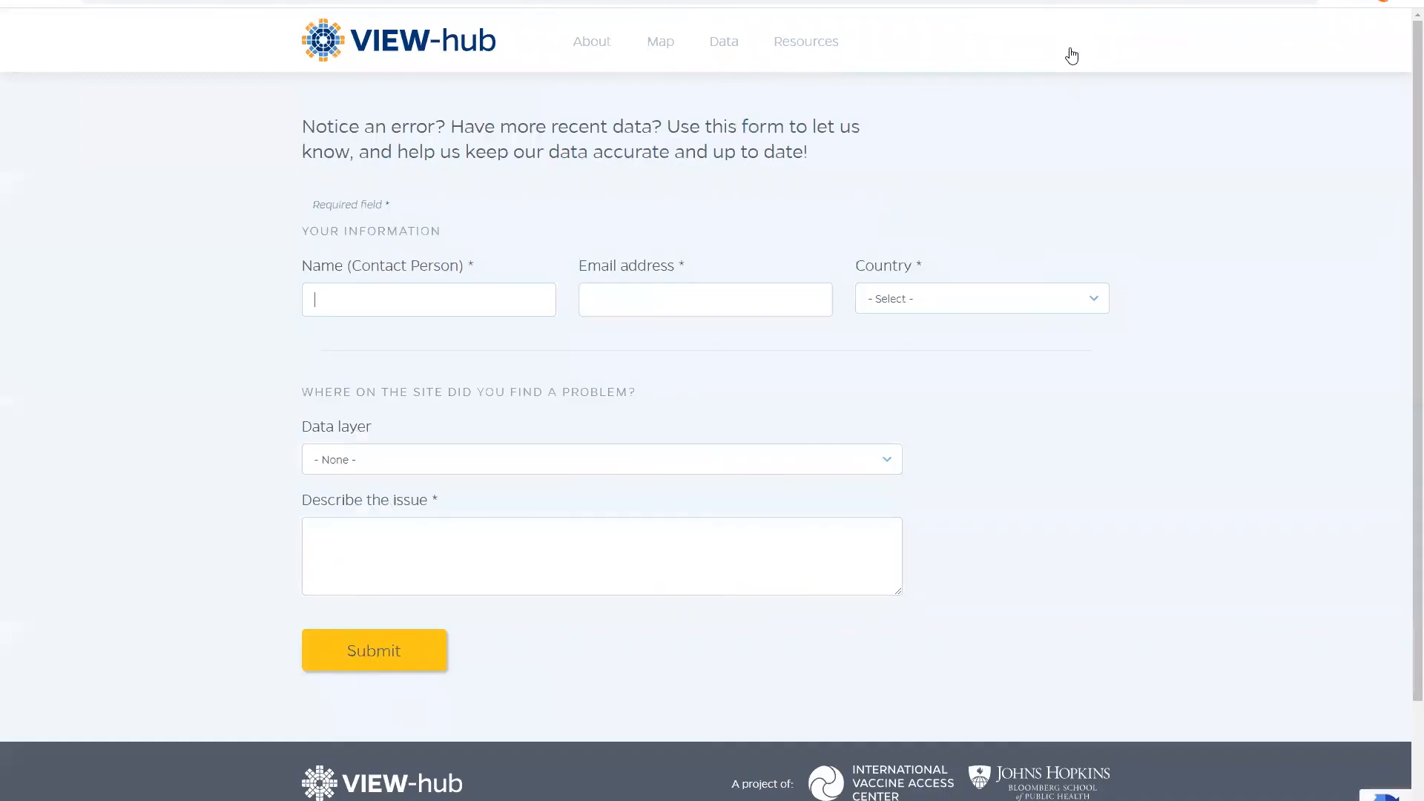
left_click(980, 298)
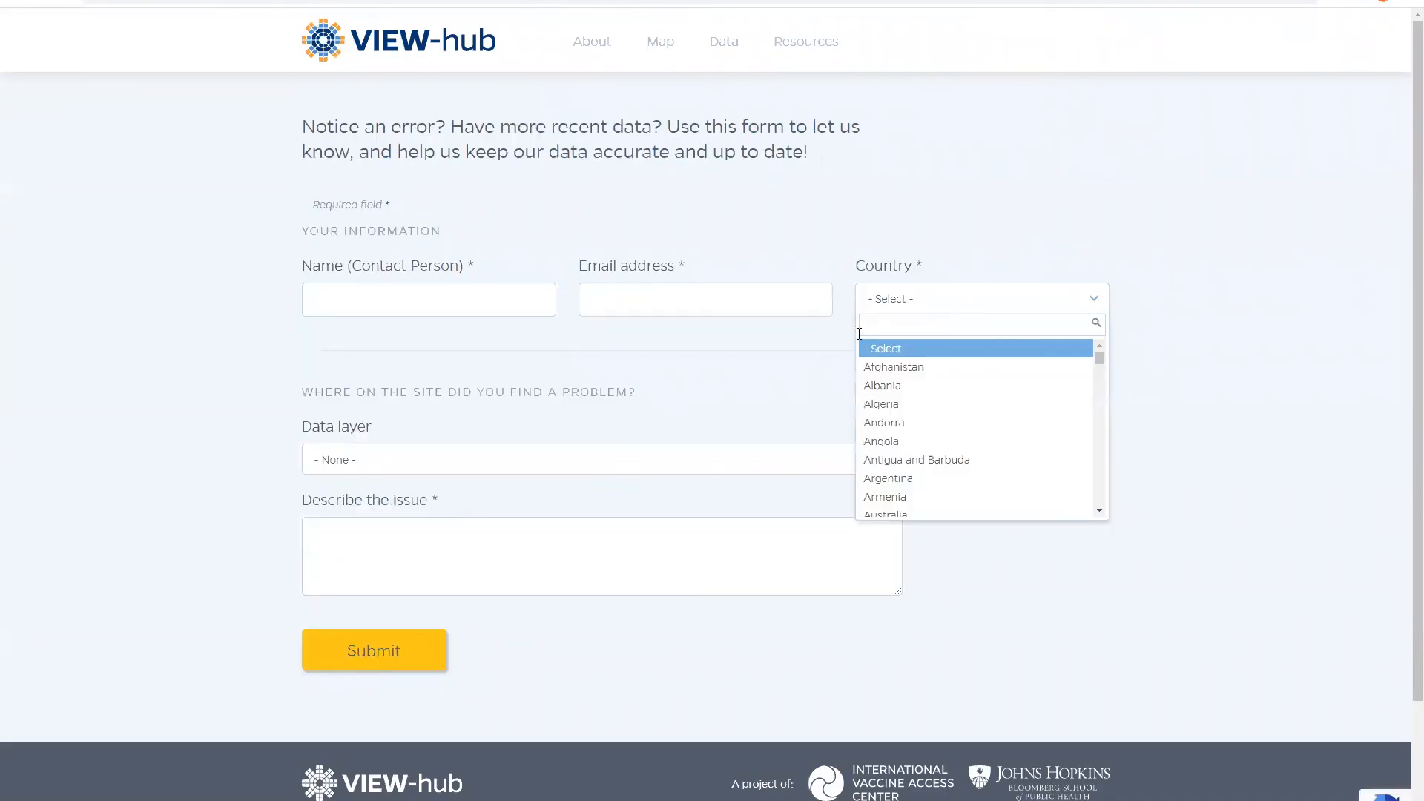
left_click(599, 458)
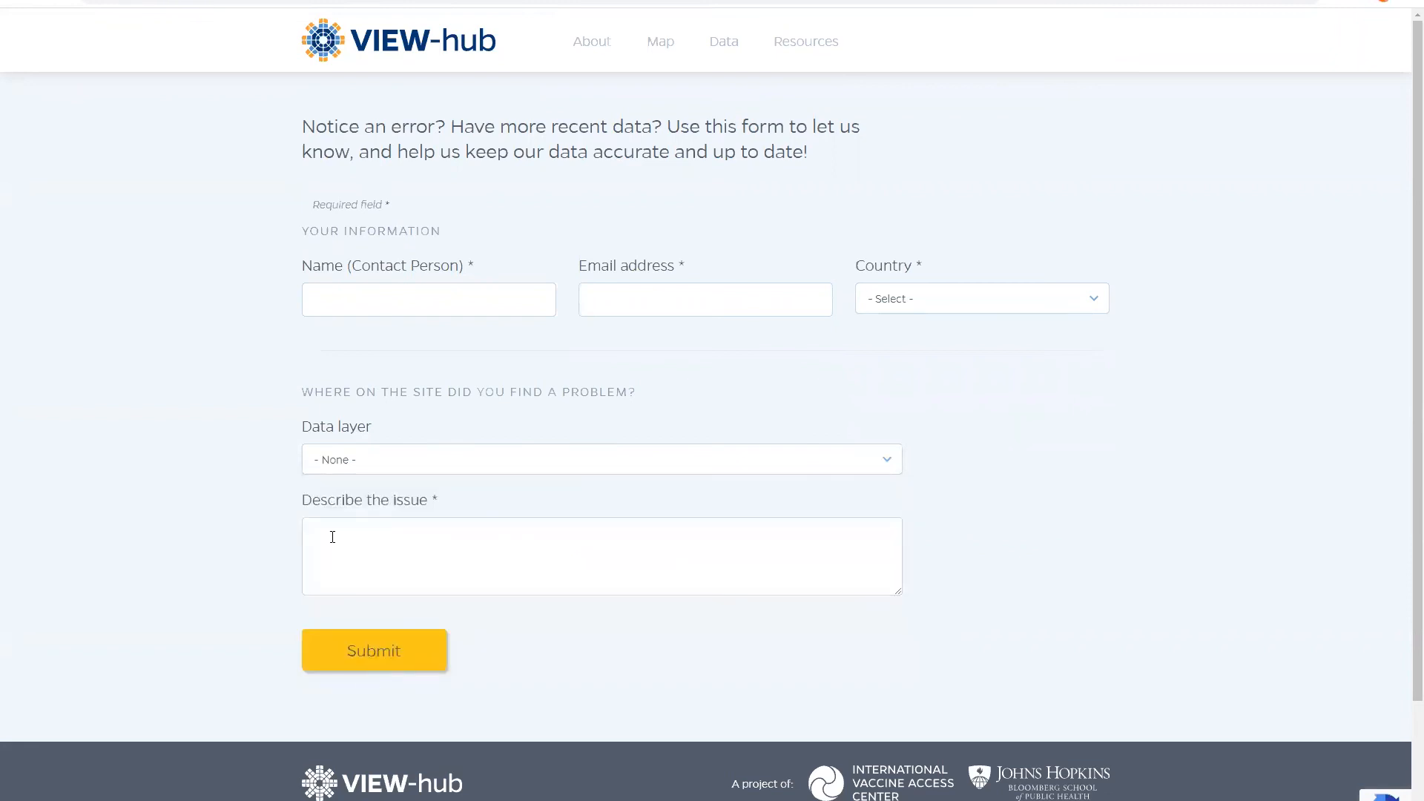
mouse_move(464, 611)
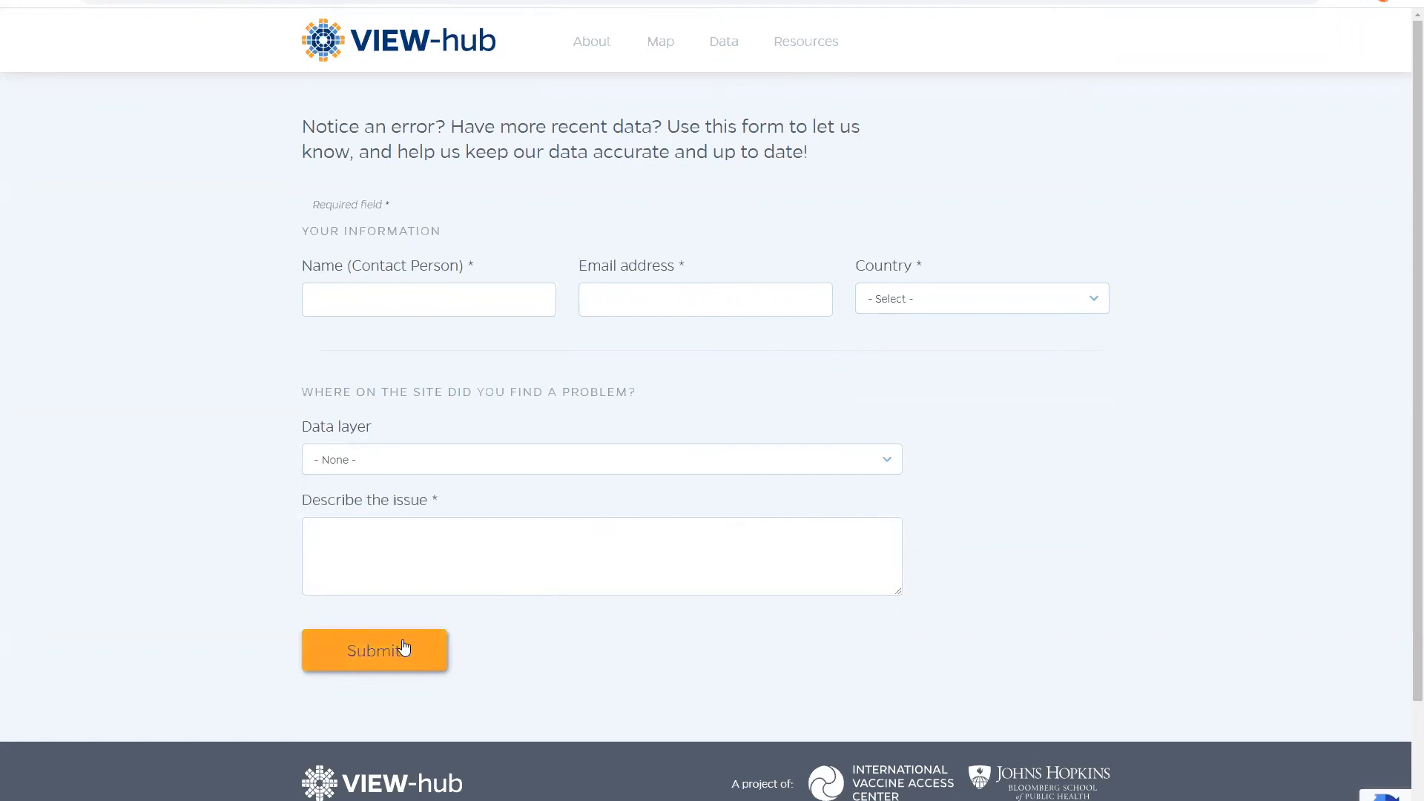
left_click(600, 555)
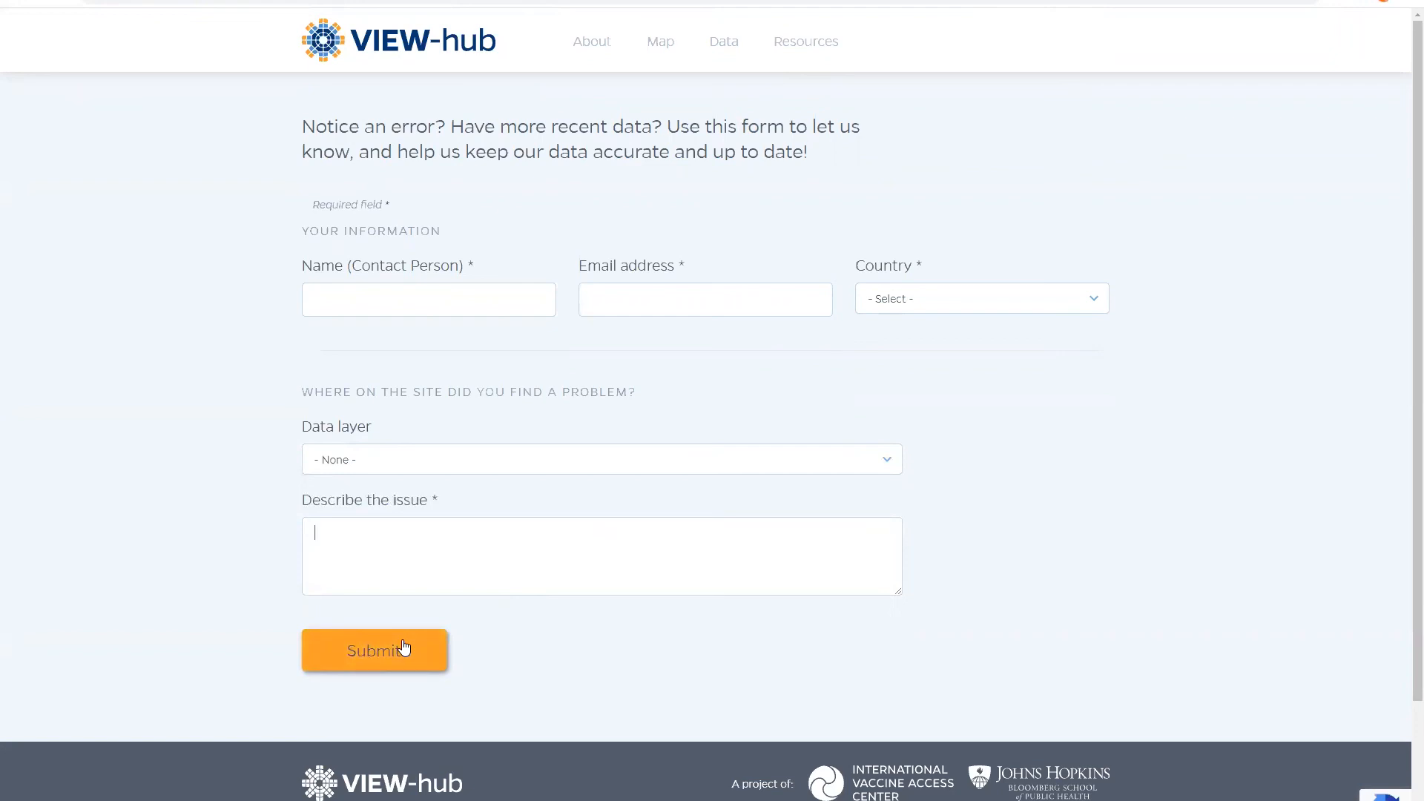